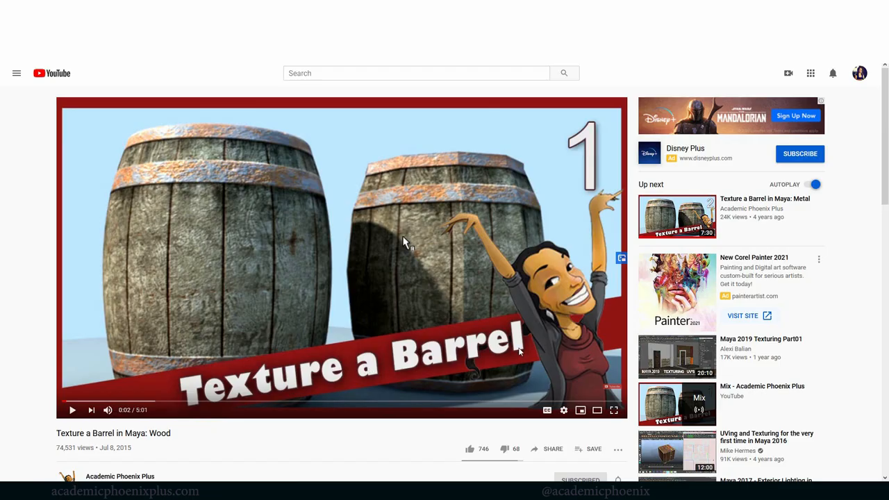
mouse_move(464, 303)
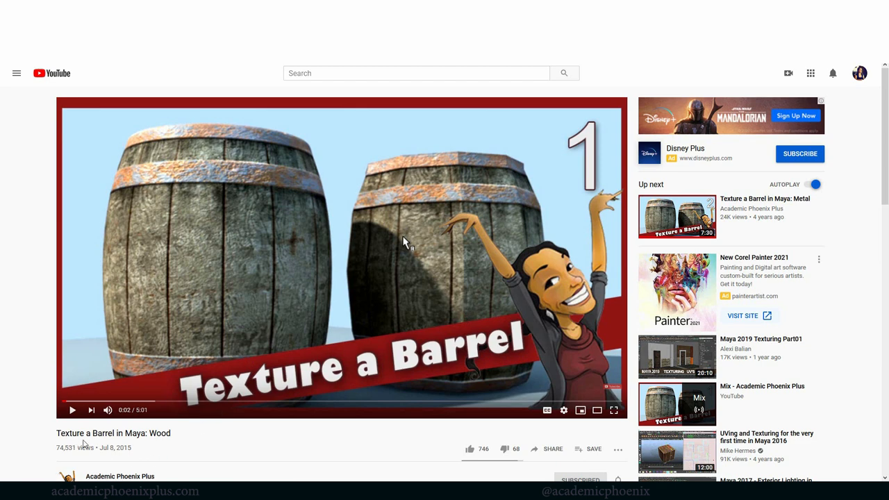
mouse_move(146, 453)
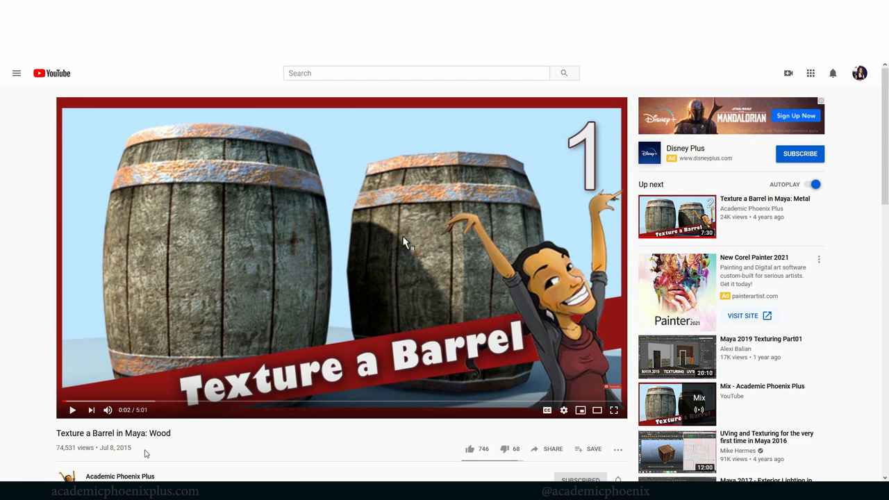
mouse_move(264, 197)
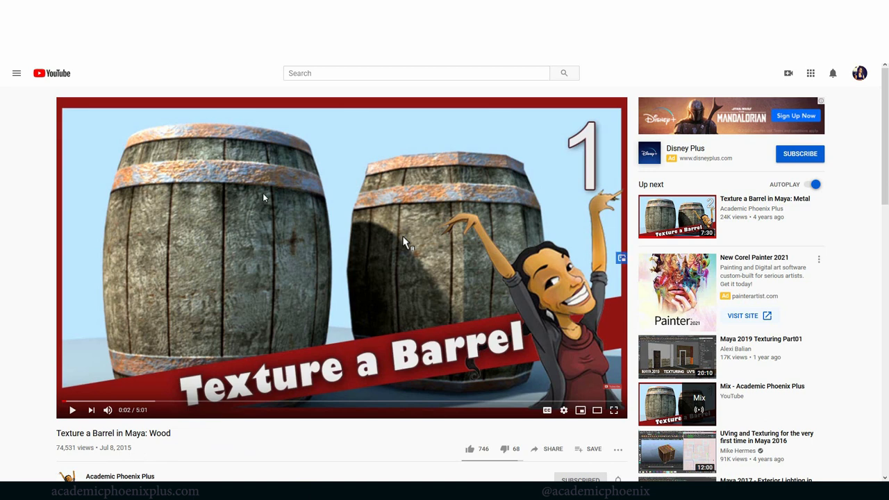
mouse_move(244, 264)
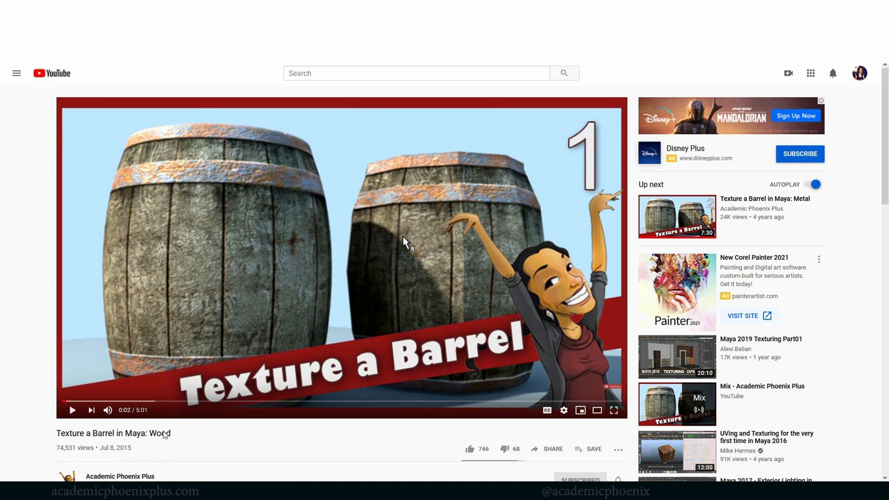
mouse_move(321, 350)
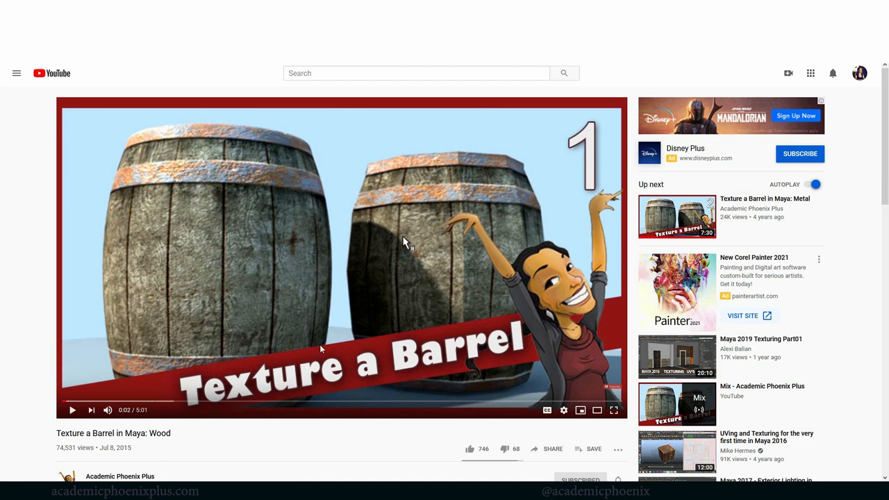
mouse_move(347, 271)
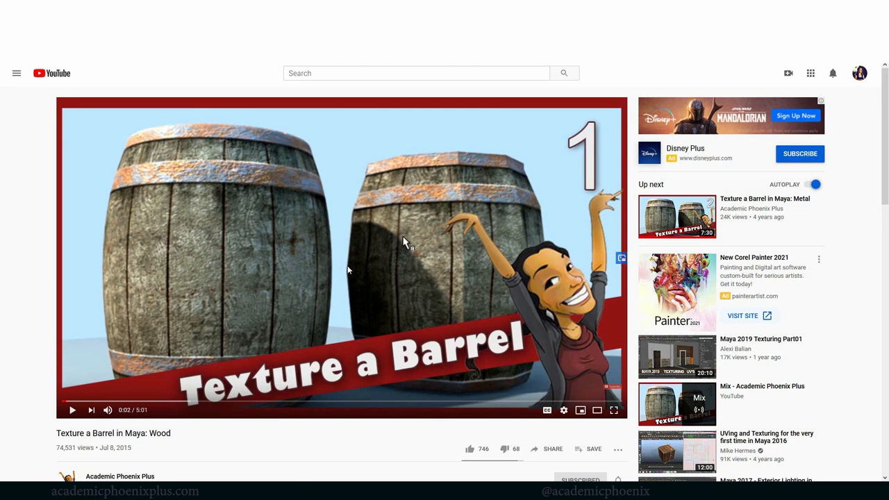
mouse_move(414, 339)
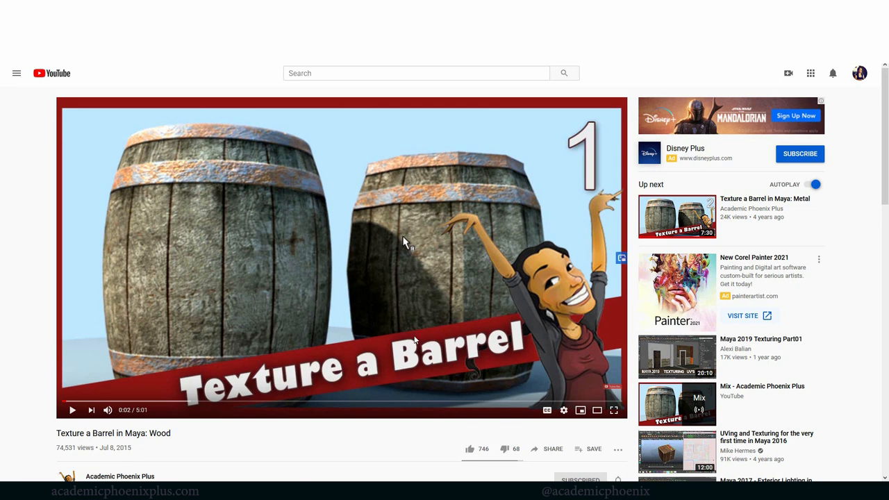
mouse_move(322, 314)
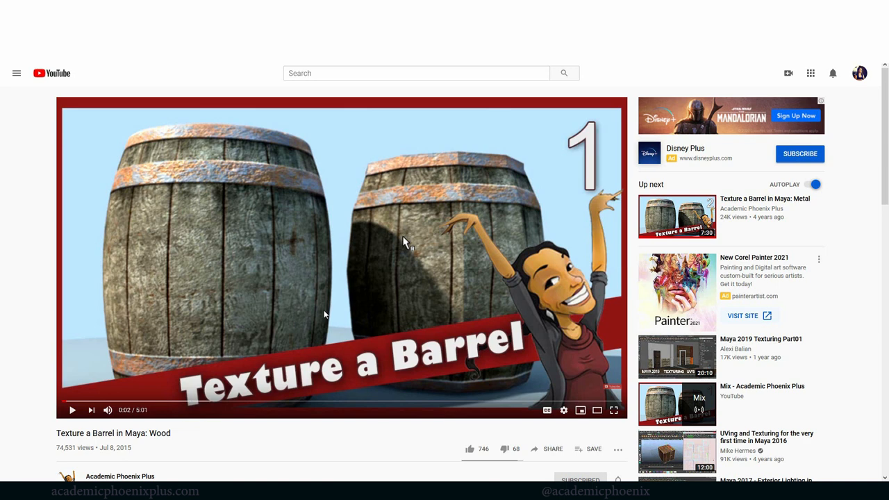
mouse_move(437, 272)
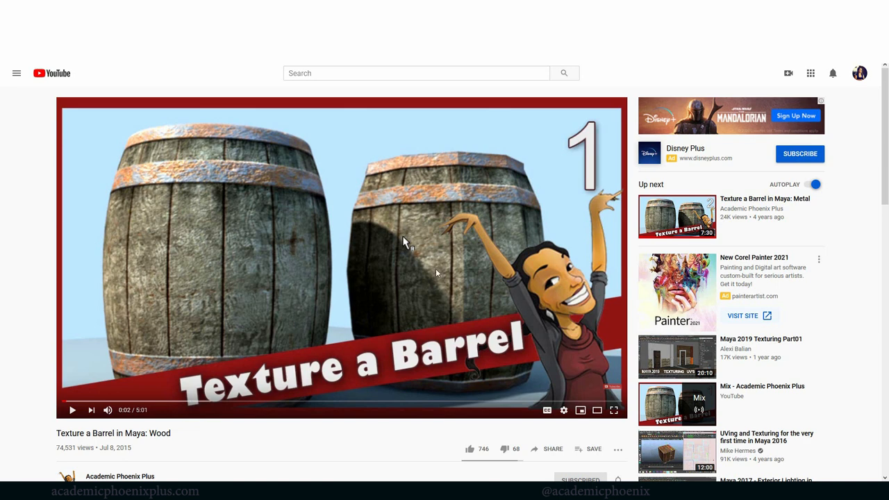
mouse_move(360, 275)
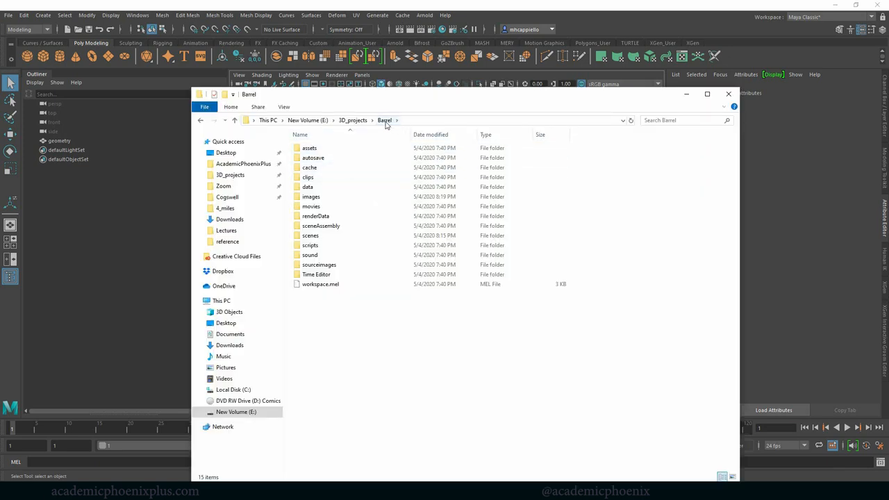
- Browse the Barrel project folder contents in File Explorer
drag(350, 153, 350, 333)
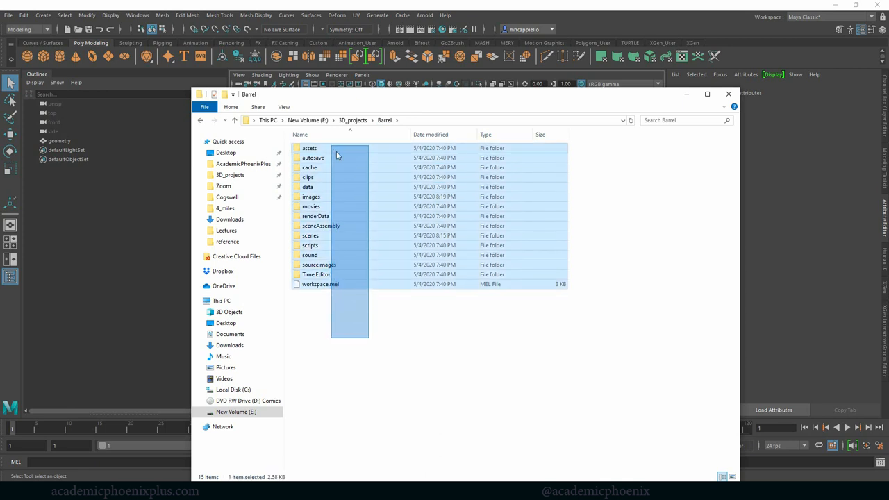
click(444, 136)
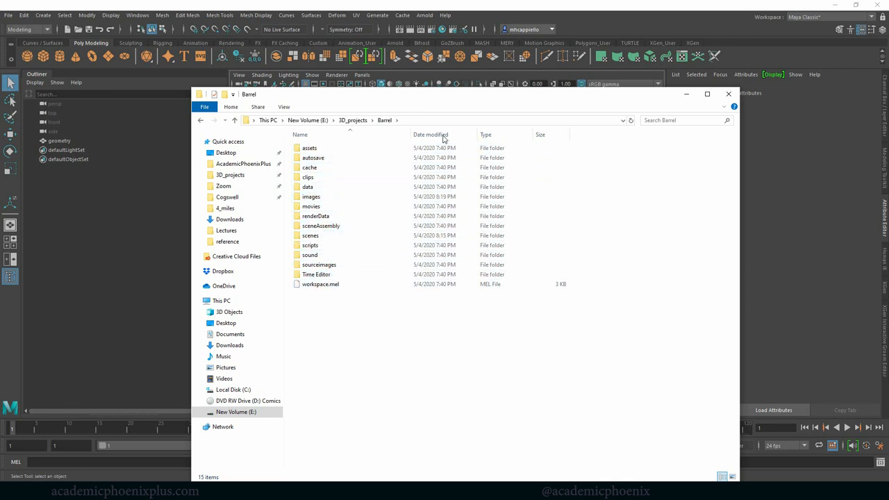
click(316, 274)
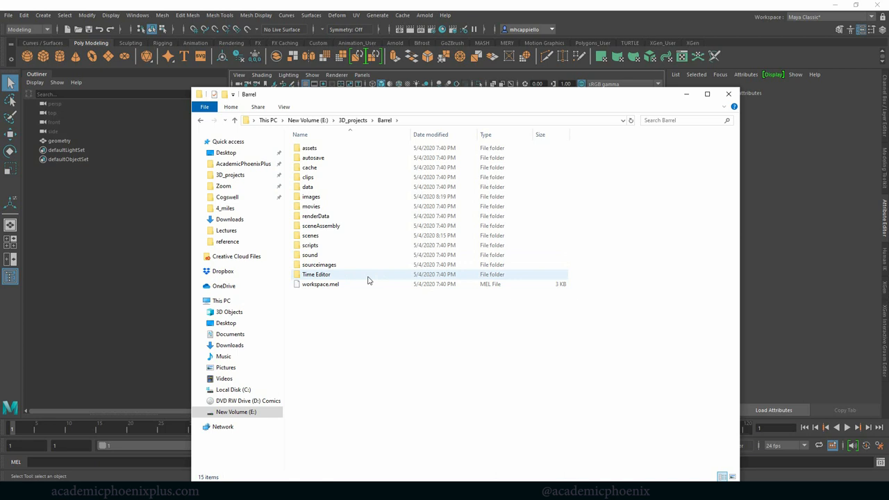
click(392, 315)
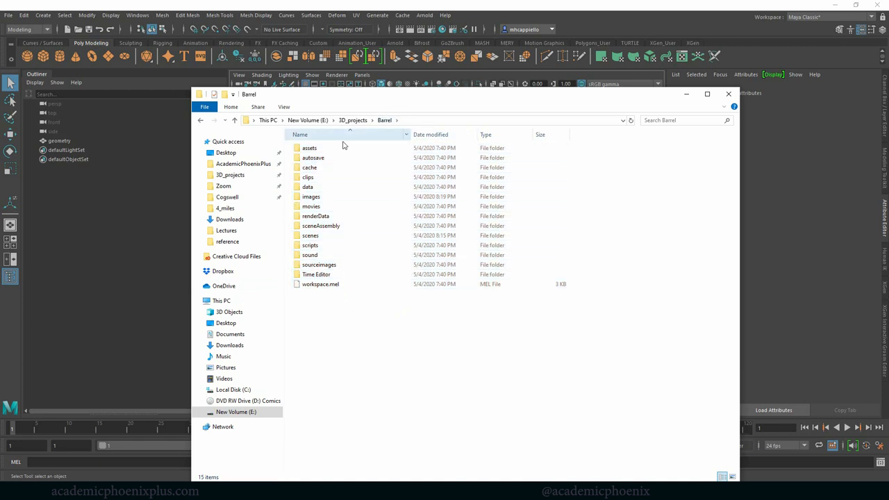
- Go into images/reference and select the barrel new photo
click(311, 197)
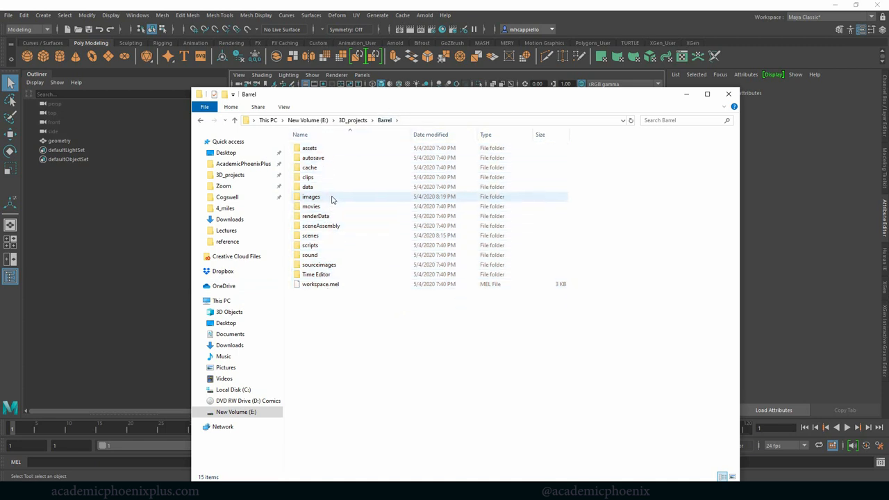
double_click(311, 197)
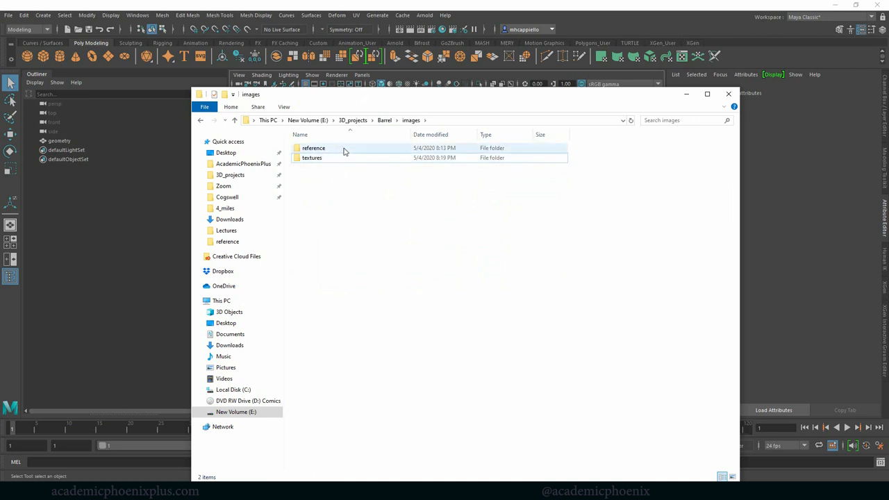
double_click(314, 147)
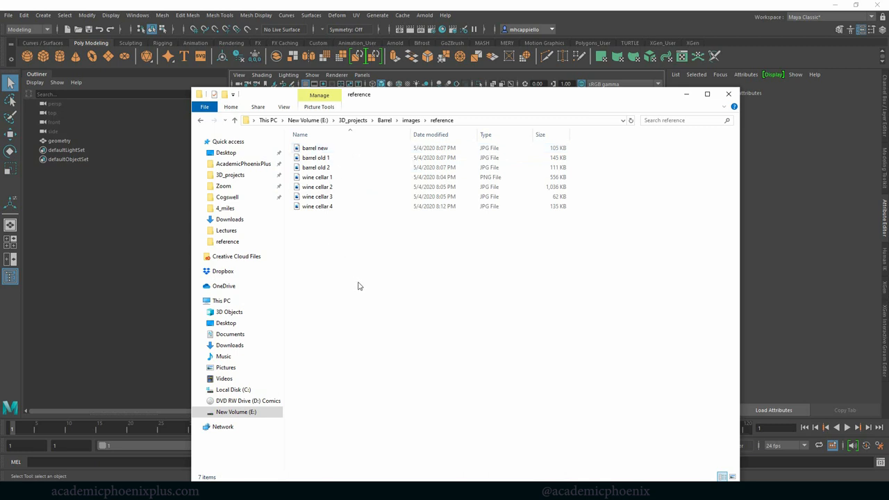
mouse_move(358, 279)
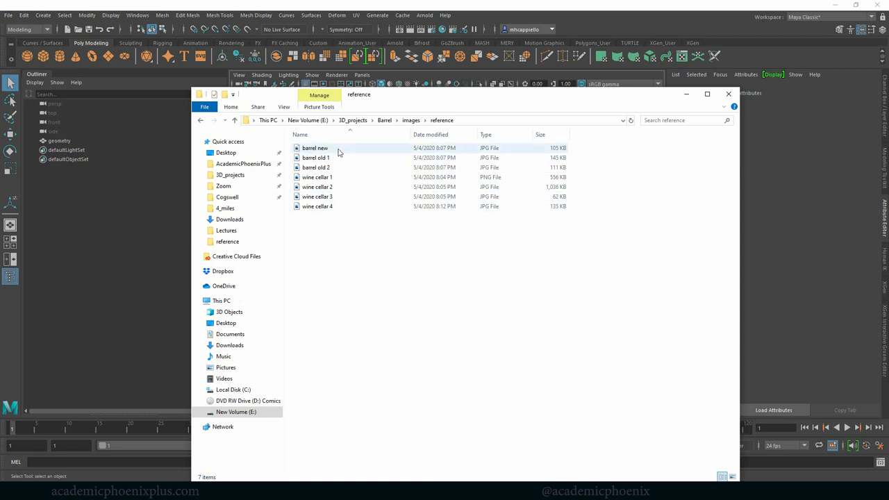
click(314, 147)
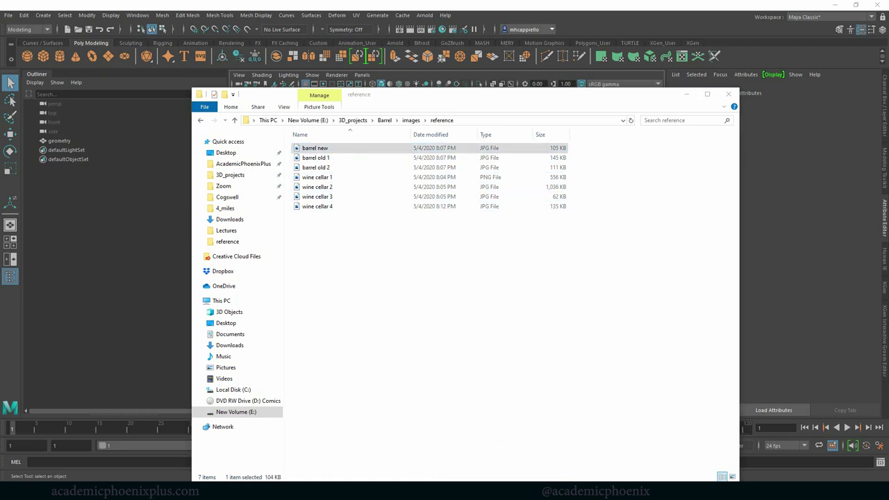
- View the barrel new photo in Windows Photos and flip through the reference pictures
double_click(314, 148)
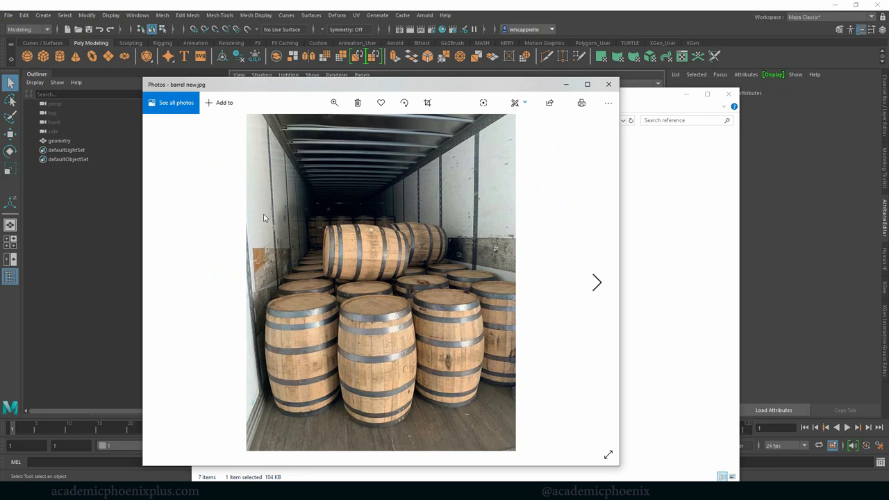
mouse_move(366, 314)
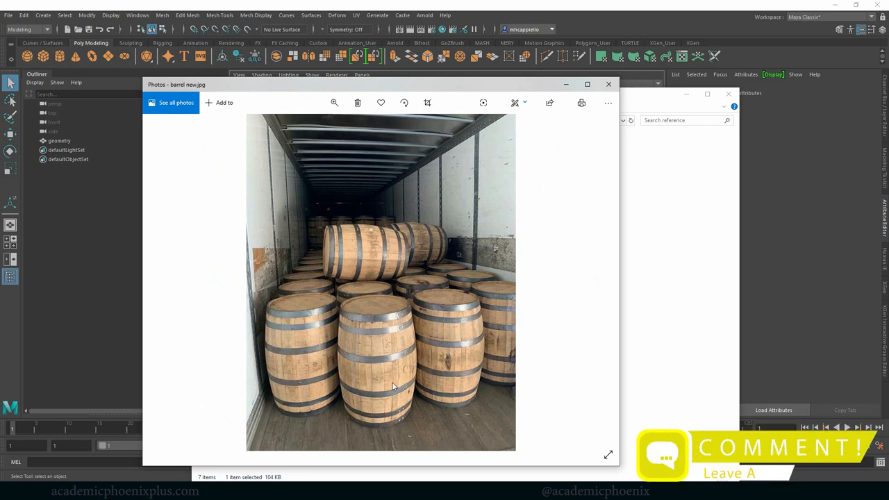
mouse_move(400, 359)
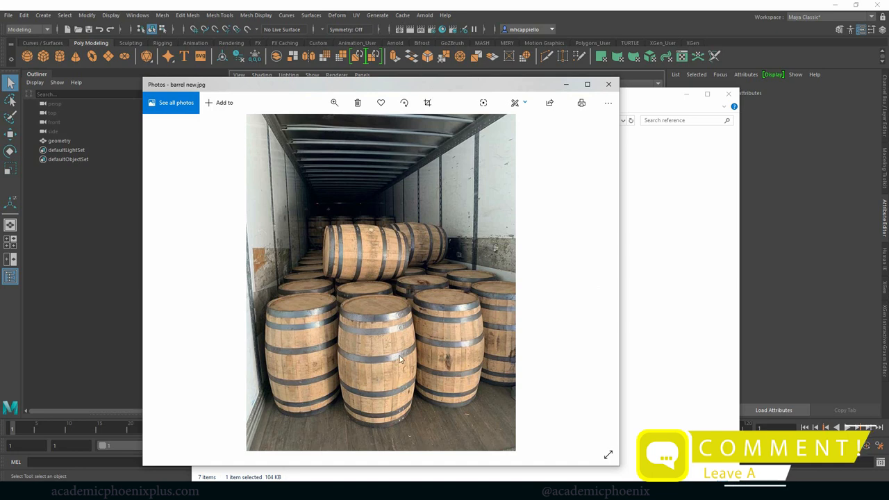
mouse_move(380, 303)
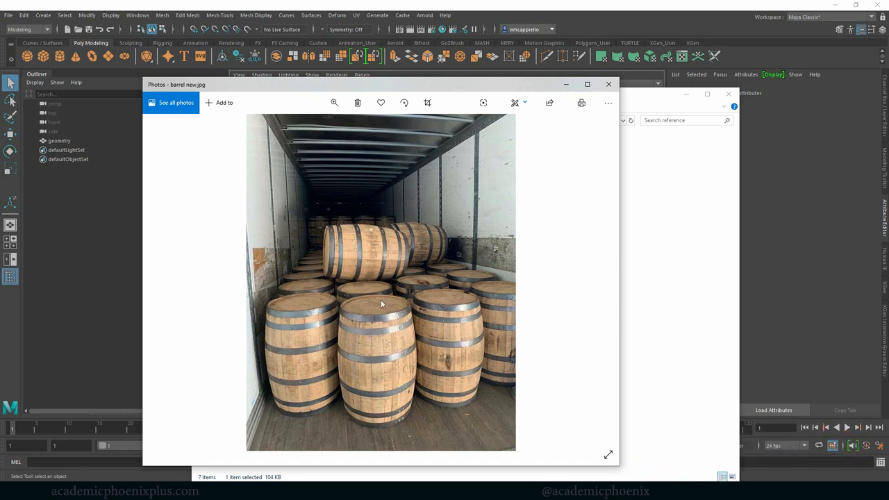
mouse_move(478, 396)
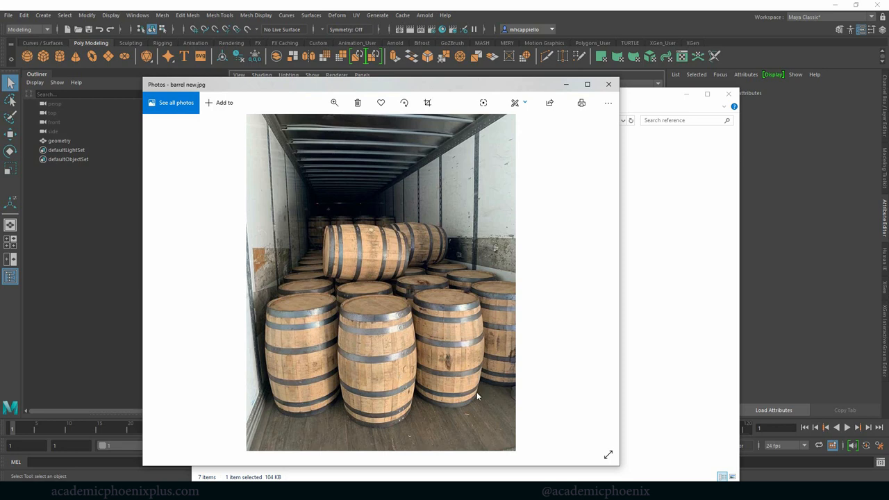
mouse_move(457, 256)
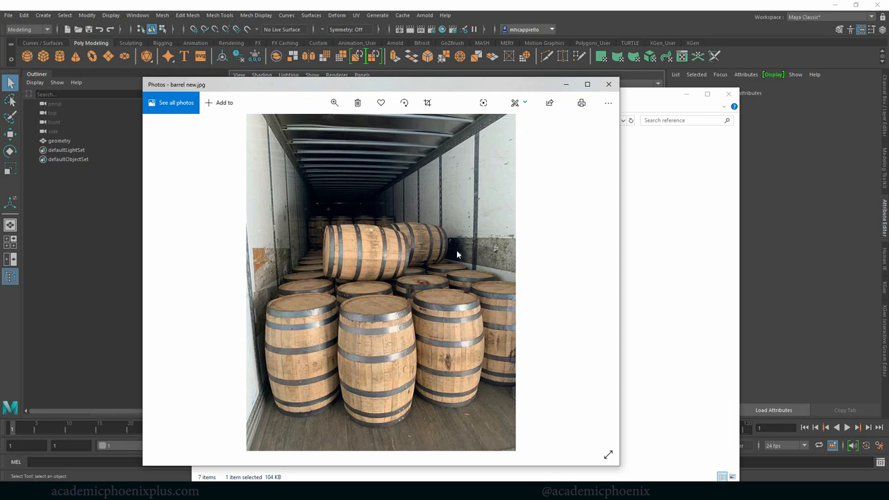
mouse_move(422, 311)
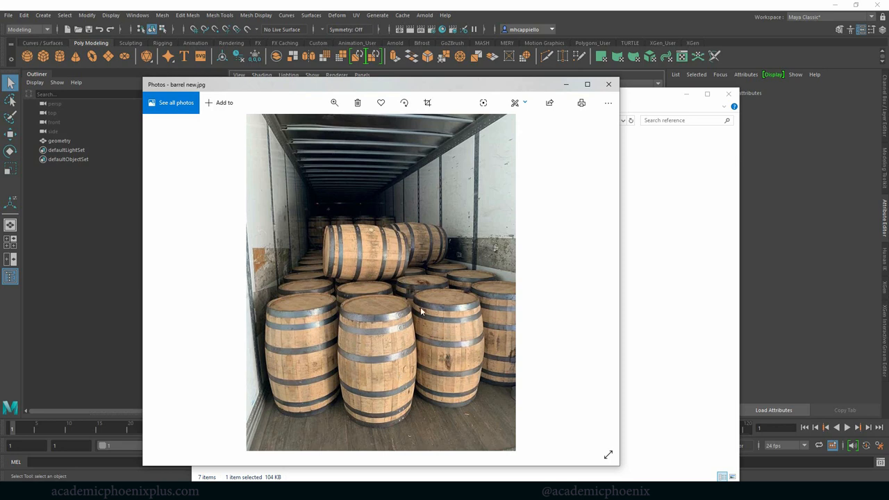
mouse_move(390, 328)
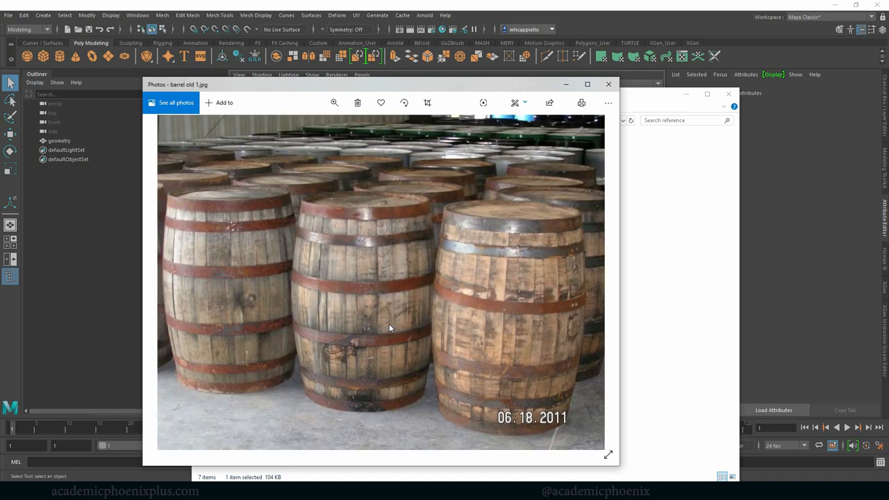
mouse_move(465, 262)
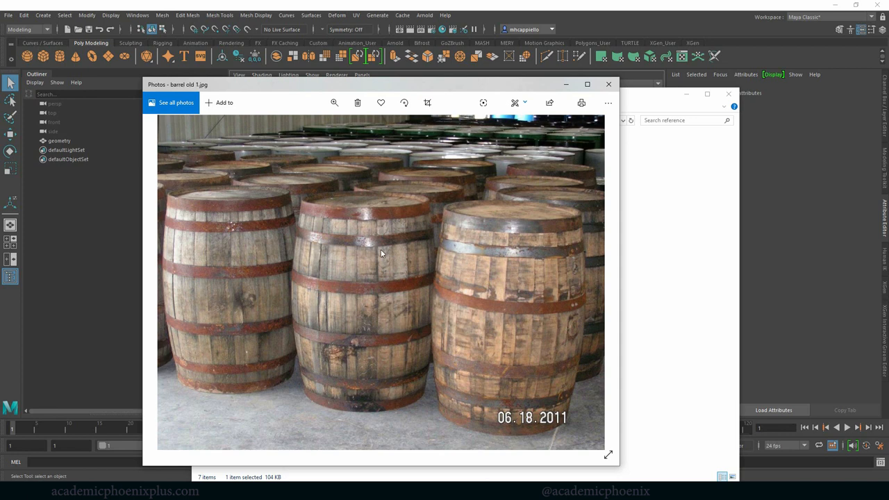
mouse_move(324, 368)
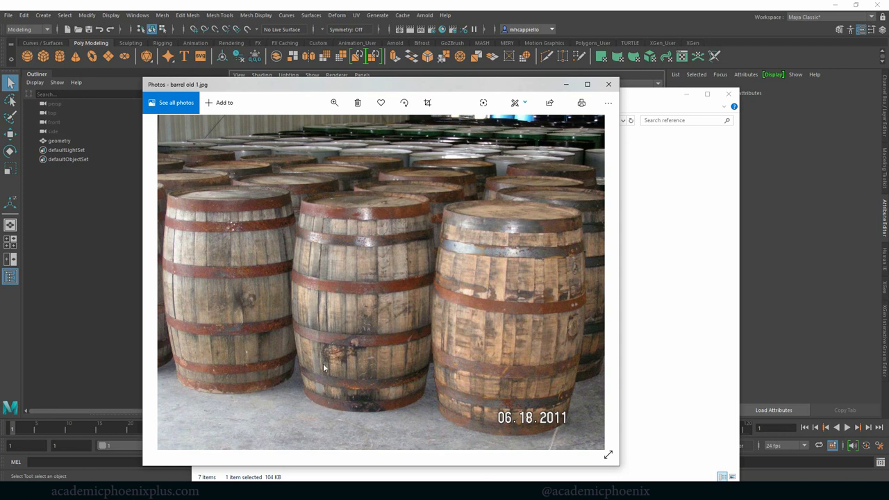
mouse_move(225, 340)
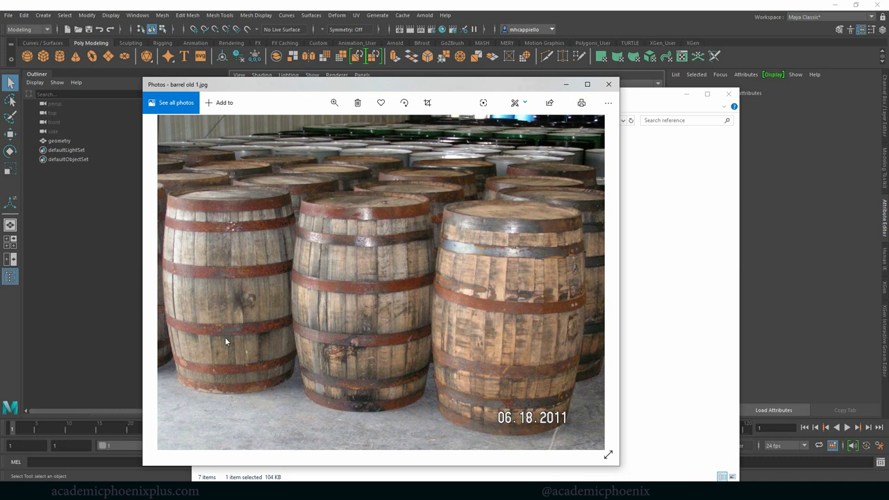
mouse_move(262, 339)
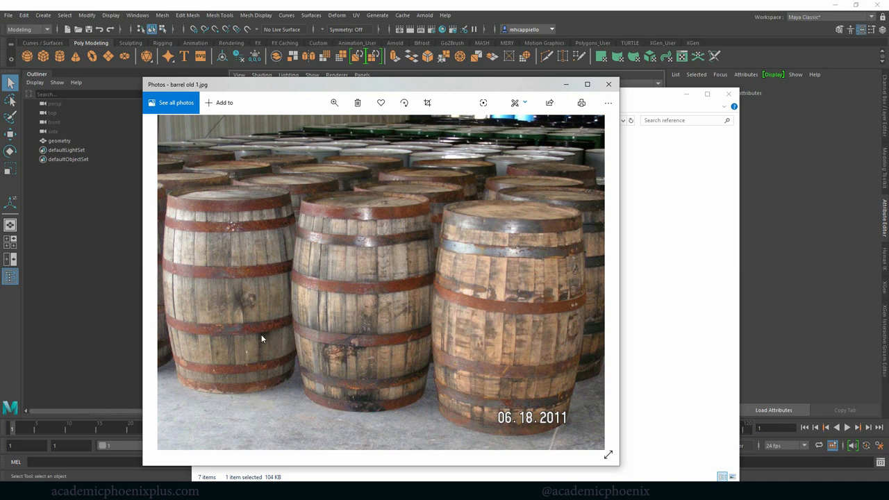
mouse_move(372, 215)
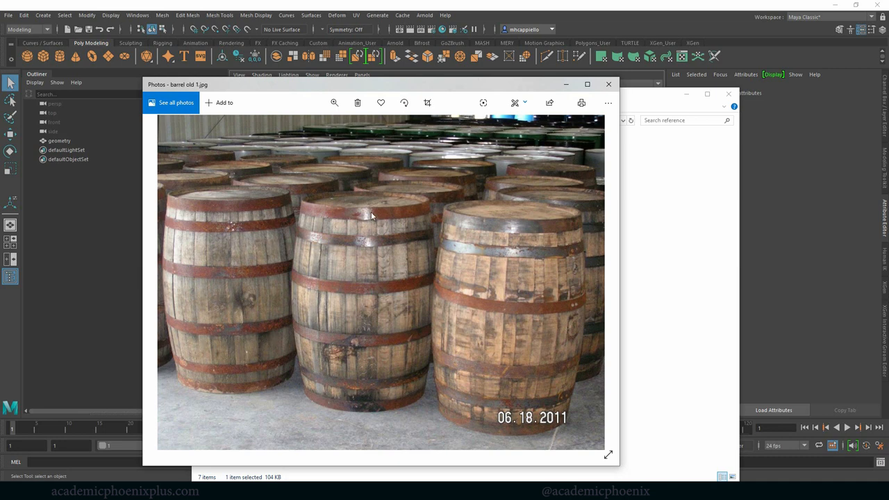
mouse_move(470, 253)
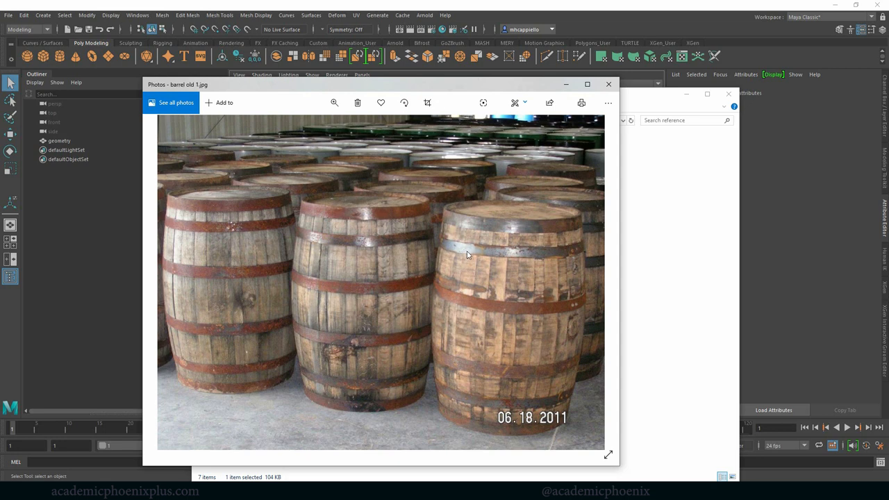
mouse_move(361, 216)
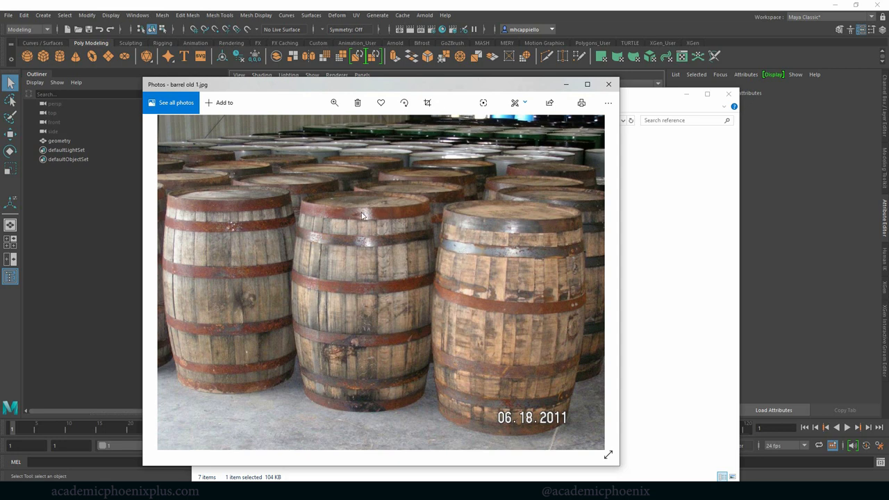
mouse_move(400, 341)
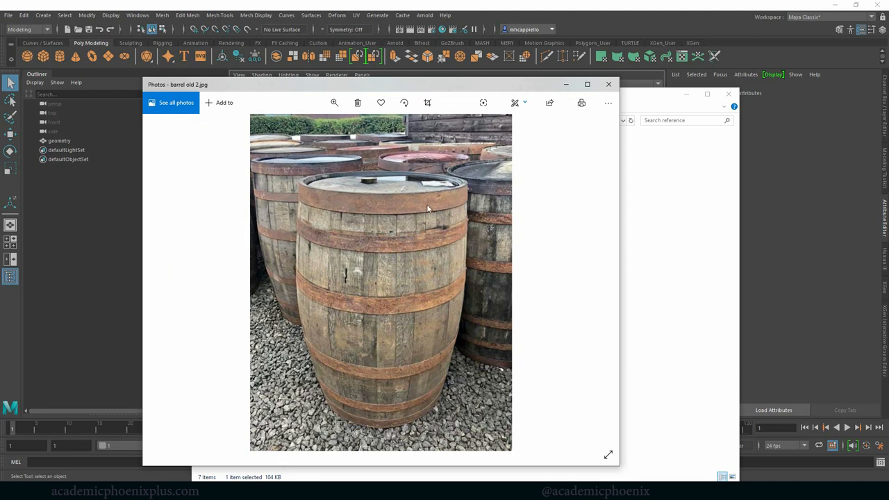
mouse_move(381, 323)
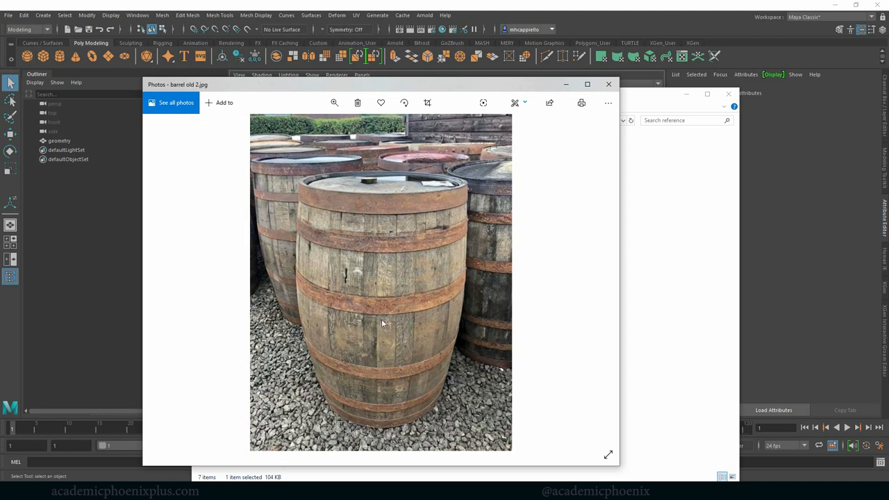
mouse_move(382, 248)
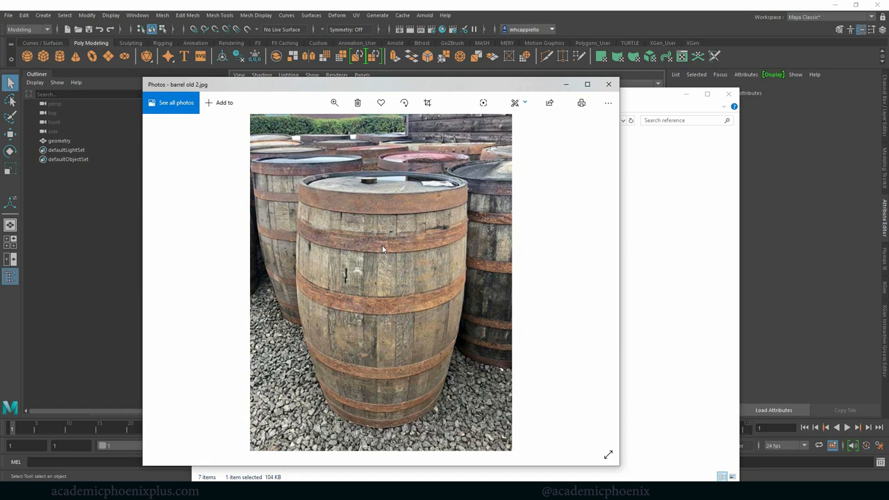
mouse_move(417, 209)
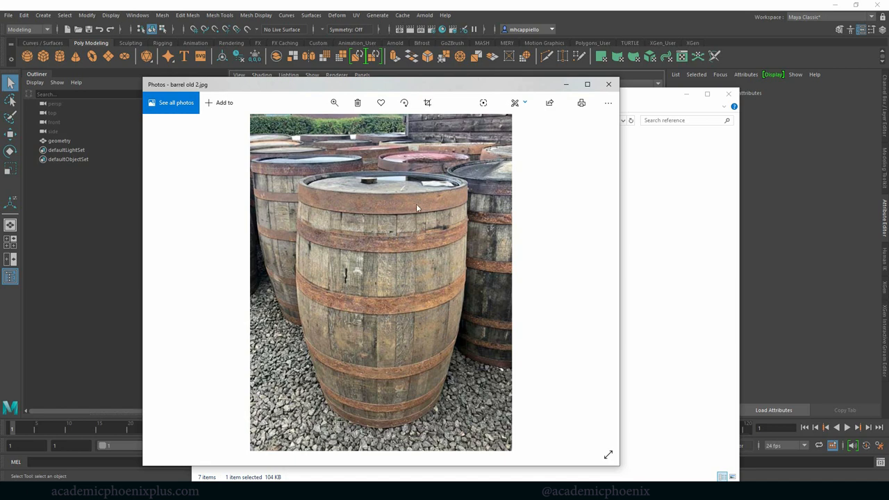
mouse_move(400, 257)
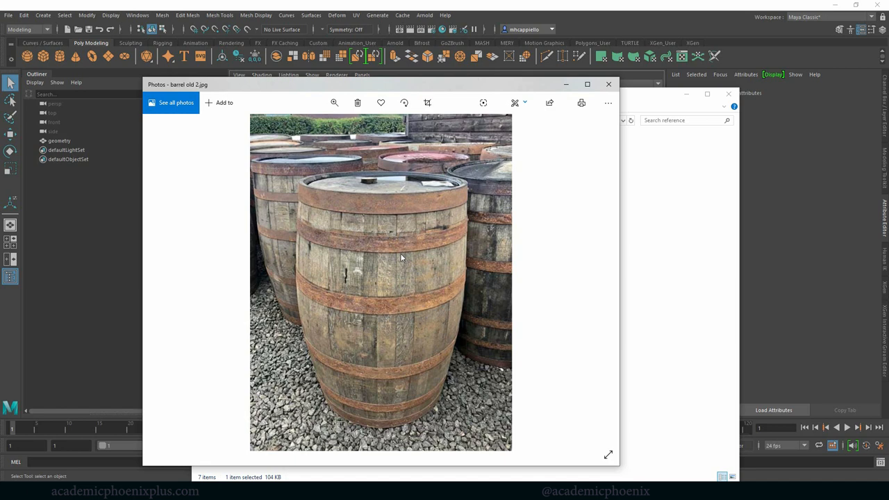
mouse_move(432, 250)
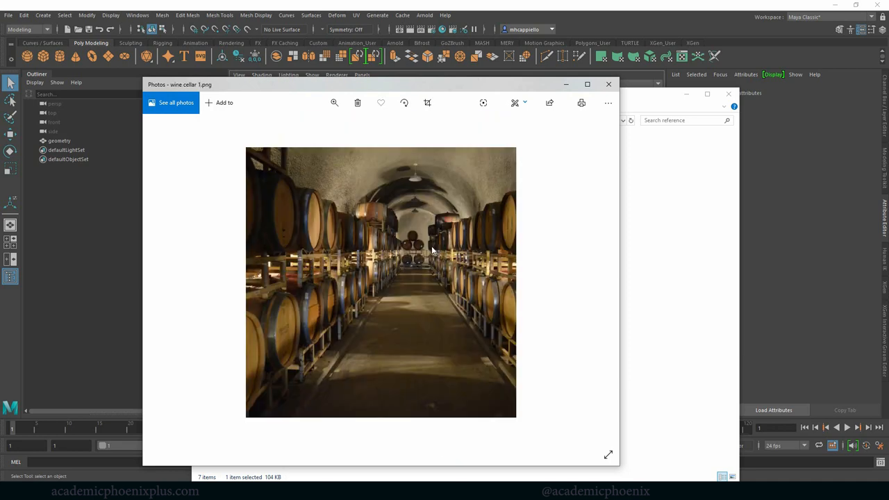
mouse_move(434, 161)
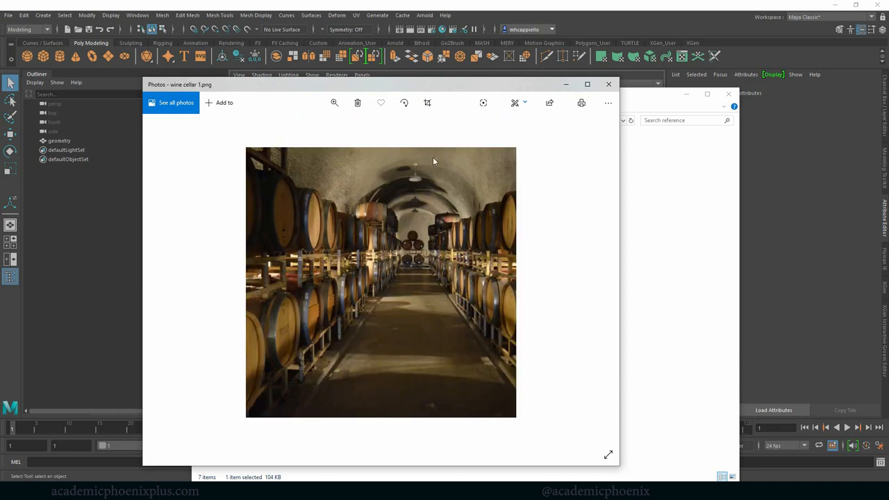
mouse_move(347, 217)
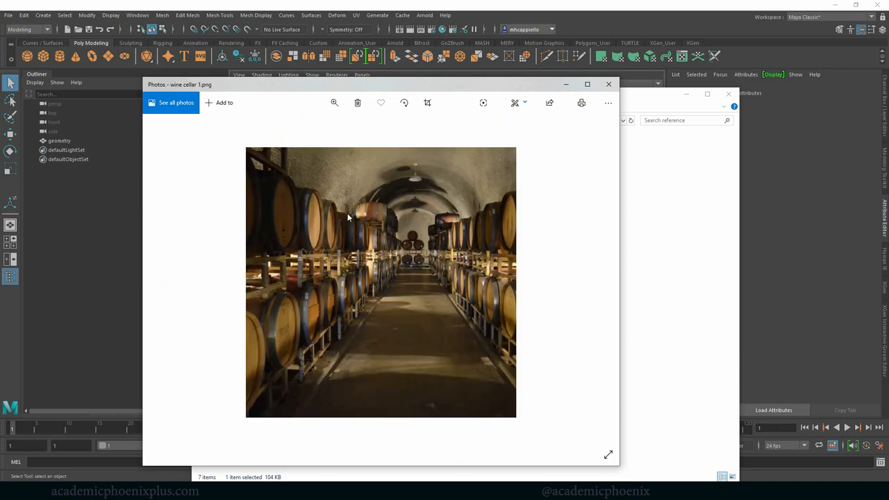
mouse_move(347, 339)
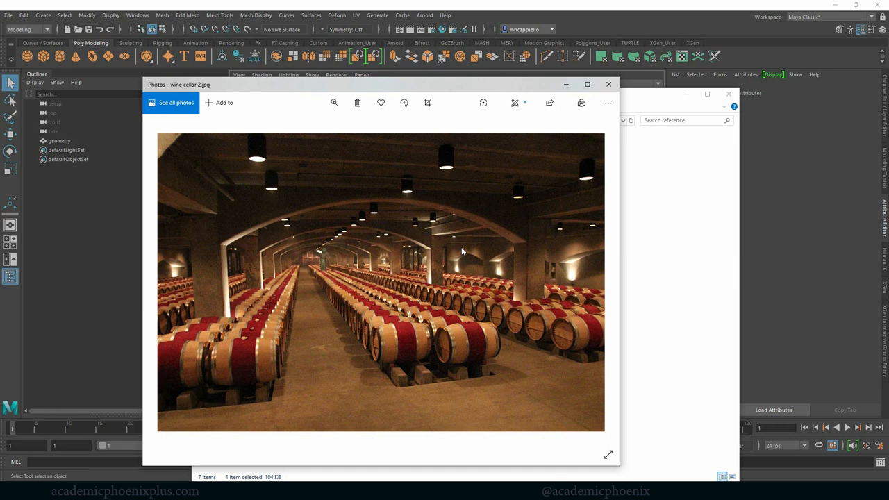
mouse_move(440, 329)
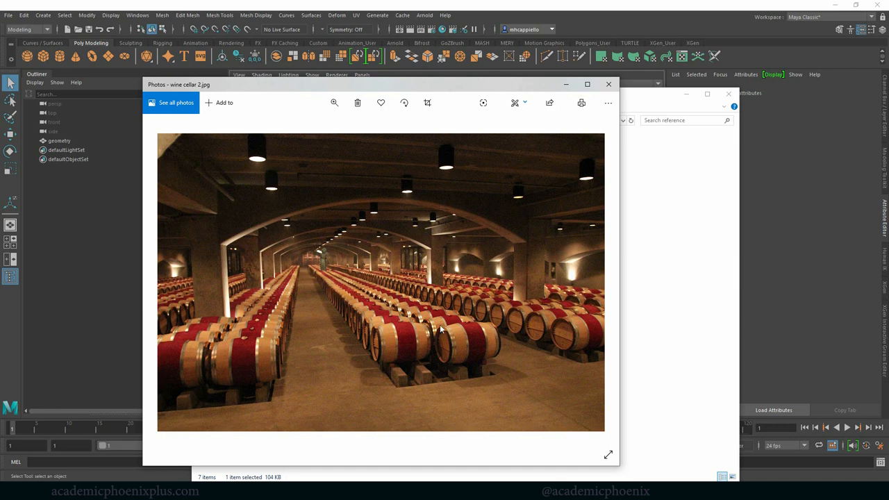
mouse_move(525, 347)
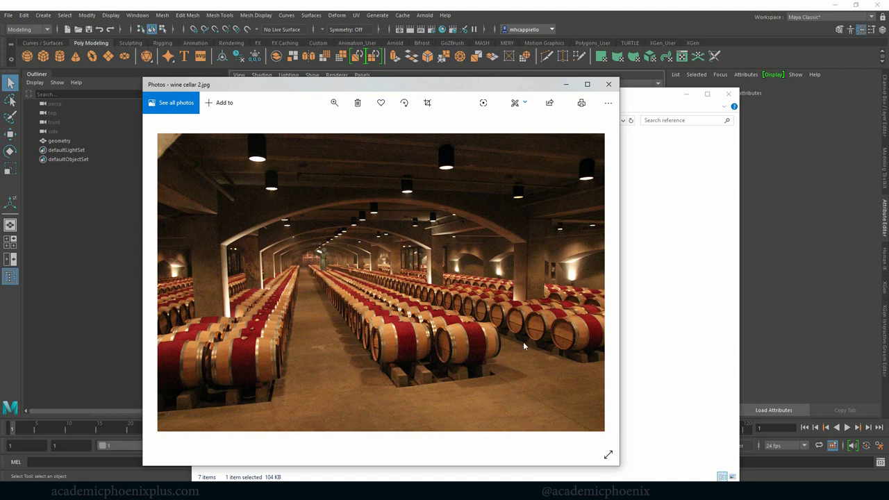
mouse_move(461, 317)
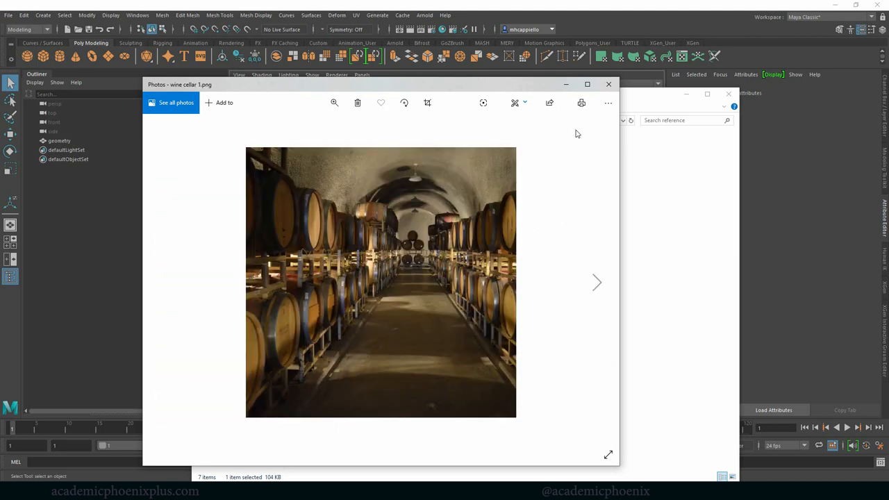
click(596, 283)
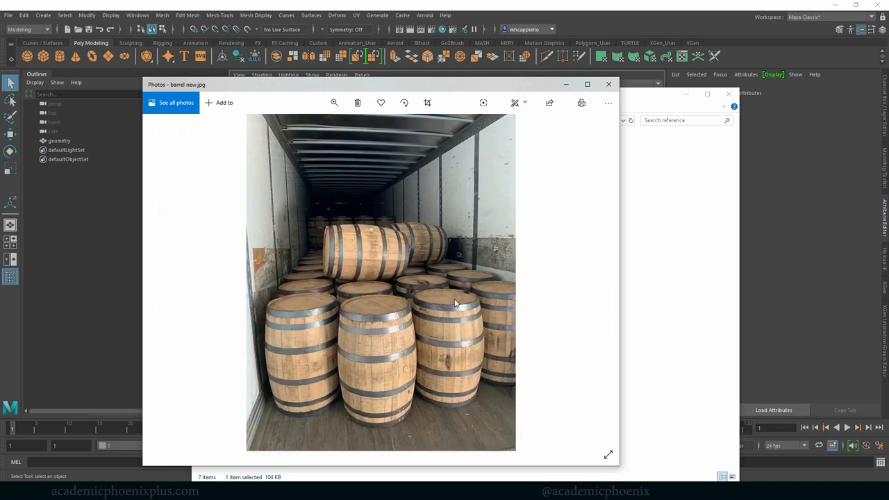
mouse_move(396, 319)
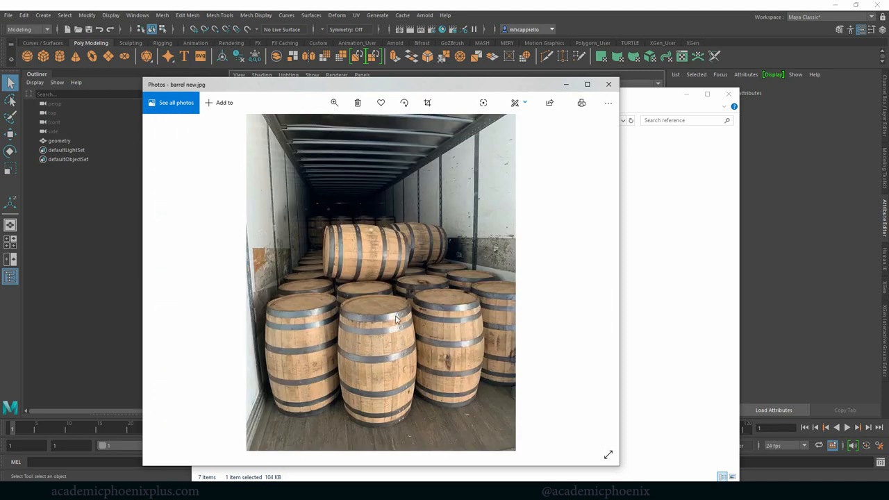
mouse_move(392, 386)
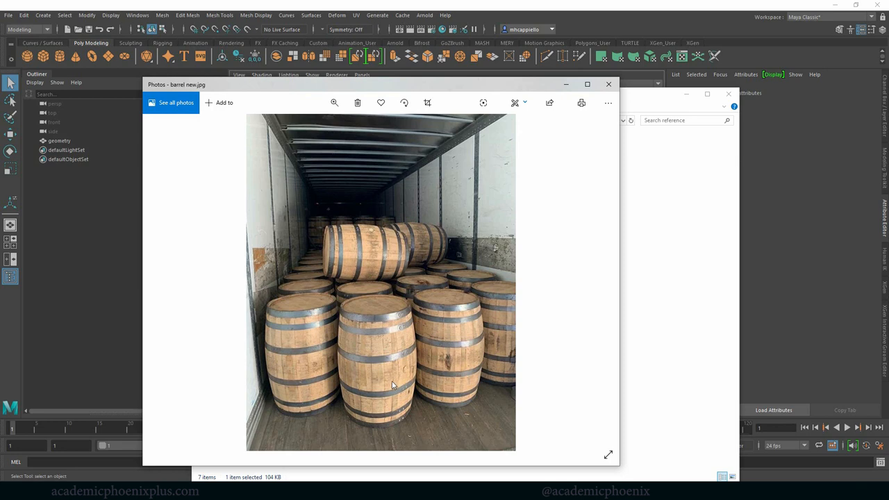
mouse_move(395, 358)
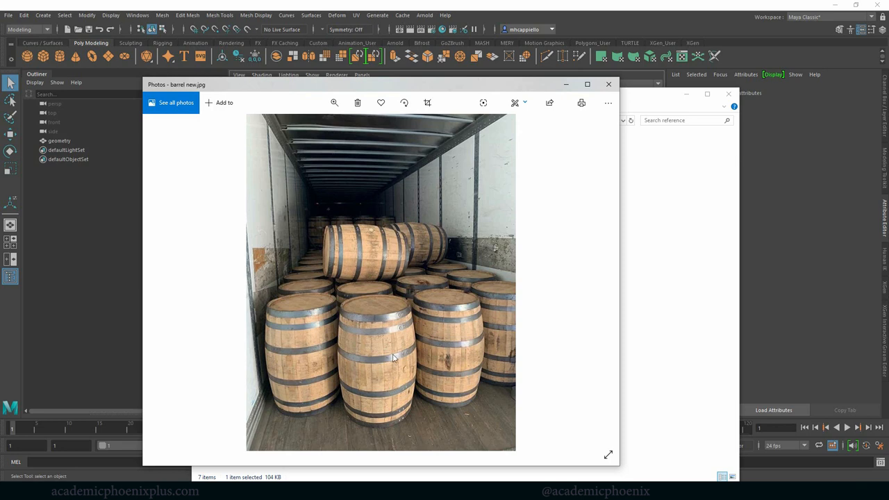
mouse_move(602, 164)
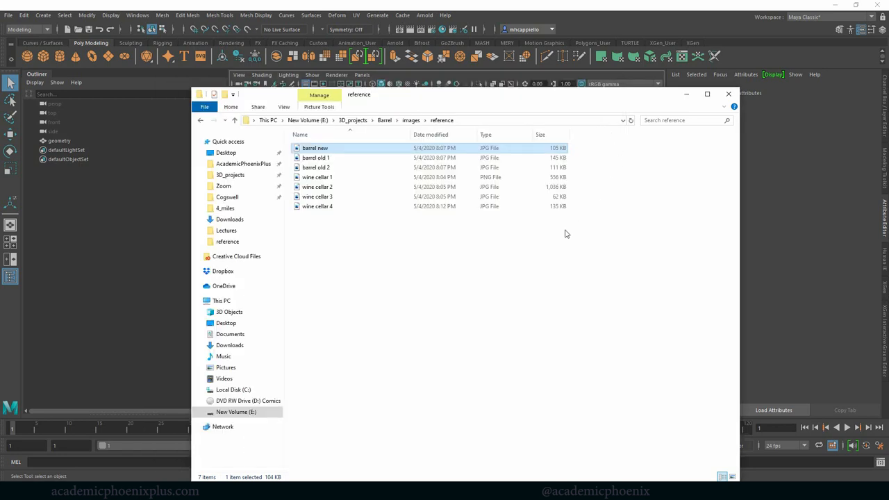
- Preview the concrete texture JPG full size in Photos
drag(445, 94, 502, 113)
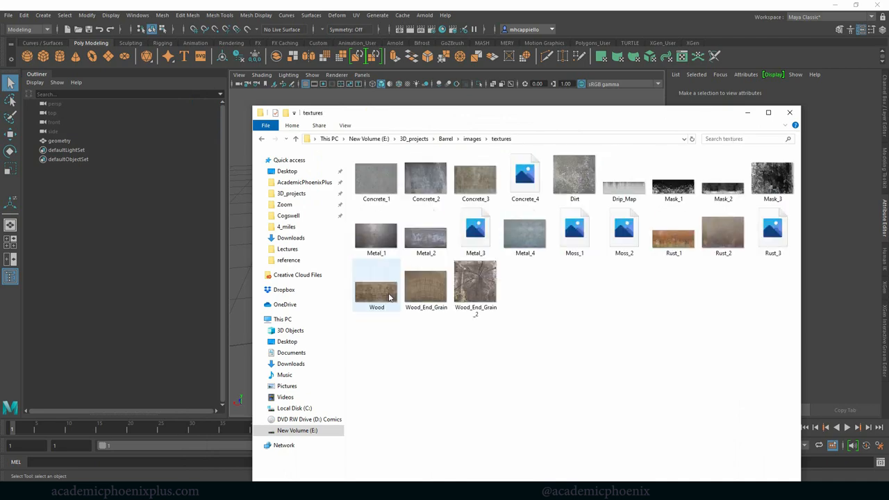
mouse_move(376, 178)
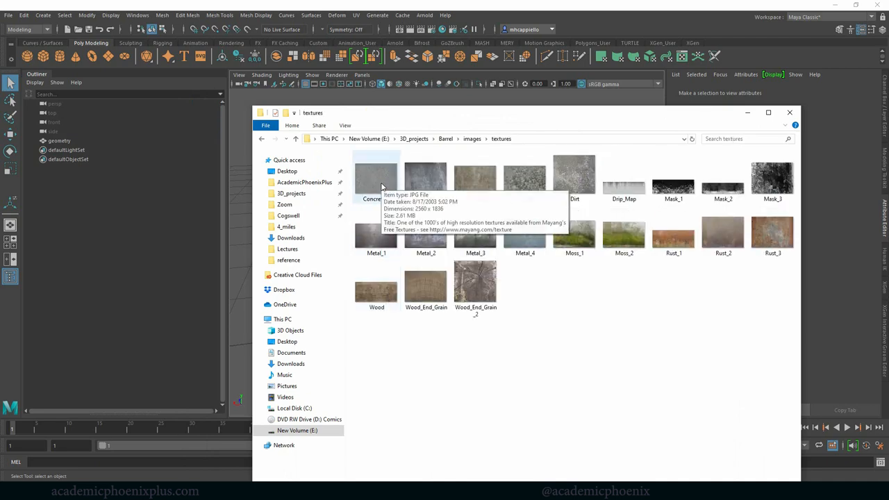
double_click(376, 178)
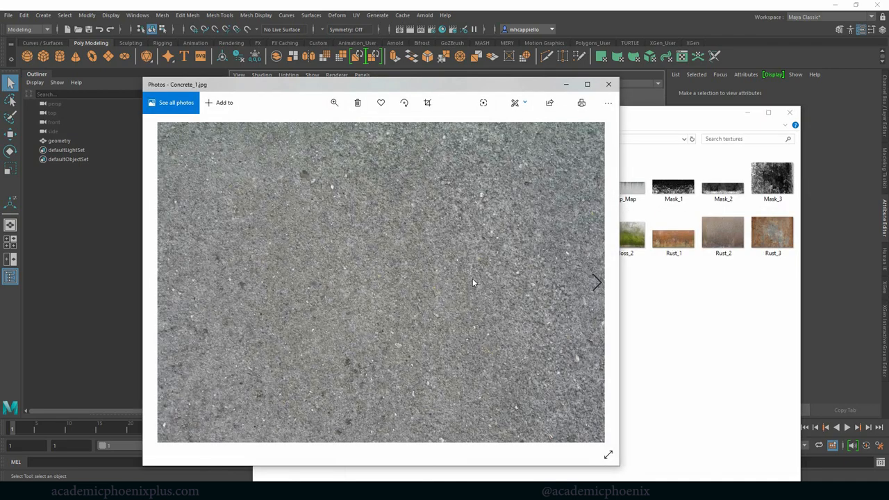
click(596, 282)
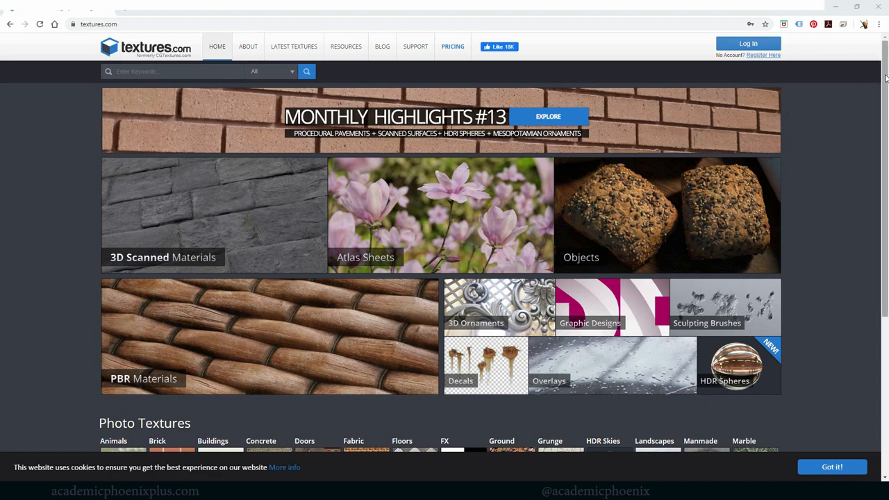
- Scroll through the photo texture categories on textures.com in Chrome
scroll(down, 3)
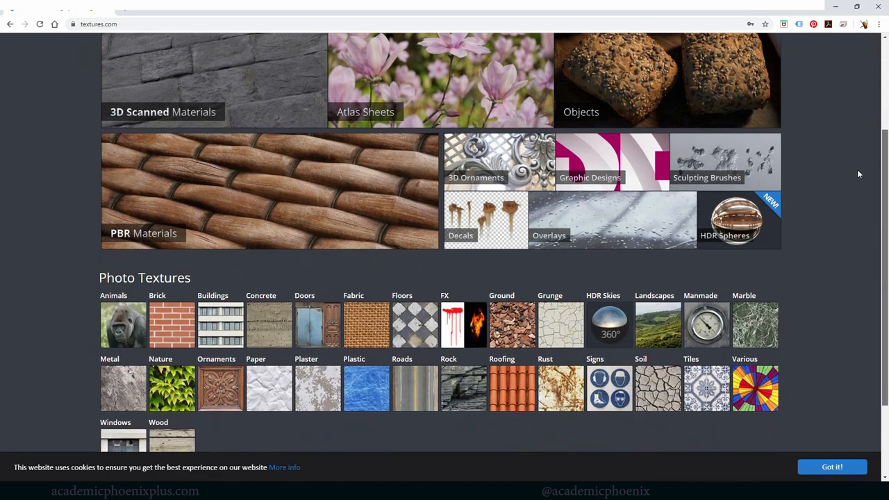
scroll(down, 3)
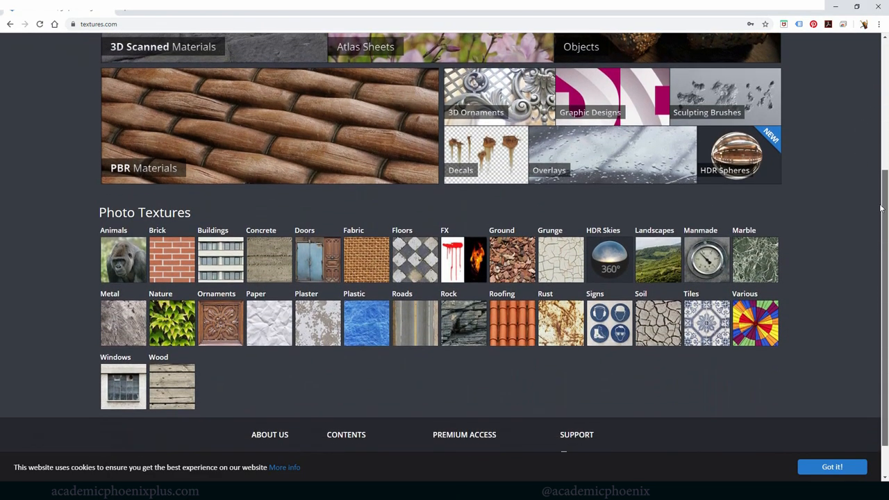
scroll(up, 3)
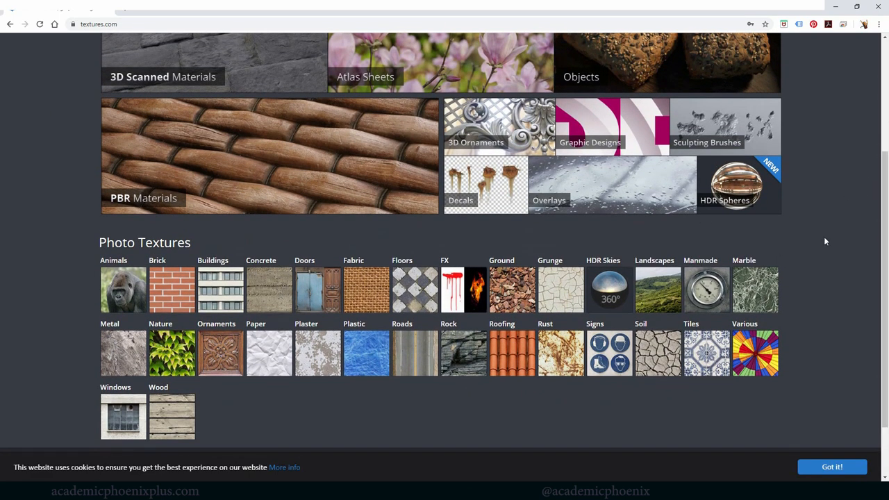
scroll(up, 3)
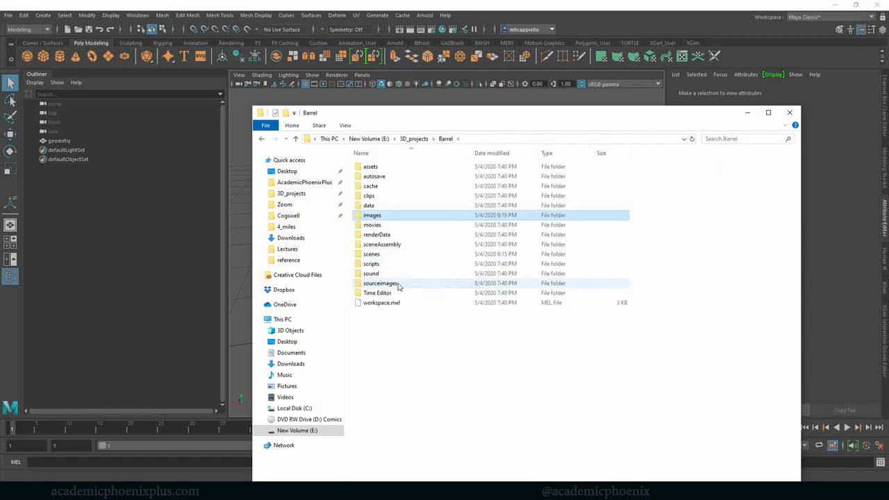
- Open the barrel geometry .mb scene from the scenes folder
double_click(373, 253)
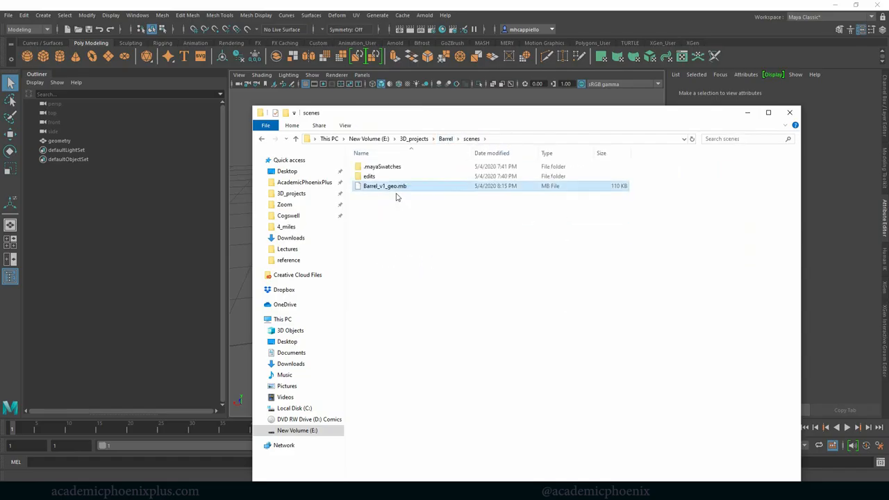
double_click(385, 187)
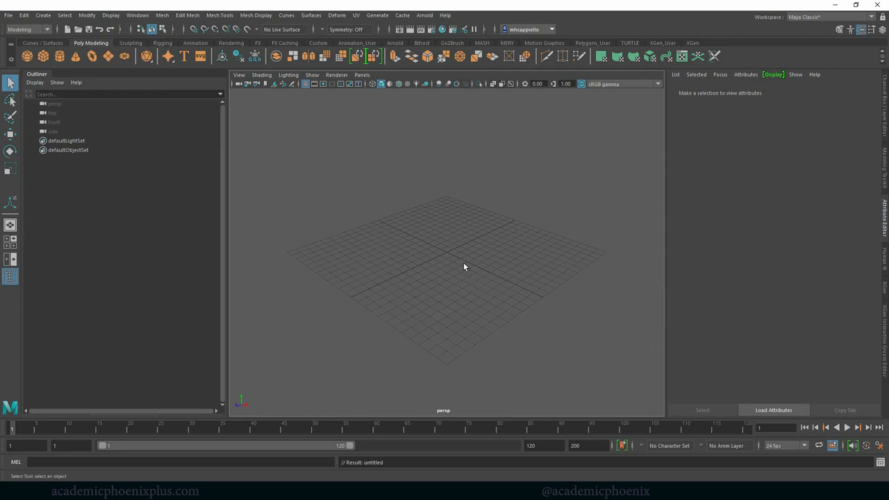
- Set Barrel as the current Maya project, discarding the unsaved empty scene
click(9, 14)
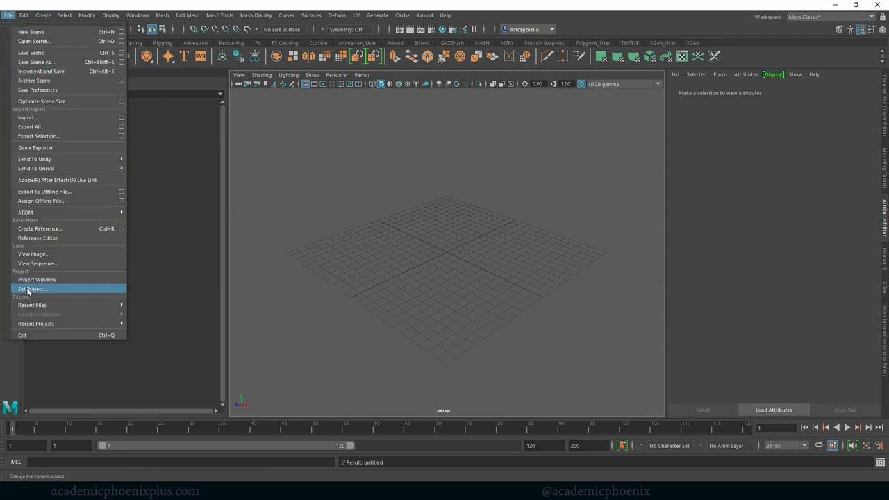
click(31, 287)
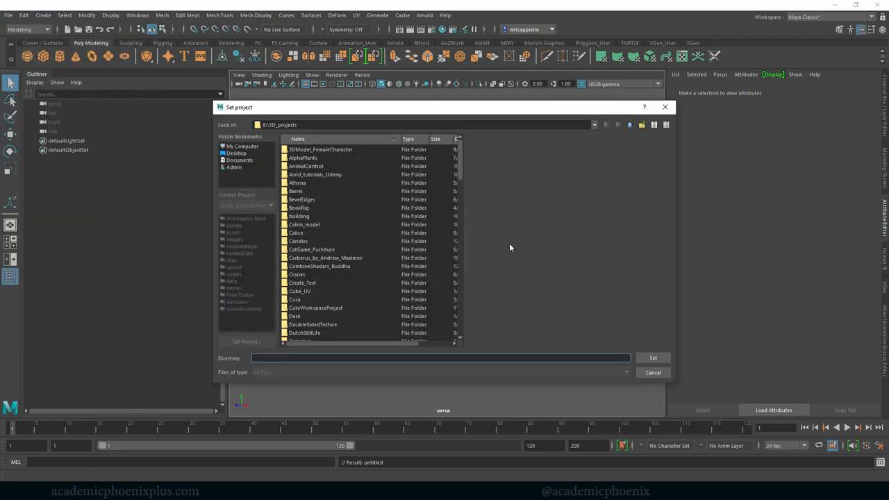
mouse_move(457, 172)
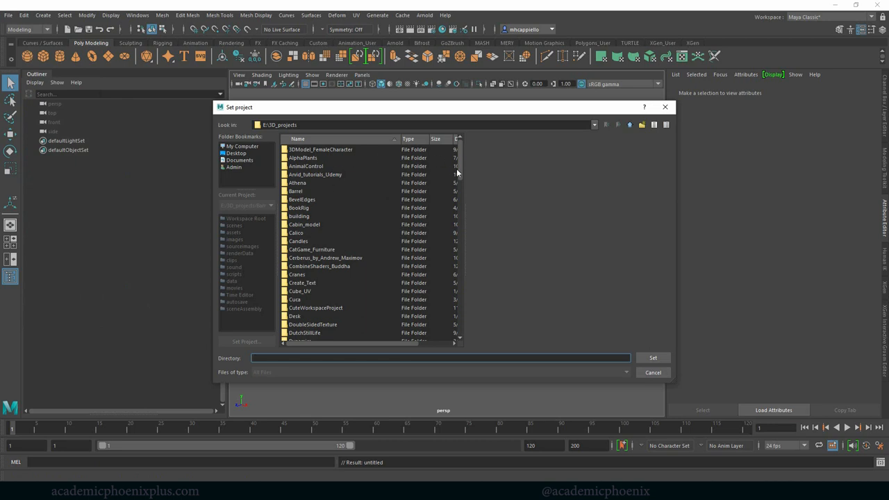
mouse_move(307, 196)
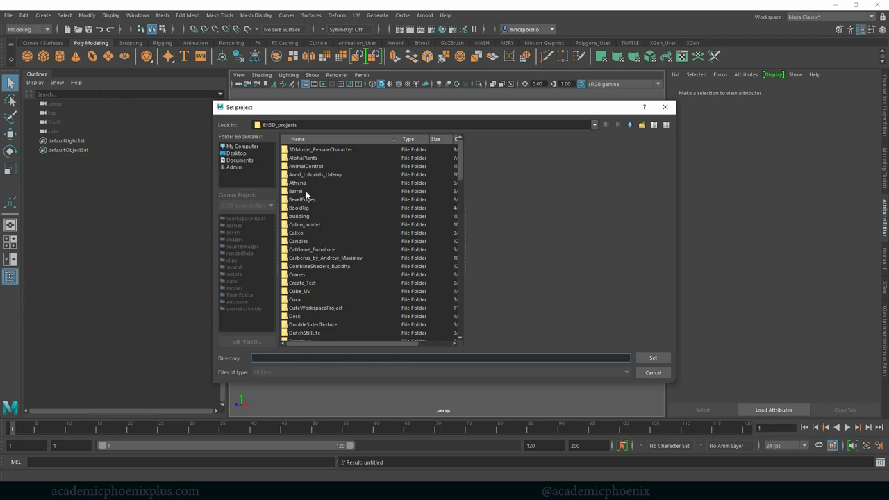
click(296, 191)
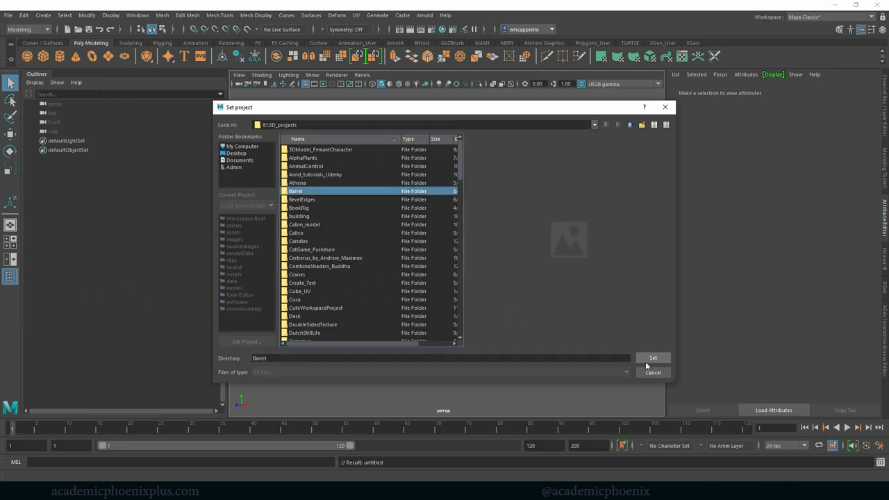
click(9, 14)
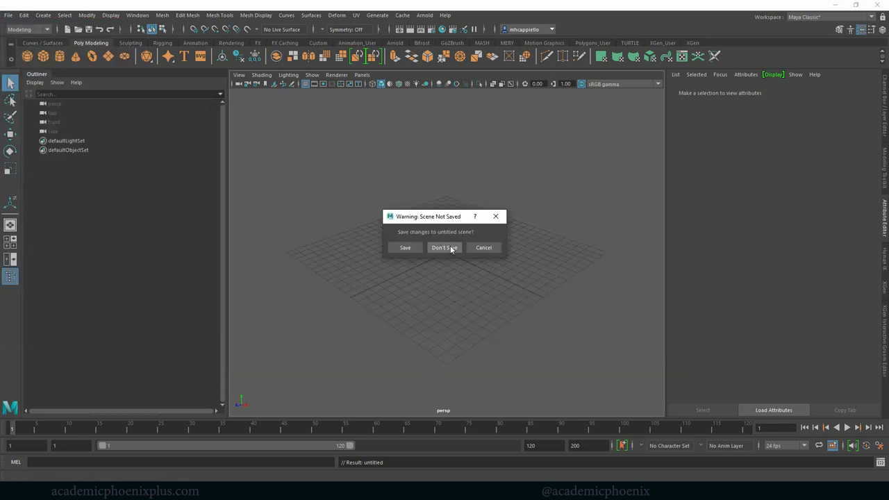
click(444, 247)
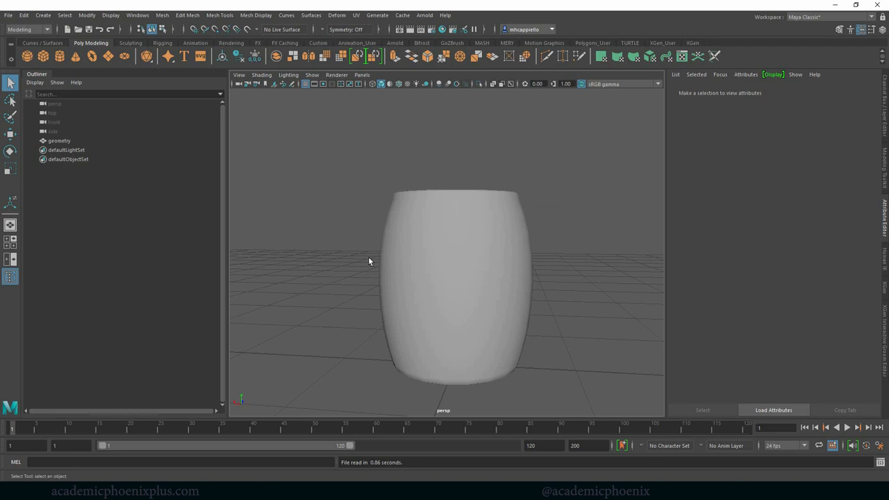
drag(370, 261, 535, 203)
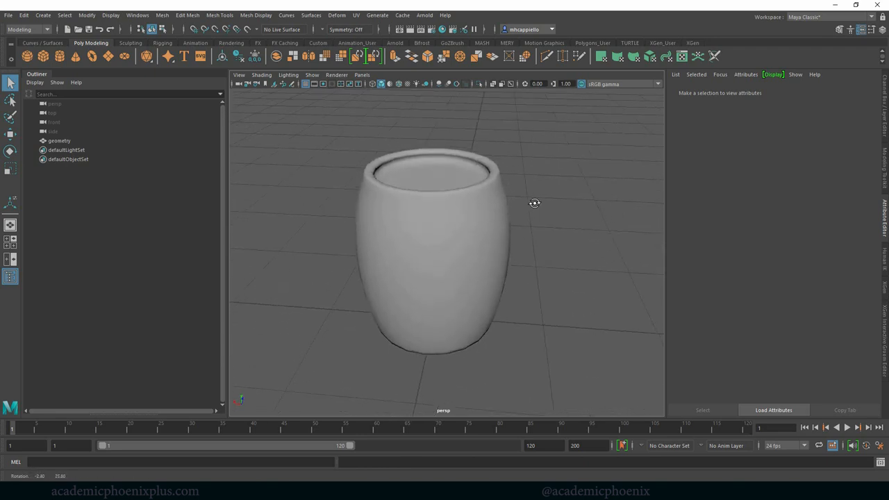
click(434, 257)
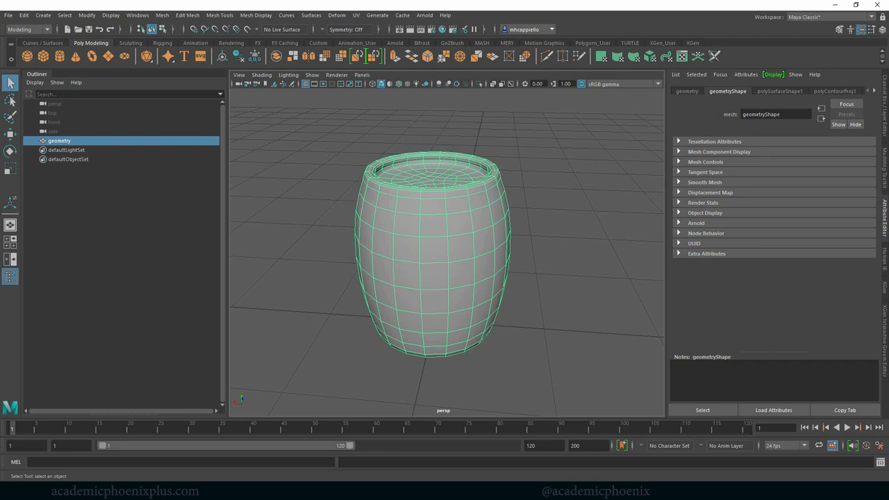
mouse_move(488, 257)
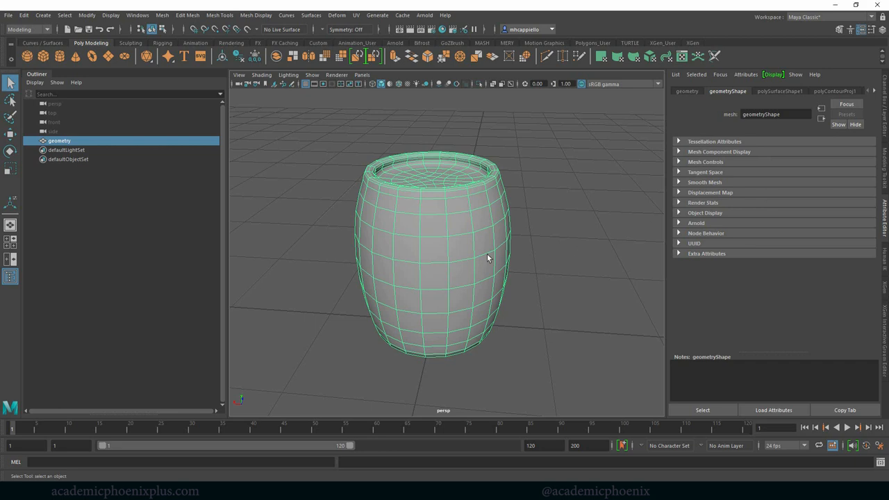
mouse_move(525, 260)
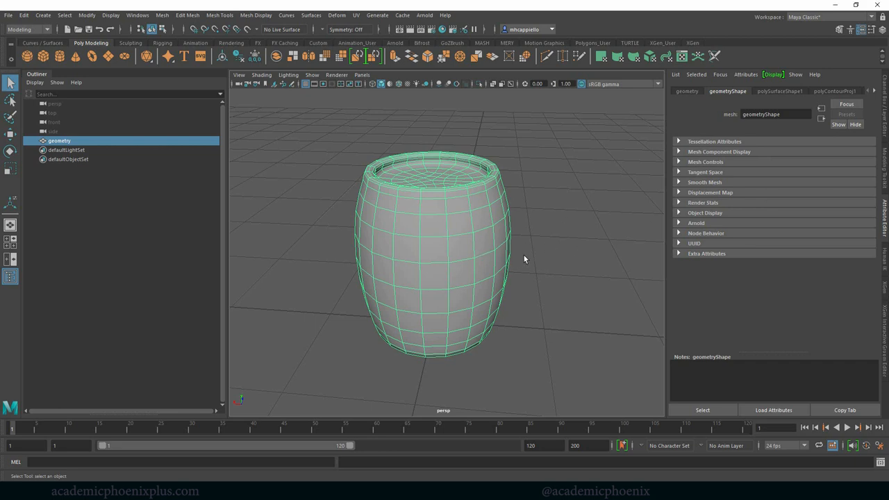
mouse_move(512, 236)
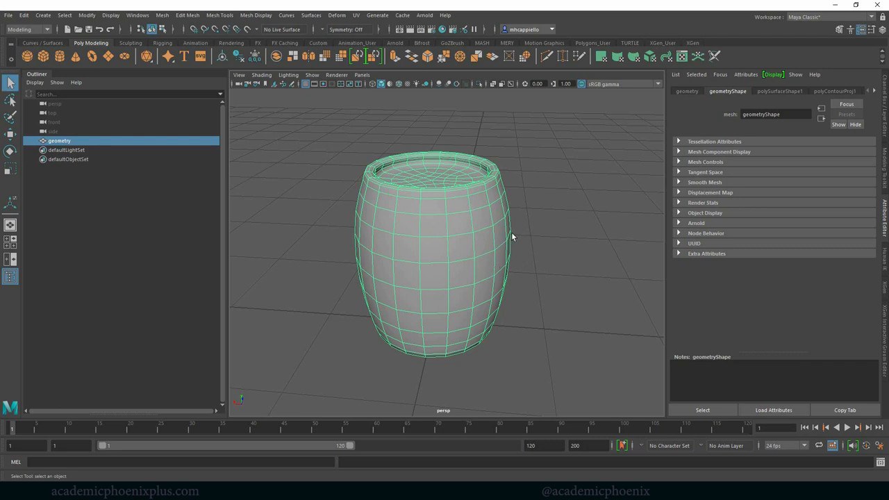
mouse_move(512, 203)
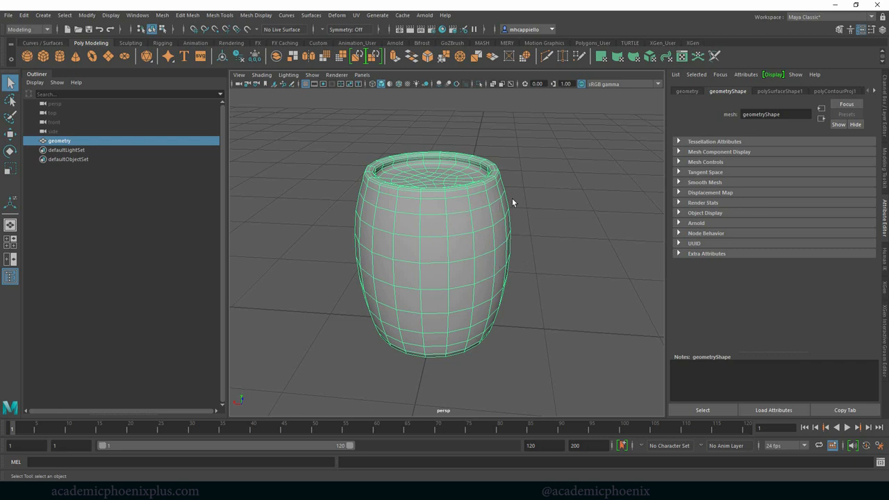
mouse_move(78, 142)
text(barrel_geo)
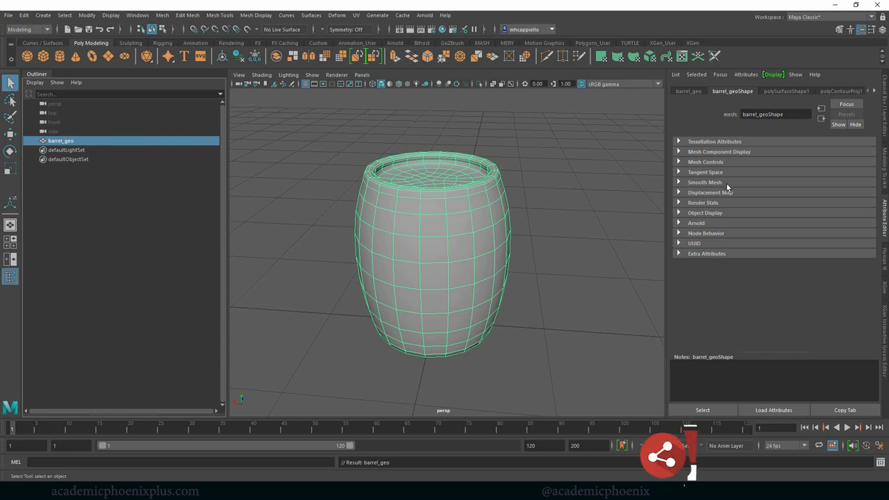
mouse_move(423, 160)
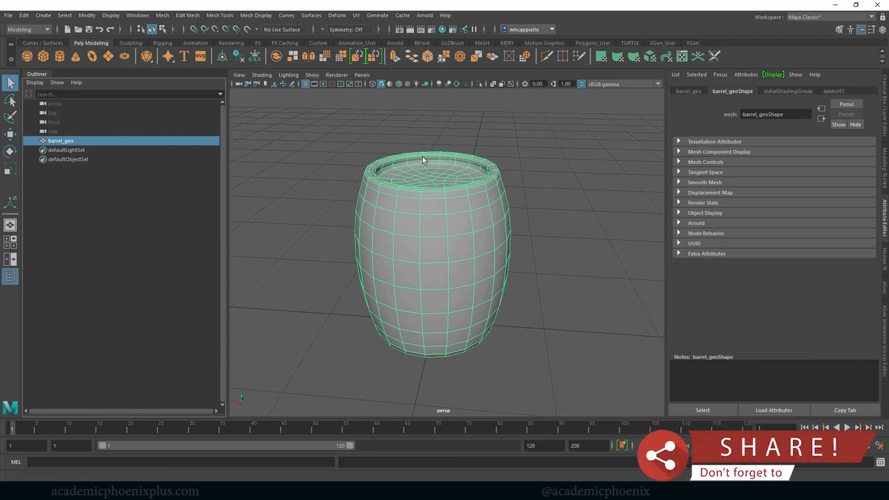
click(834, 91)
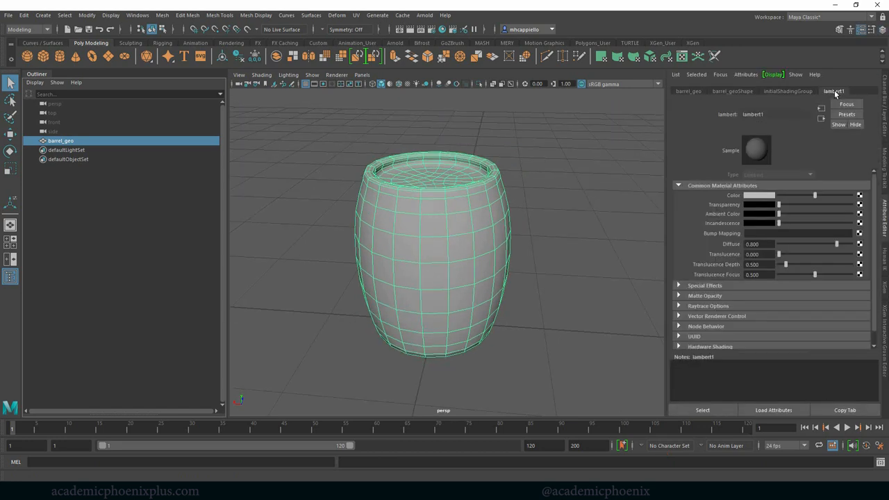
mouse_move(694, 96)
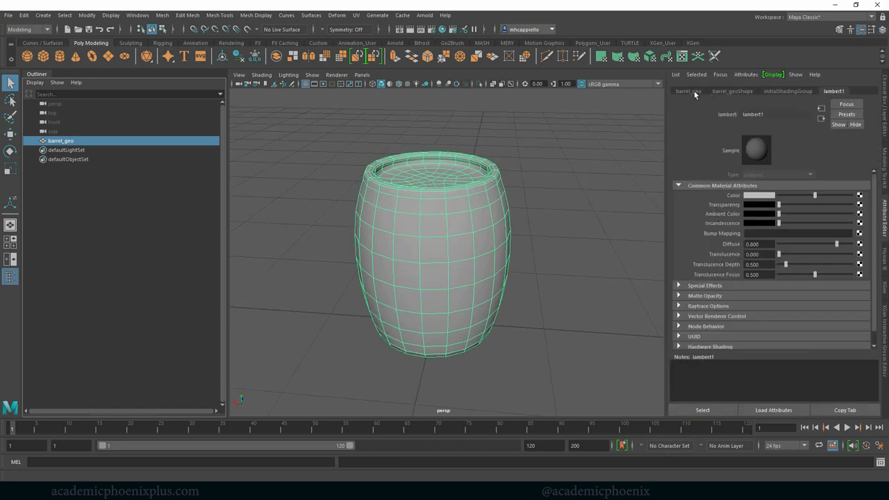
click(732, 92)
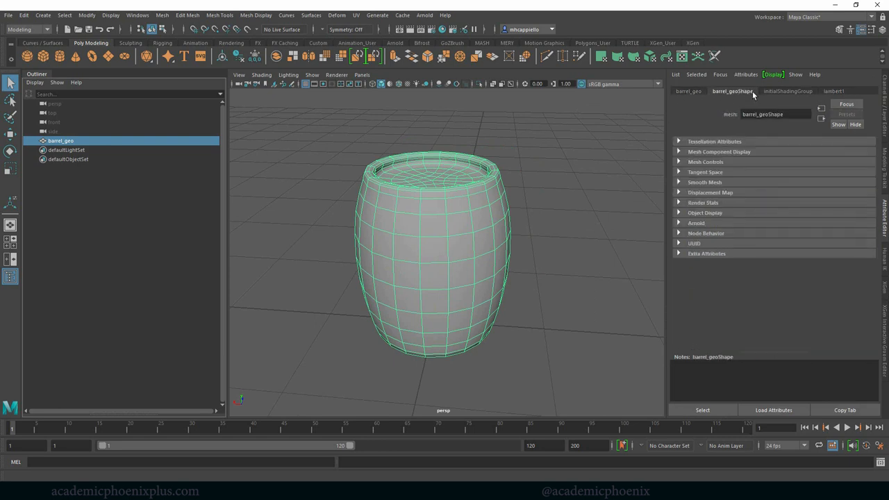
click(833, 92)
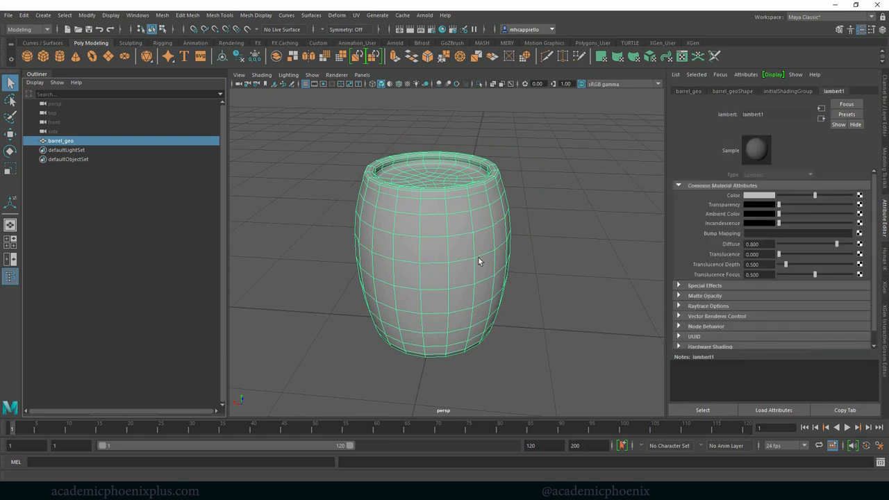
mouse_move(405, 229)
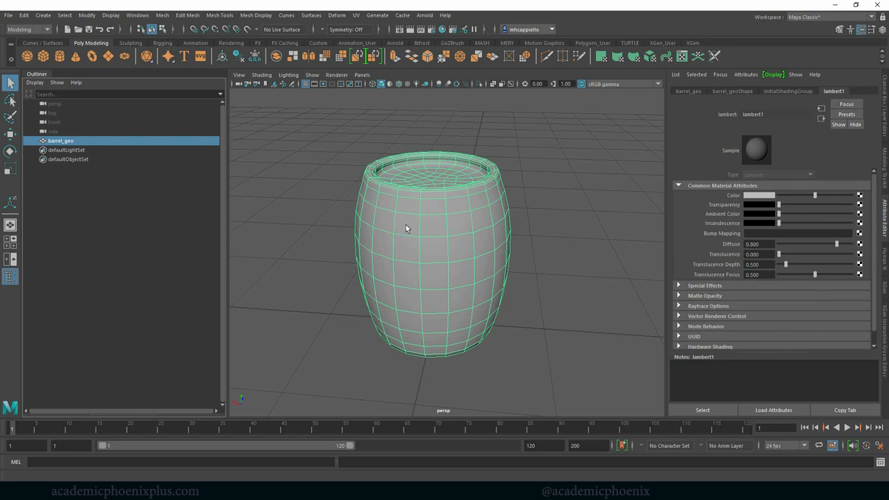
mouse_move(468, 131)
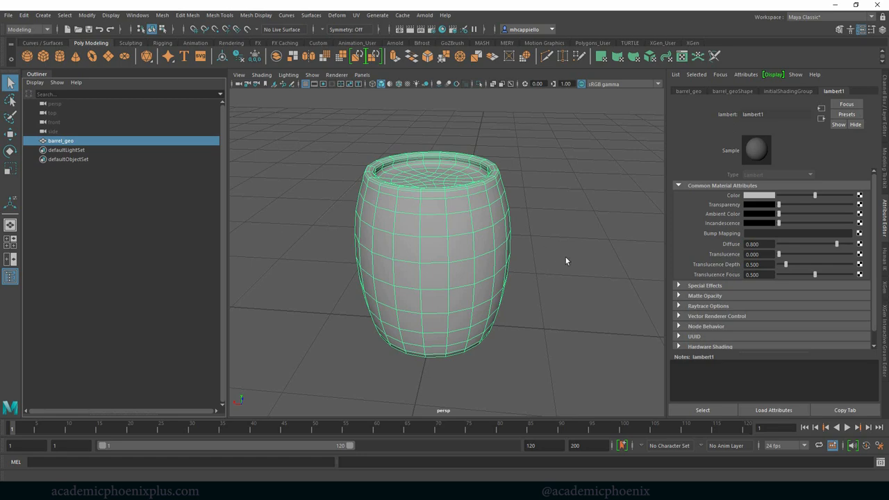
- Turn the view around the barrel and drop down the Workspace layout list
drag(567, 261, 380, 289)
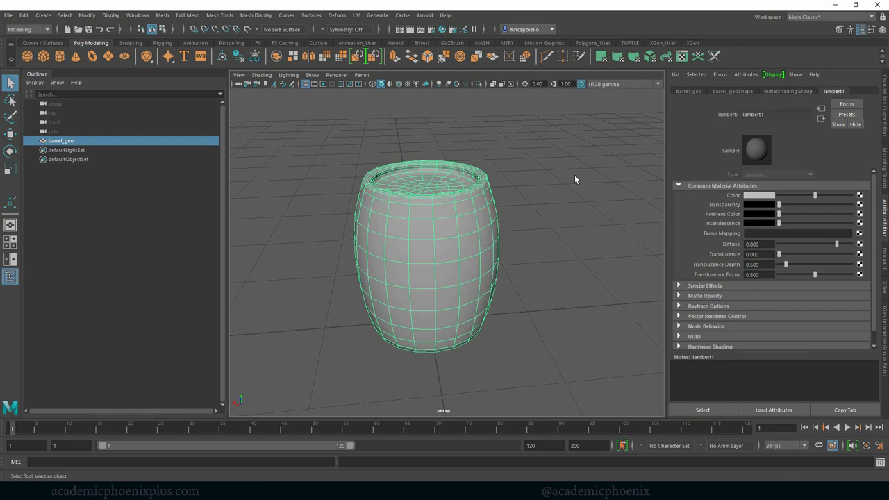
mouse_move(503, 214)
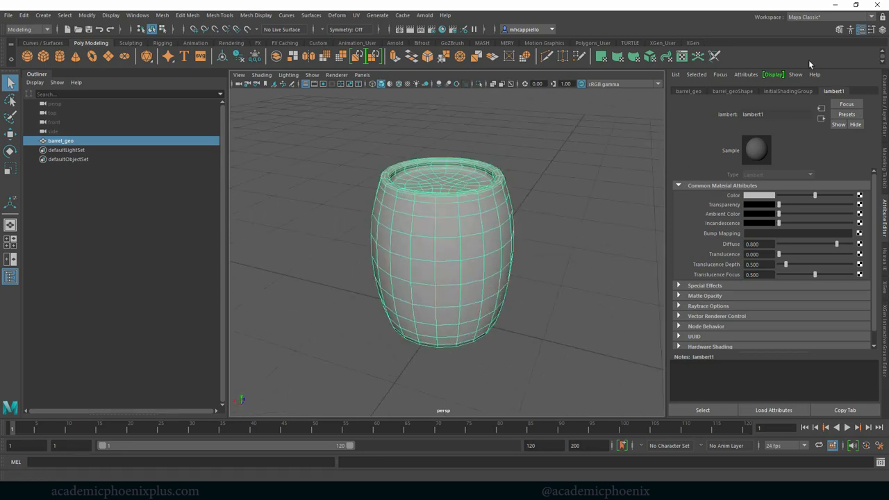
click(819, 17)
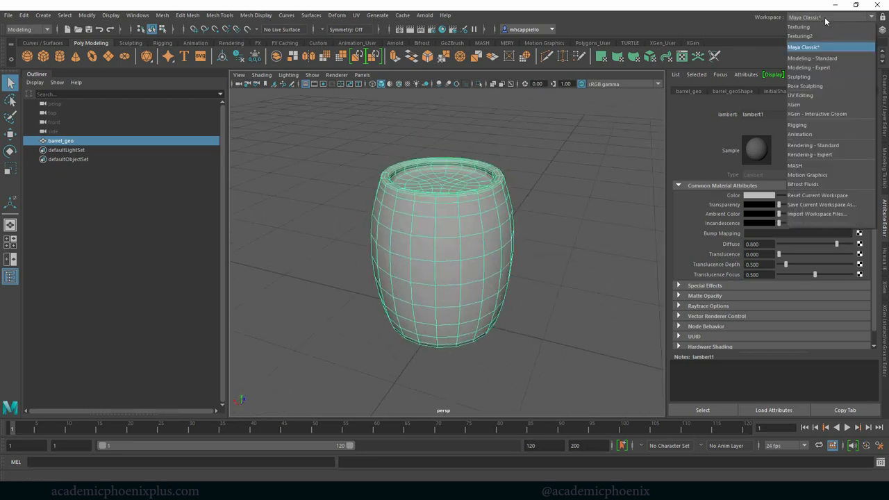
mouse_move(800, 95)
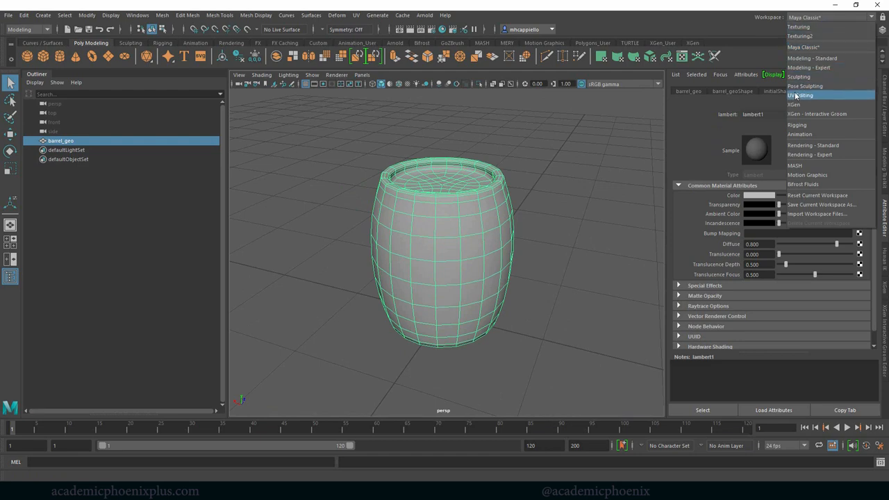
- Switch Maya to the UV Editing workspace layout
click(800, 94)
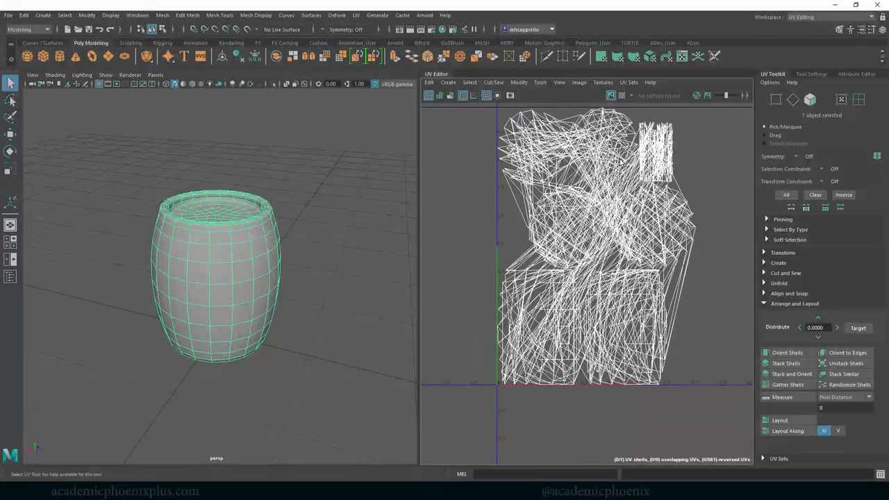
click(622, 95)
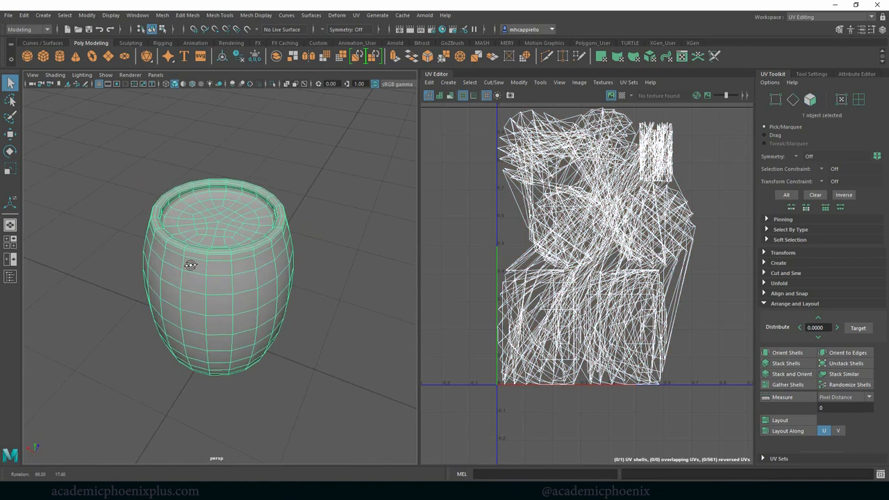
- Tumble around the barrel to see it from below and from above the lid
drag(191, 266, 291, 236)
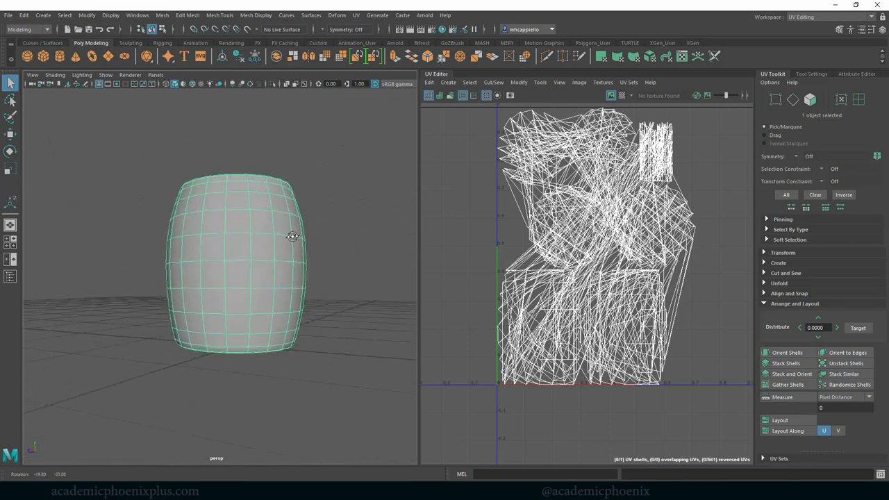
drag(292, 237, 257, 219)
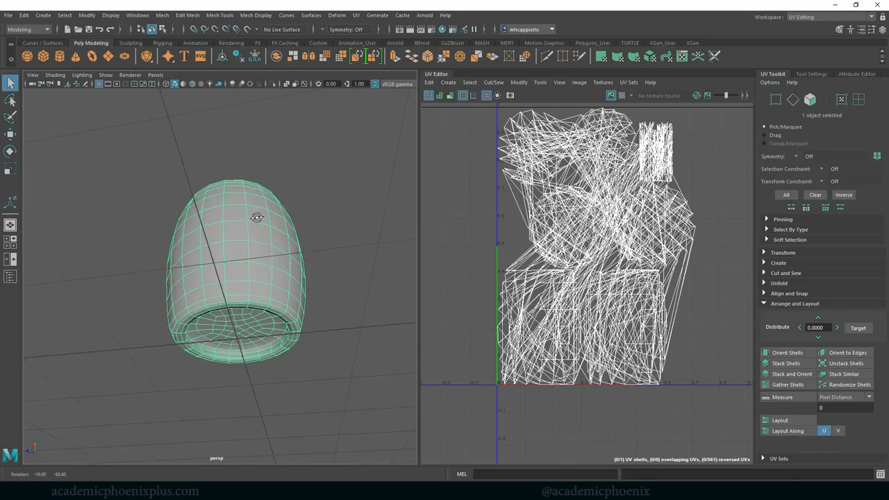
drag(257, 216, 228, 244)
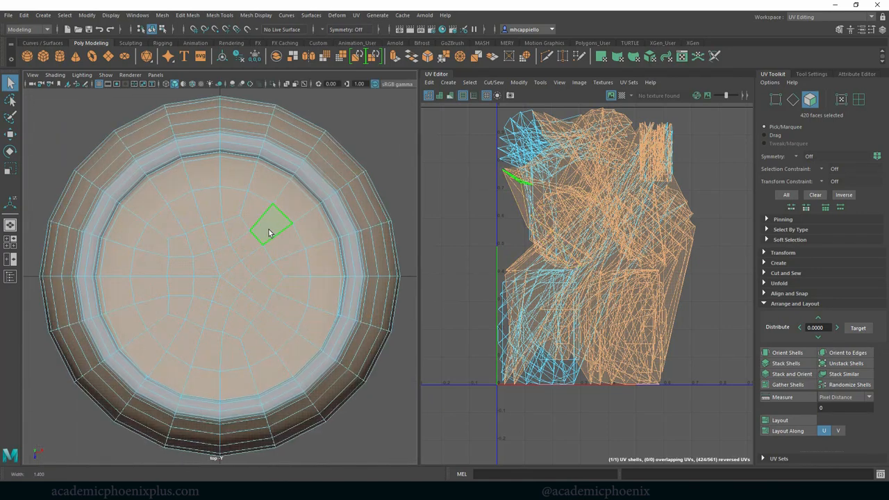
- Select faces on the barrel's top lid and thin top rim
click(197, 287)
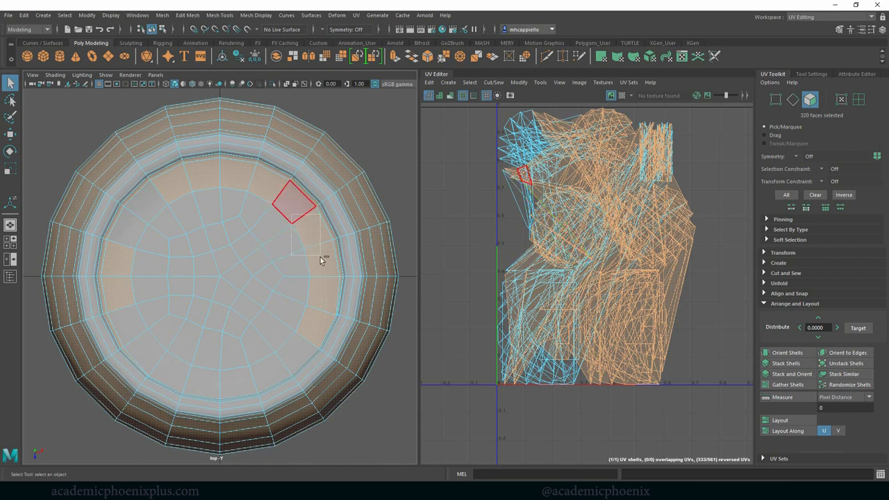
drag(291, 202, 292, 257)
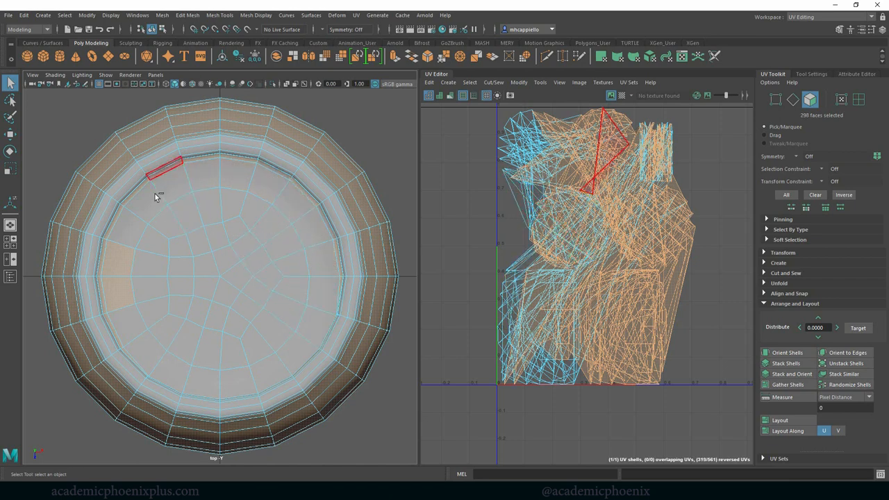
click(118, 257)
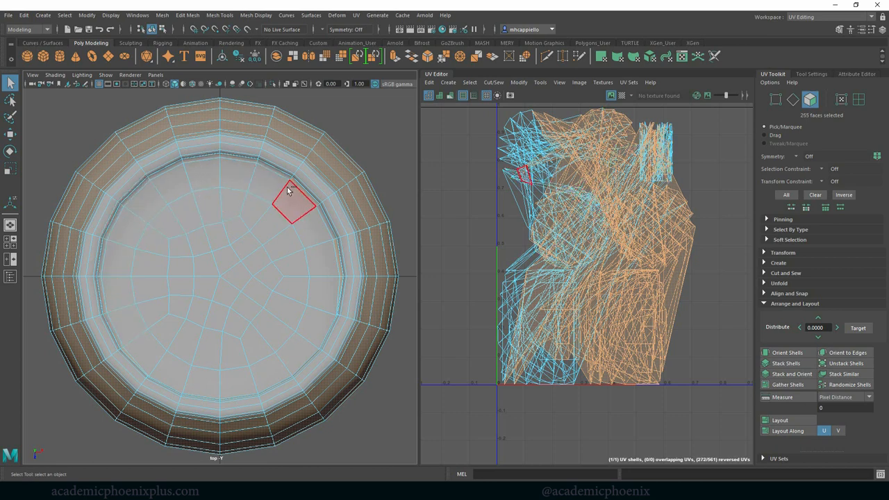
click(322, 292)
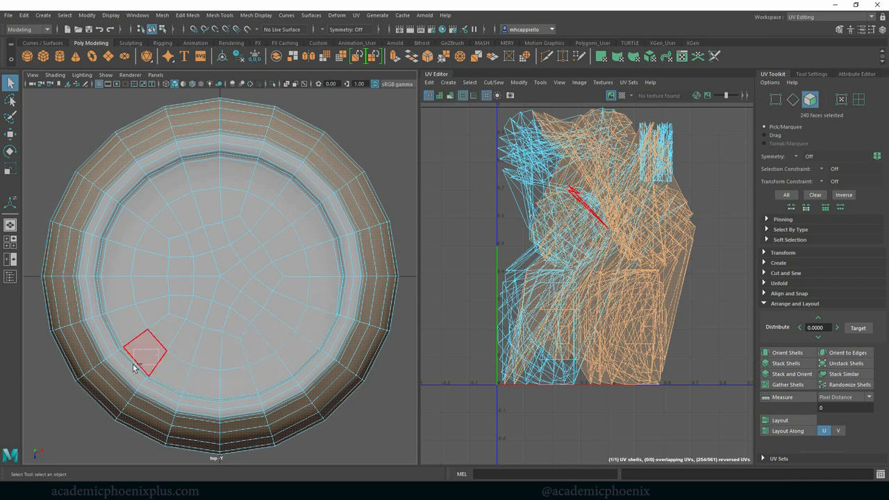
drag(208, 278, 223, 267)
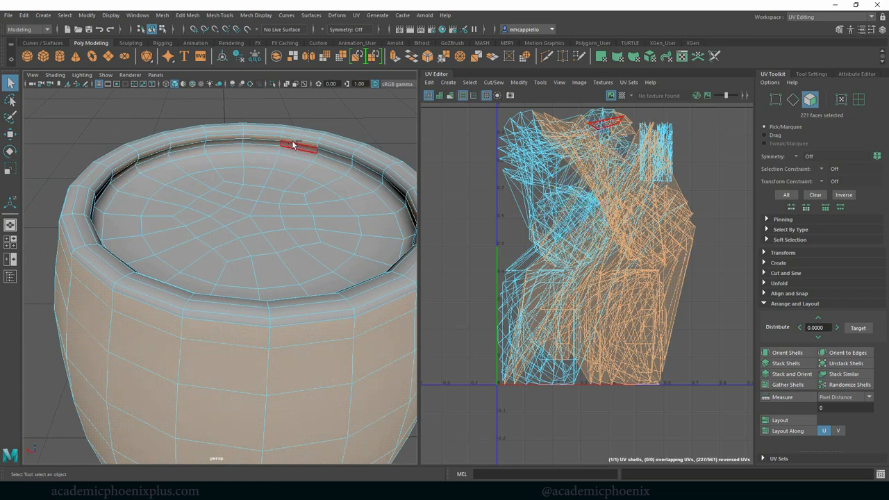
click(299, 143)
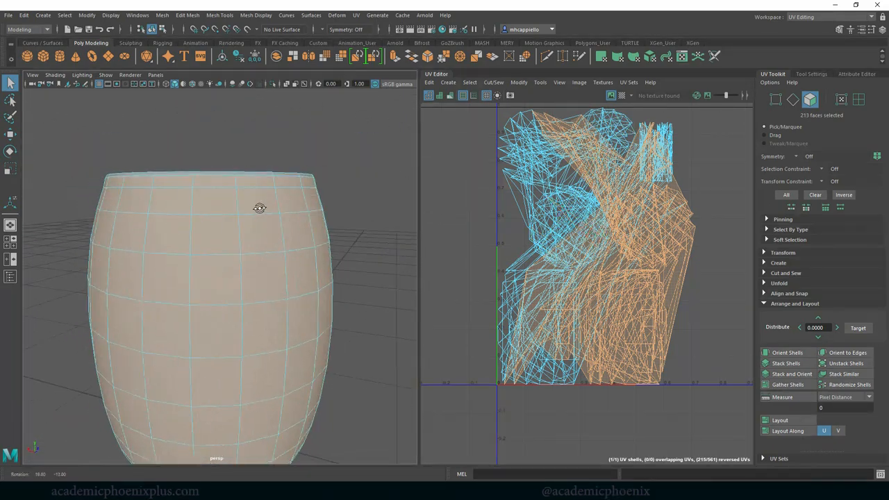
- Select faces on the barrel's side, upper band and bottom rim
click(300, 271)
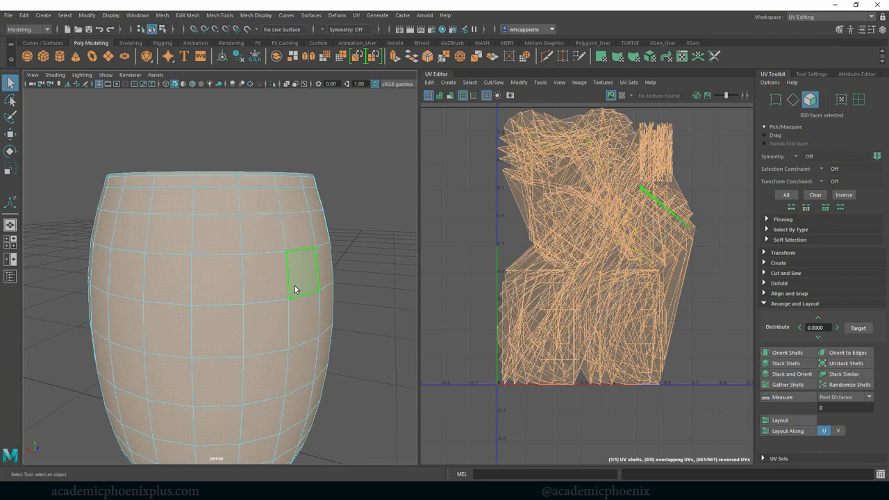
drag(278, 277, 366, 261)
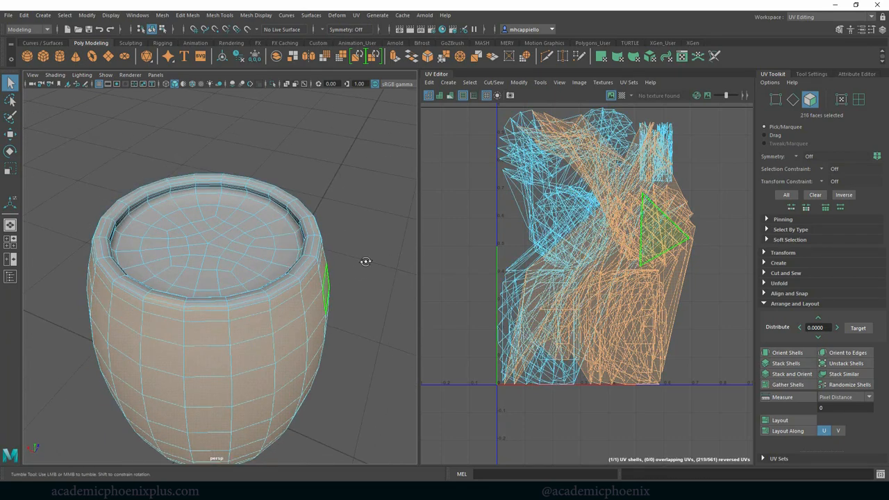
click(183, 286)
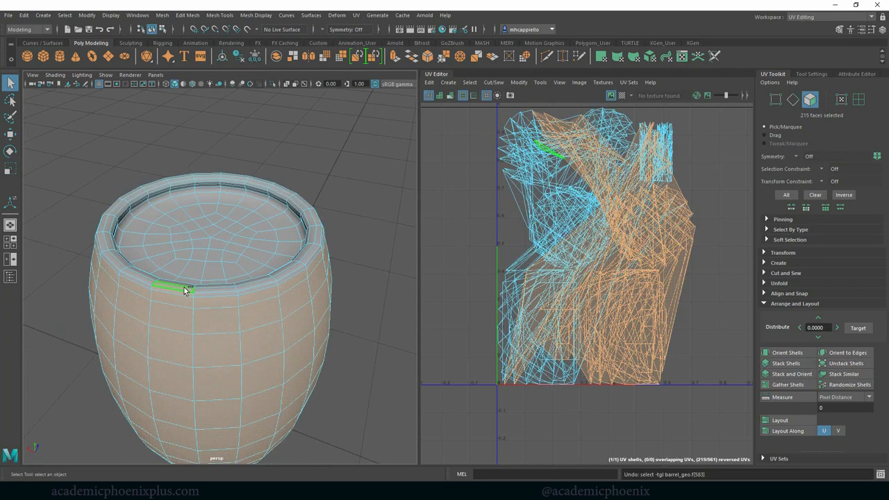
click(215, 295)
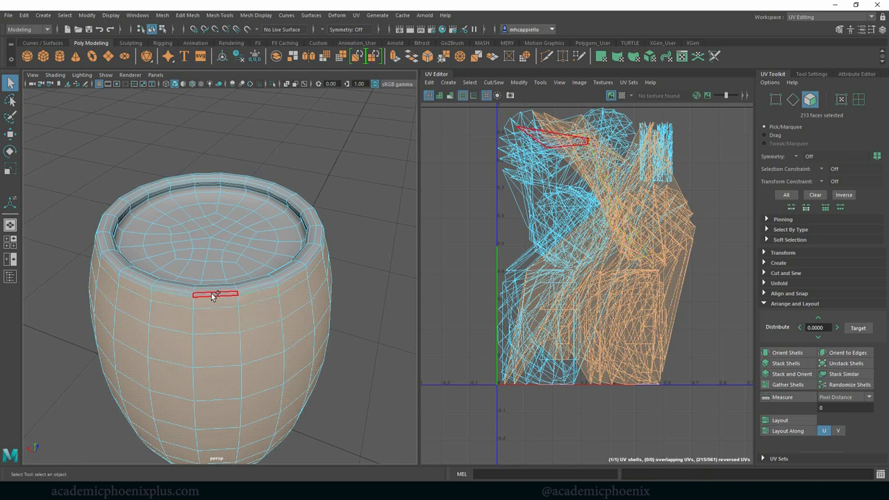
click(261, 291)
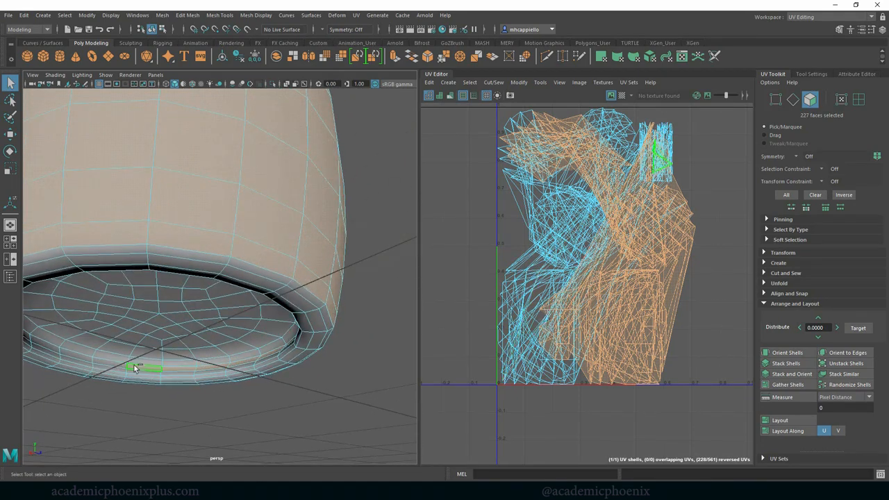
click(178, 369)
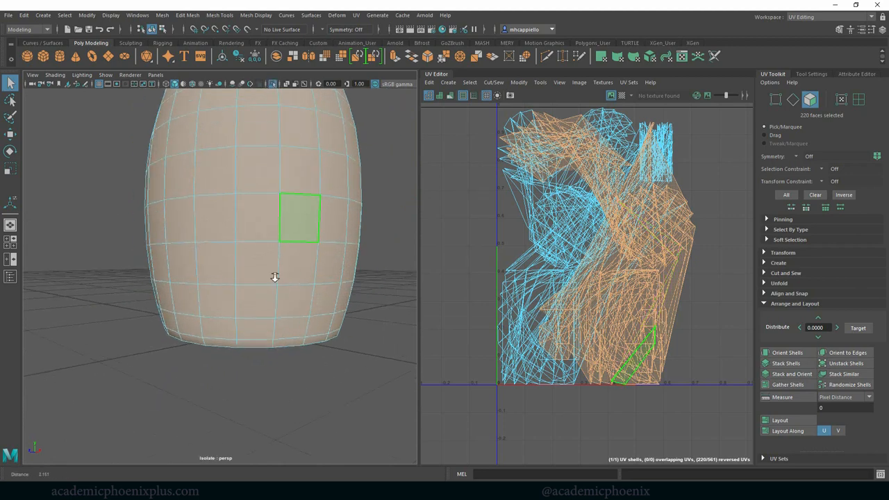
- Isolate the selection so only the open barrel body faces are shown
drag(275, 277, 122, 288)
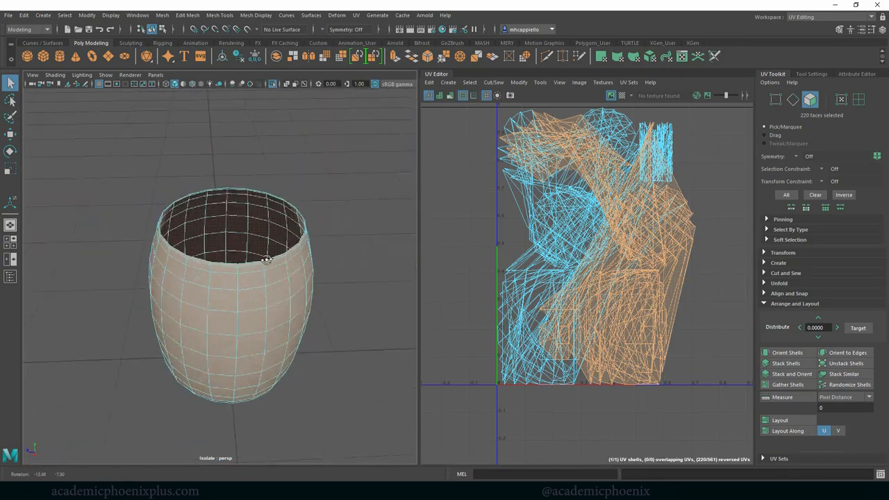
drag(264, 261, 285, 197)
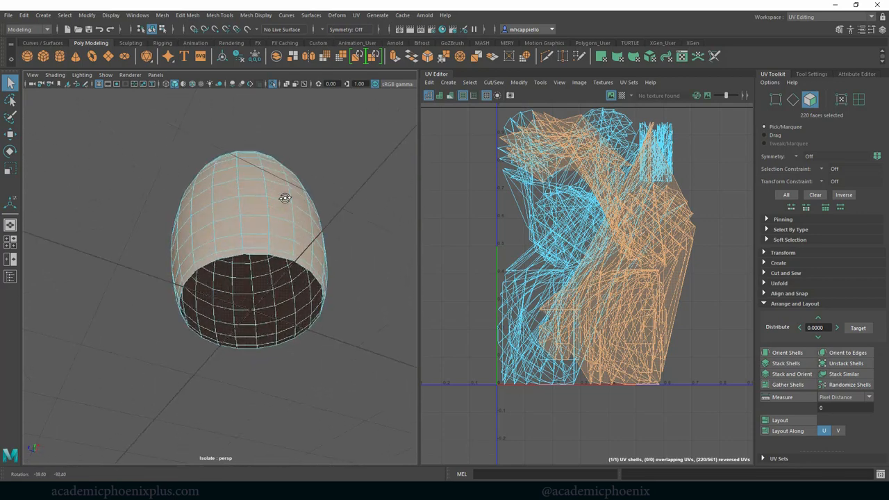
click(274, 83)
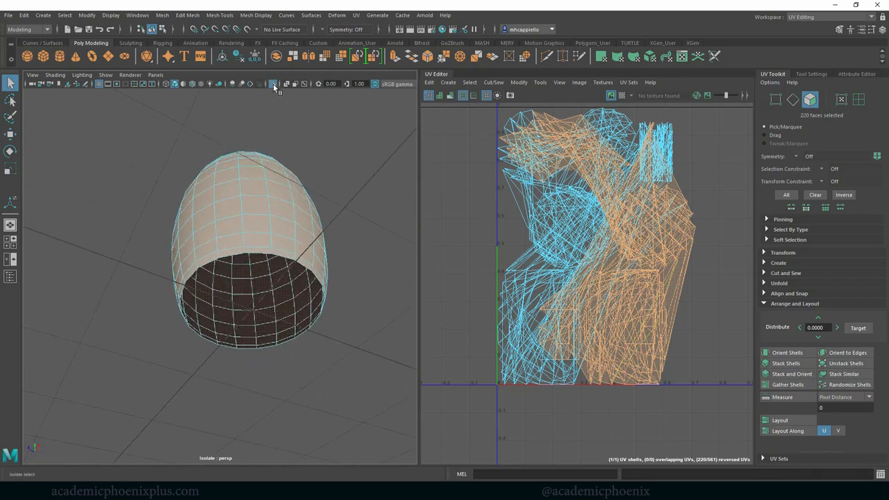
click(272, 83)
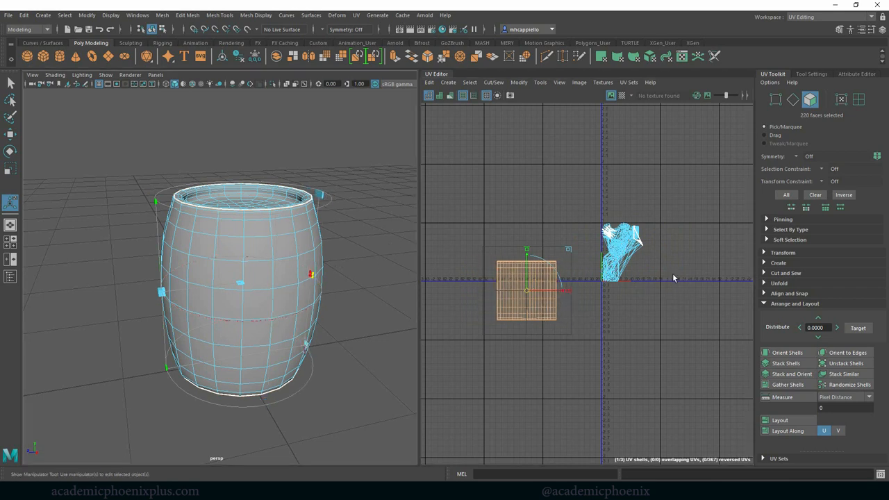
mouse_move(644, 245)
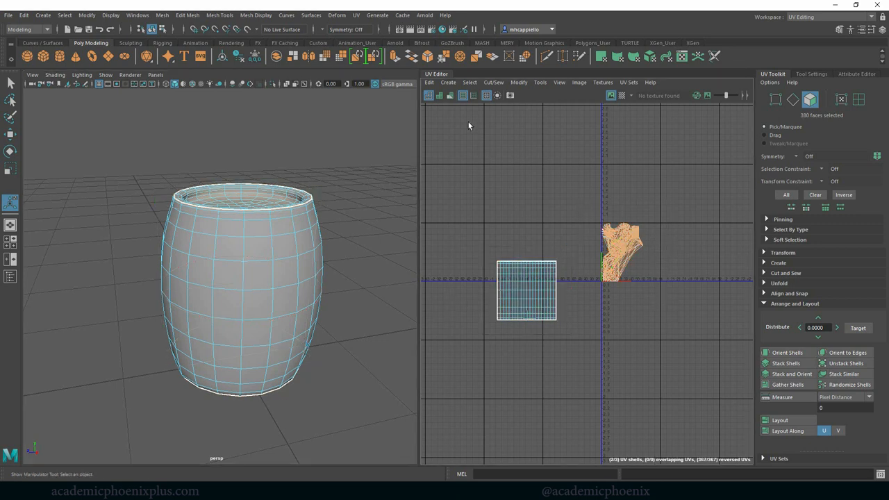
- Apply a planar UV projection to the barrel's side faces from the Planar options
click(356, 14)
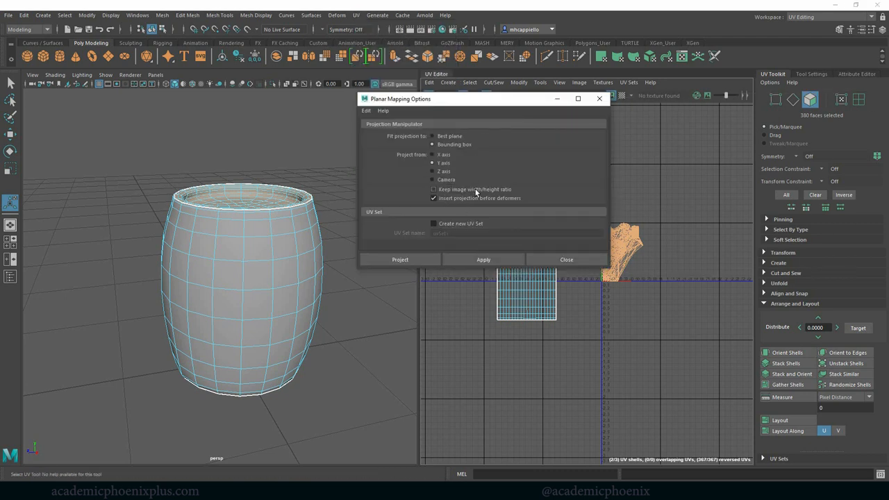
click(434, 189)
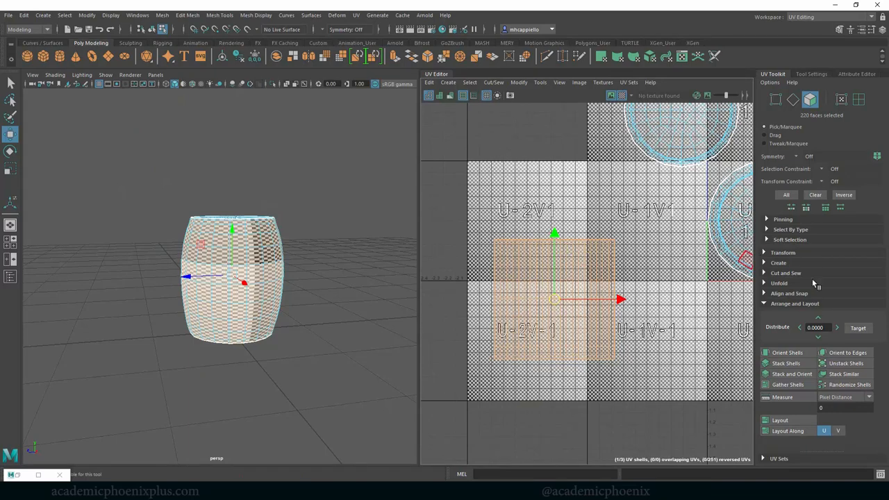
- Unfold the barrel's side UV shell from the UV Toolkit Unfold section
click(794, 303)
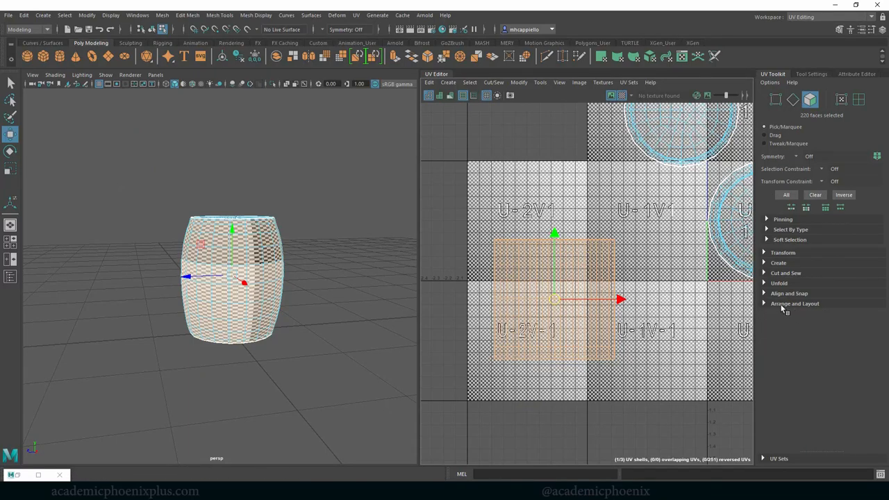
click(780, 283)
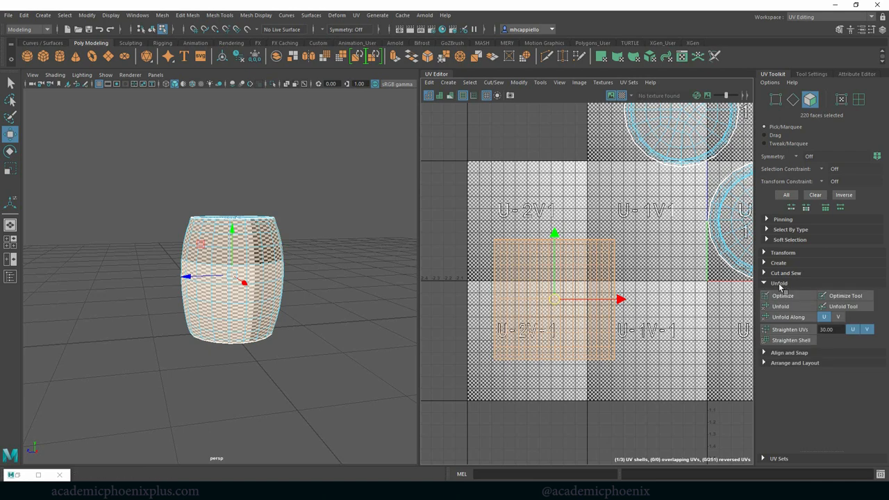
click(790, 329)
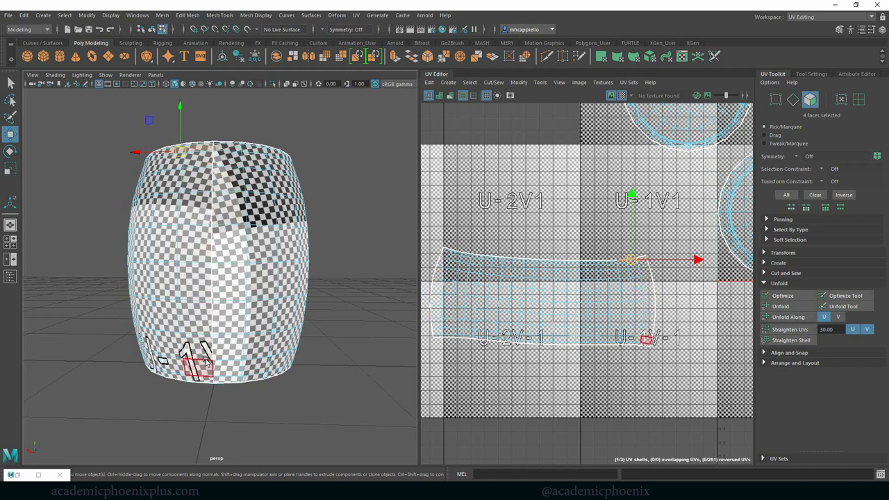
- Convert the side selection to the whole shell and straighten it into an even band
click(229, 281)
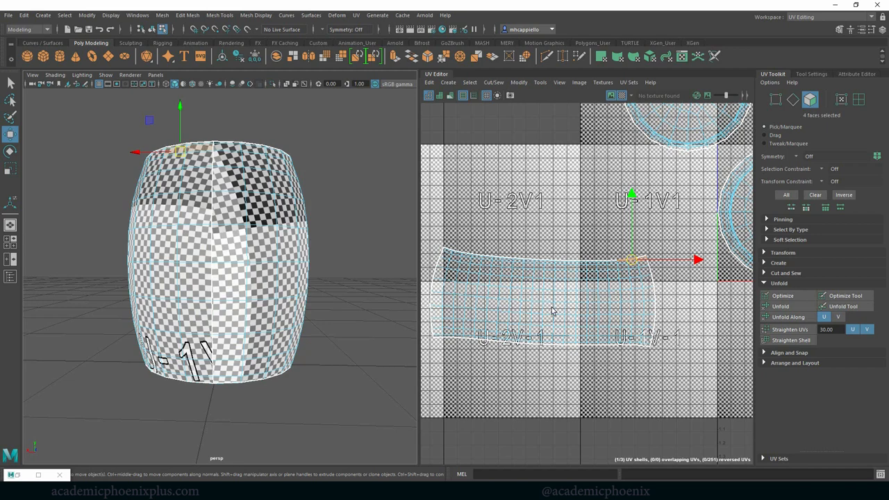
right_click(556, 275)
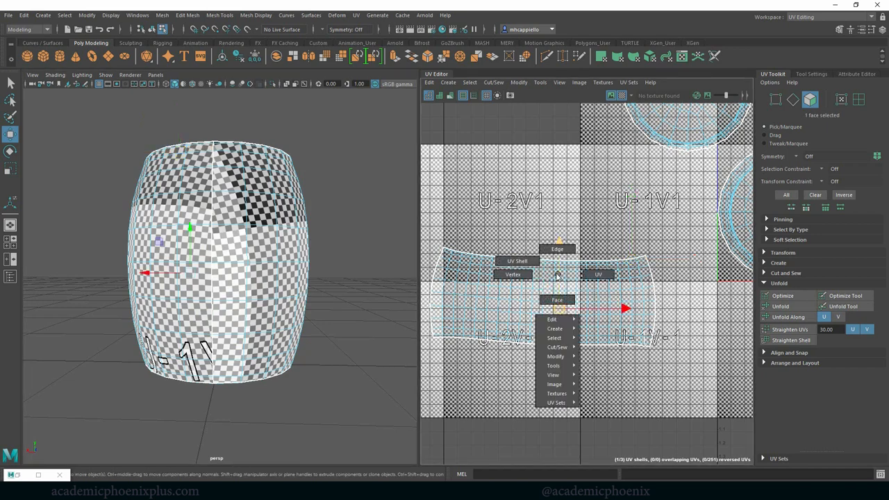
click(557, 300)
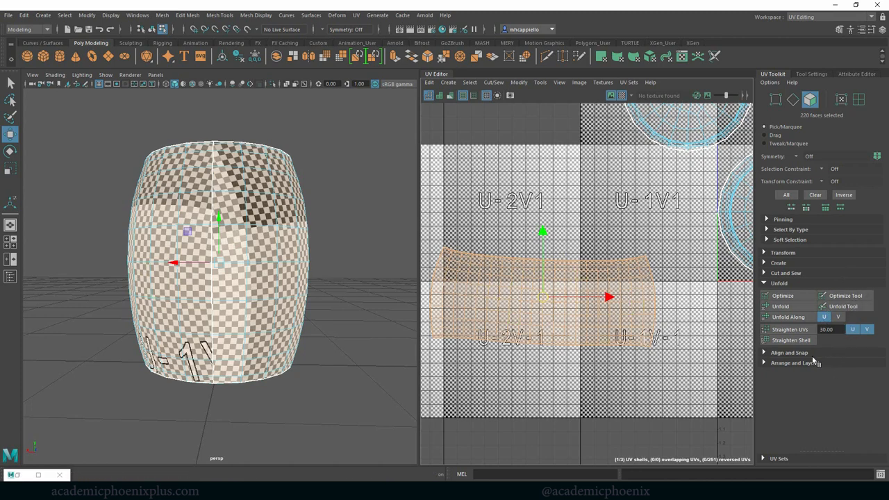
mouse_move(789, 339)
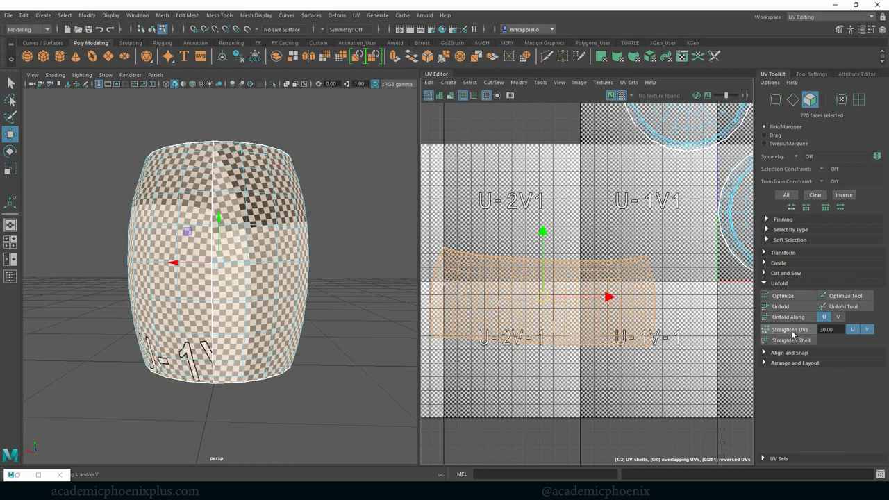
click(789, 329)
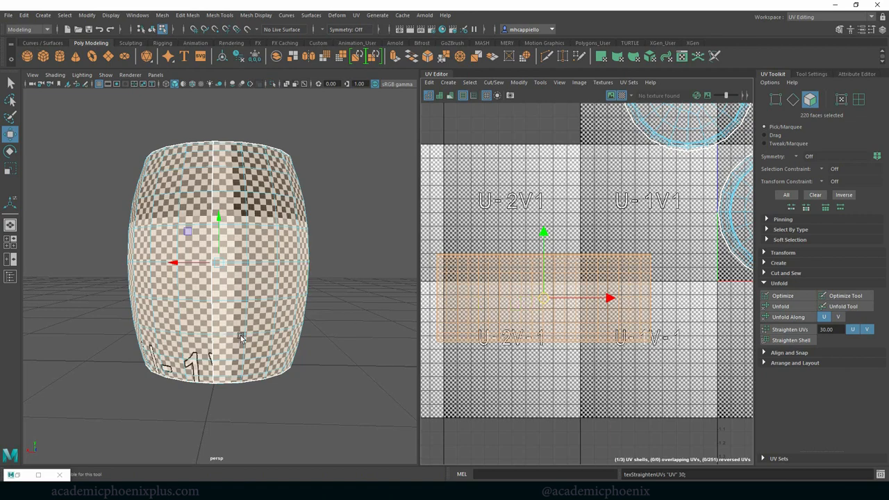
mouse_move(164, 395)
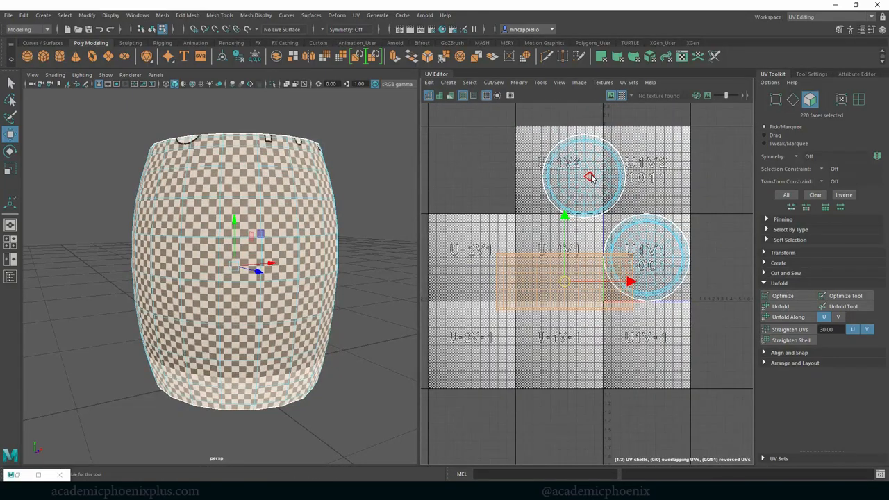
- Unfold the selected round lid shell so it lies flat
click(779, 307)
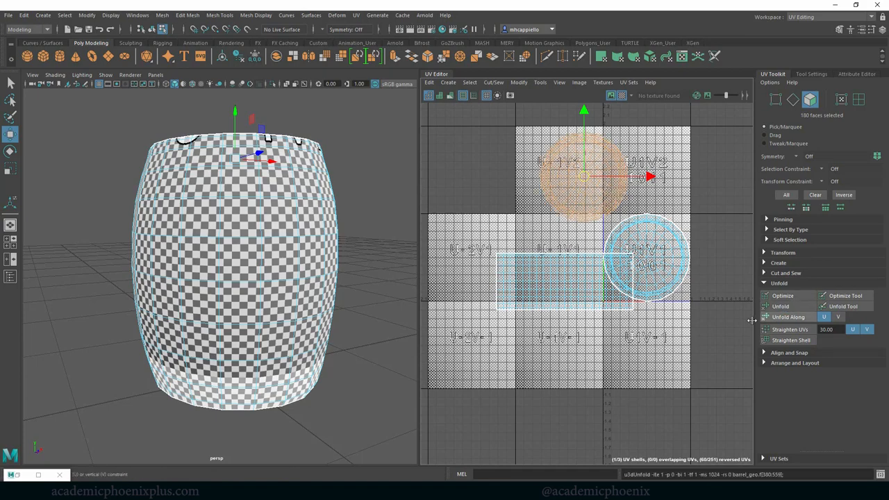
click(781, 307)
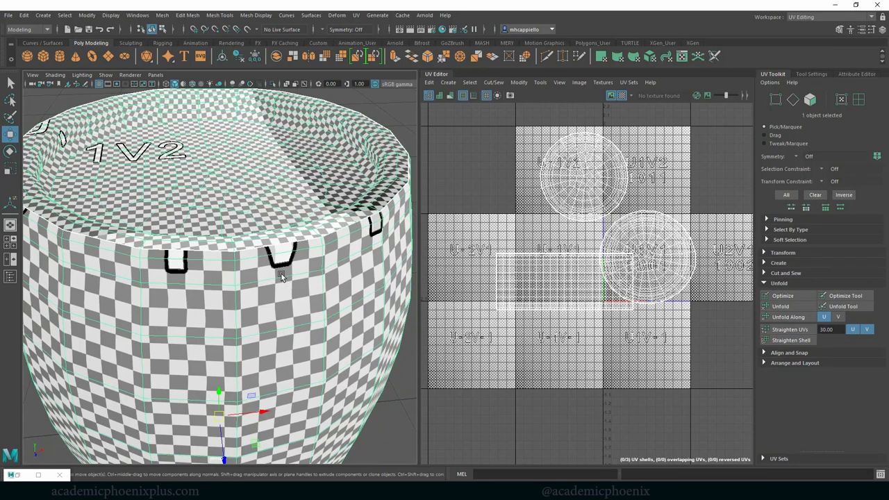
mouse_move(340, 263)
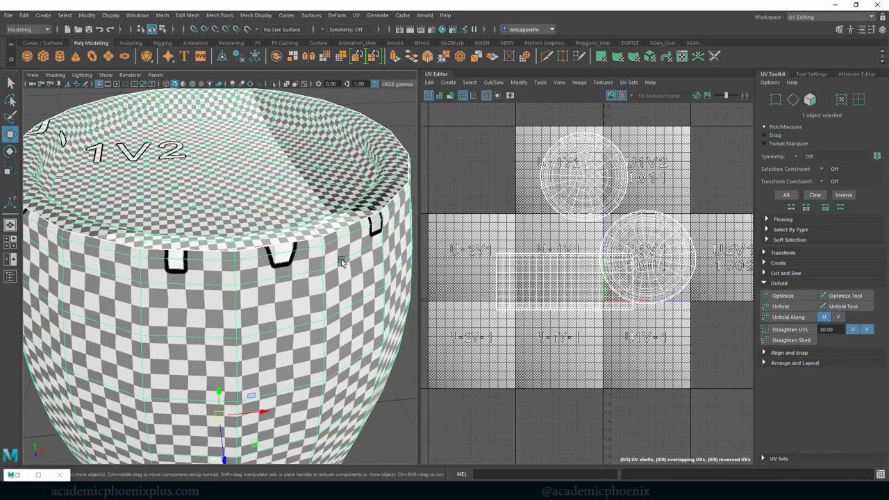
mouse_move(336, 229)
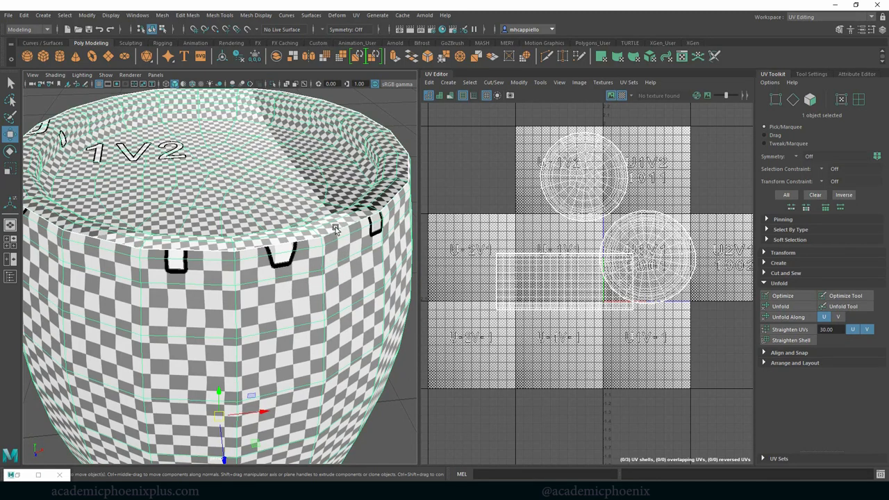
mouse_move(349, 236)
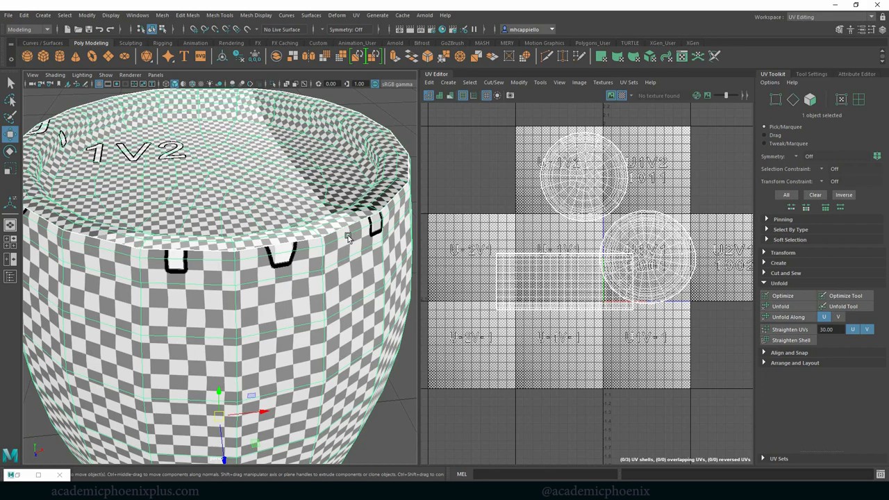
mouse_move(725, 252)
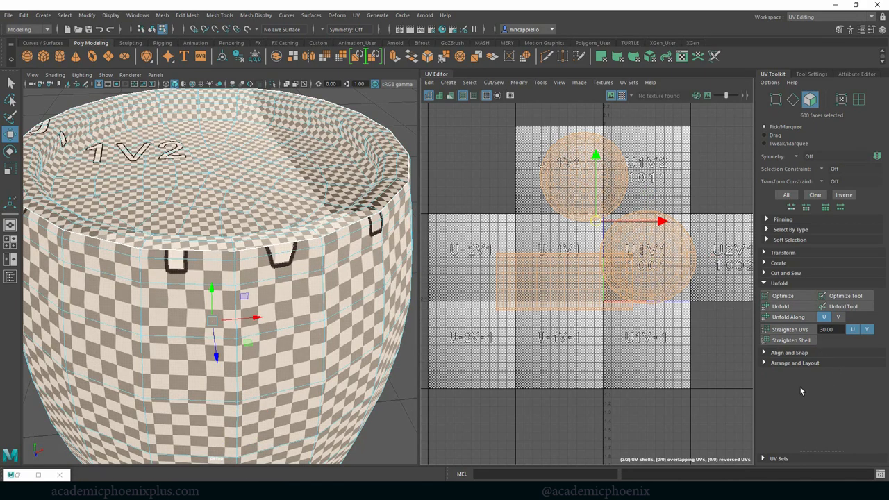
- Pack all three barrel shells into the UV tile with Layout, then deselect
click(795, 362)
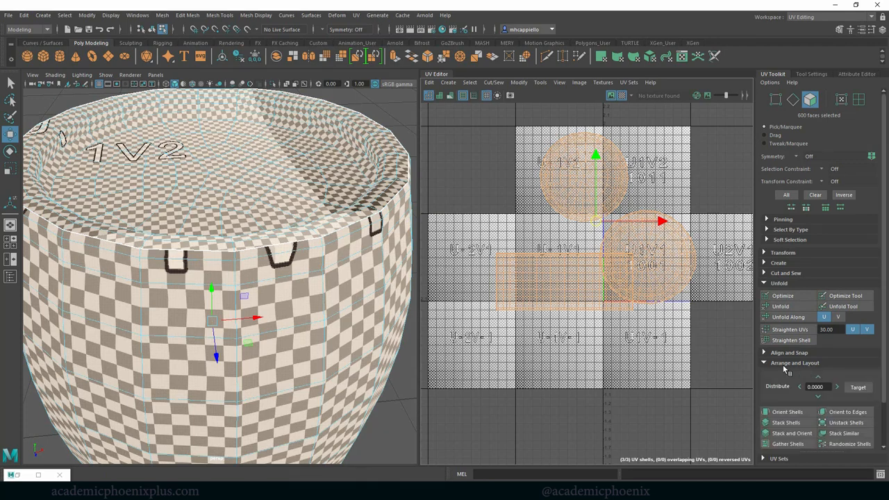
scroll(down, 3)
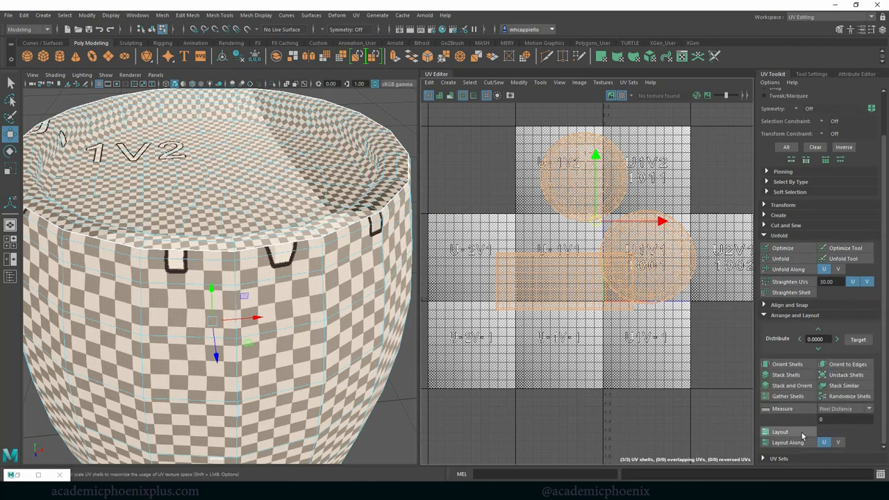
click(780, 431)
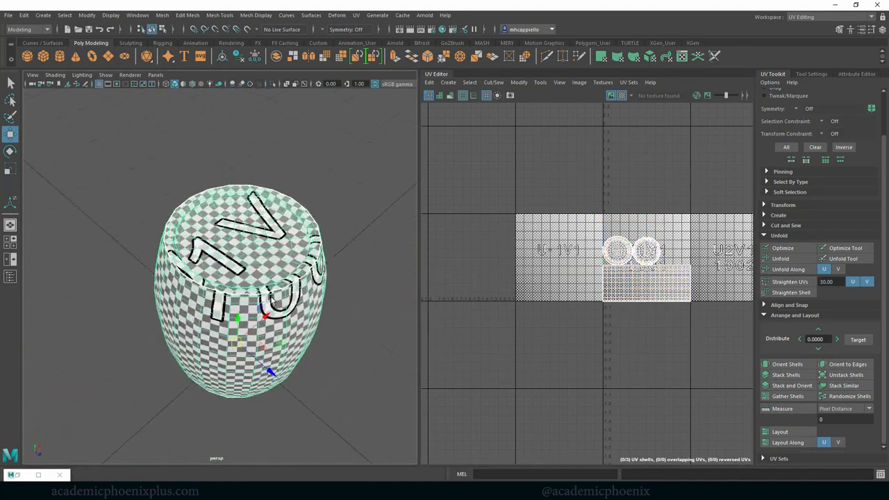
scroll(down, 3)
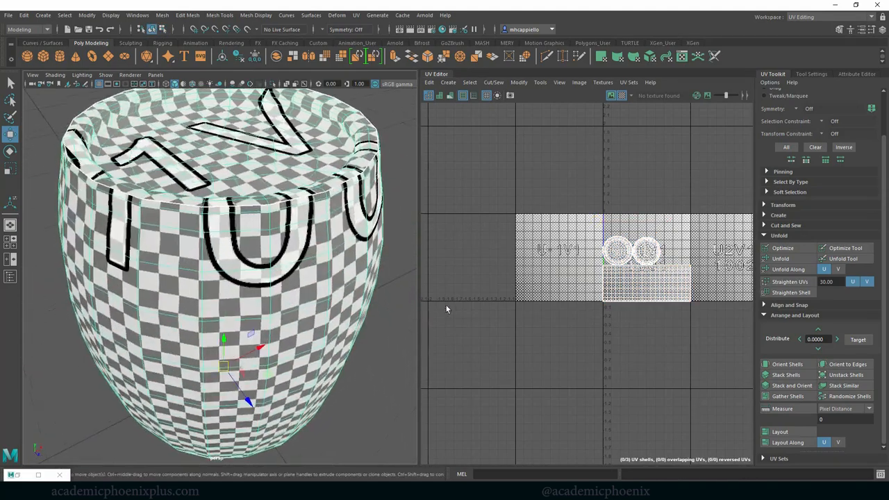
click(623, 94)
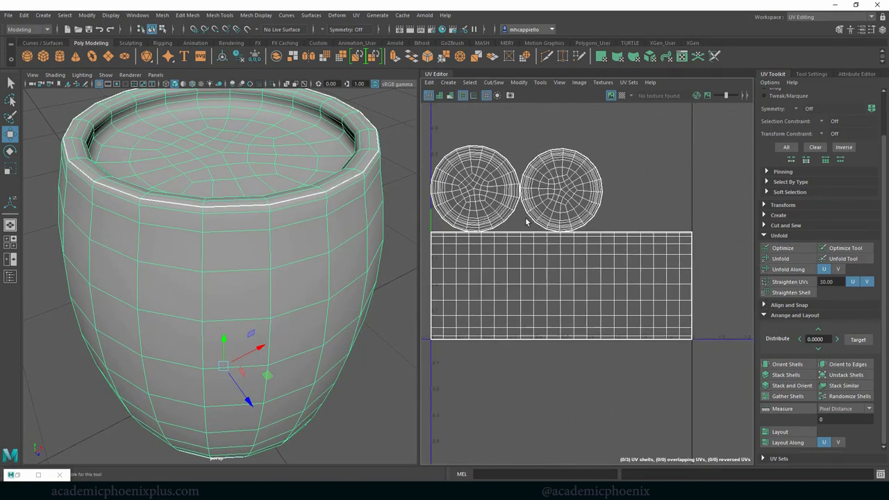
- Move the two lid shells apart individually over the checker U1V1 tile and clear the selection
right_click(582, 269)
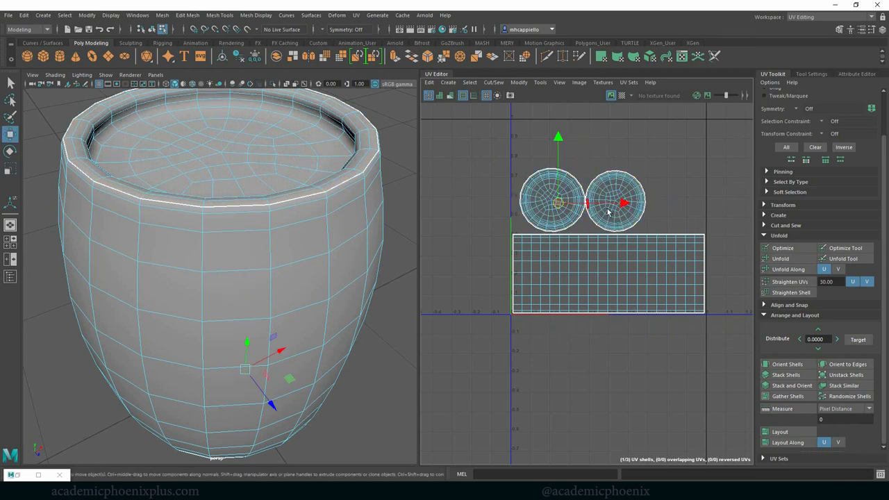
click(619, 201)
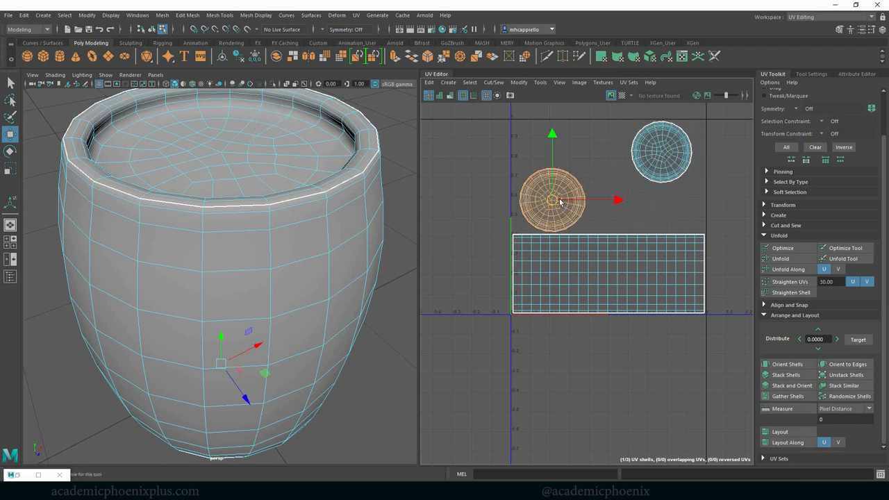
drag(553, 202, 669, 202)
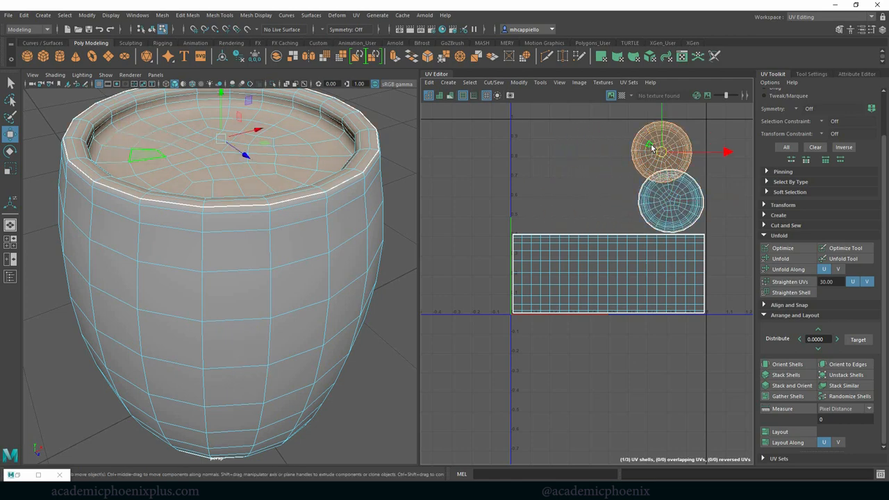
drag(660, 151, 549, 152)
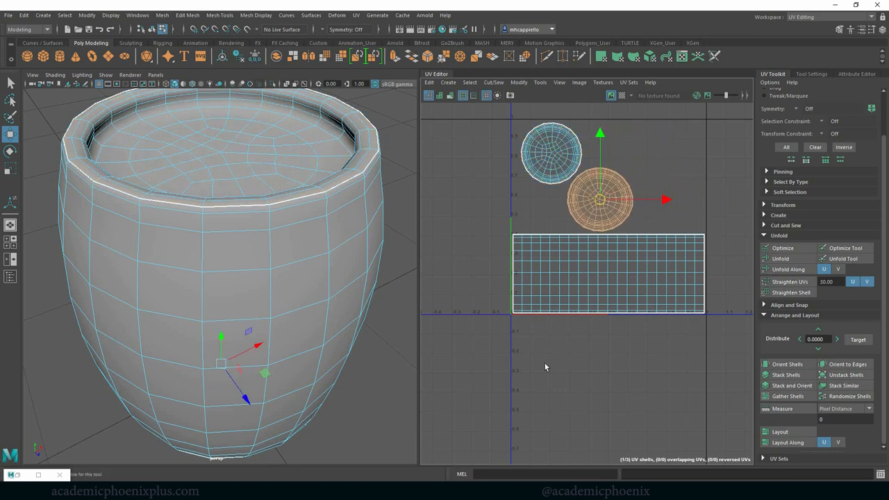
click(623, 94)
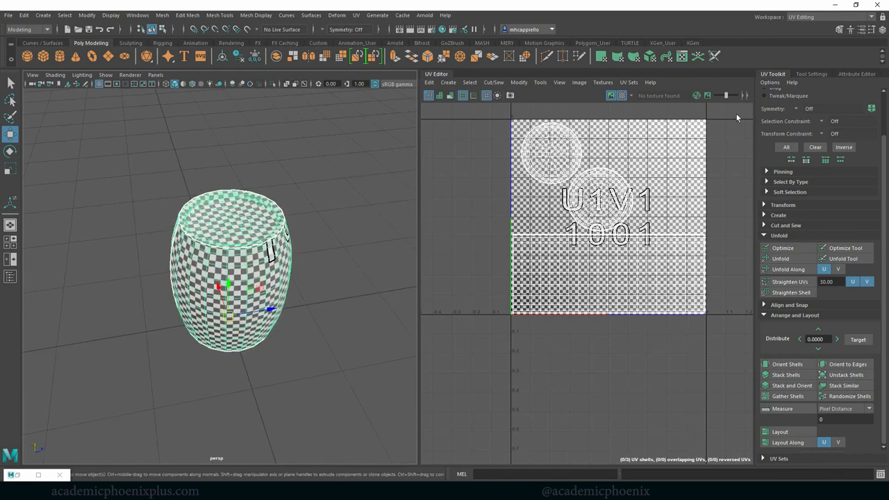
- Switch the workspace back to the Maya Classic modelling layout
click(830, 17)
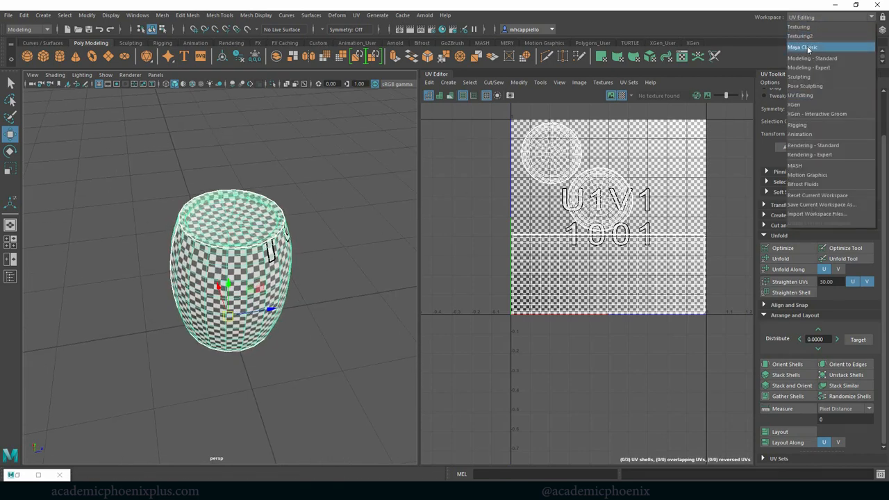
click(803, 47)
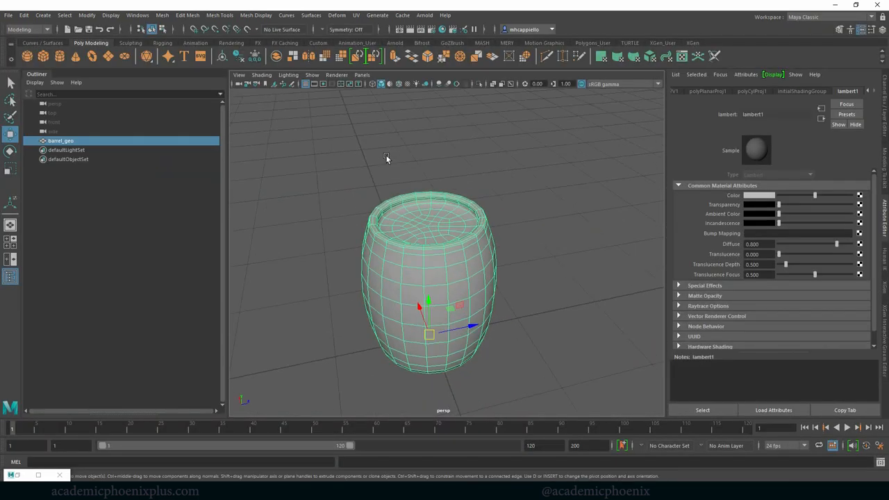
click(236, 56)
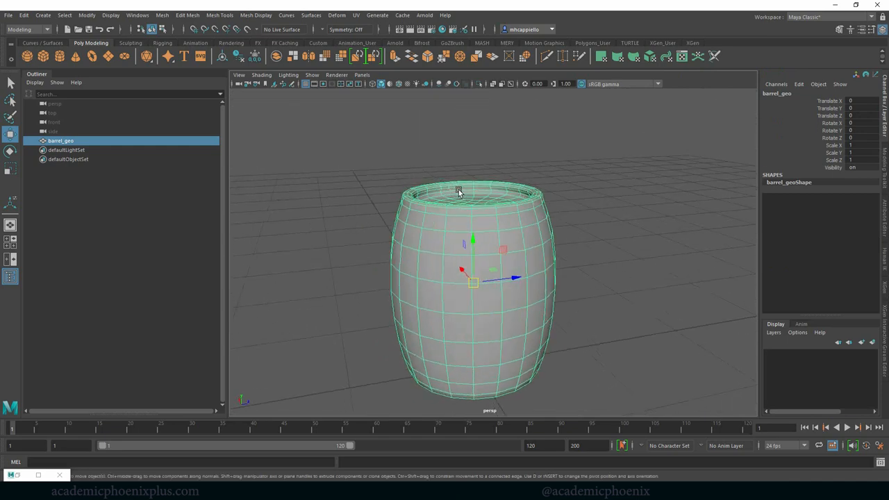
- Save the scene as a new version named Barrel_v2_geo.mb
click(9, 14)
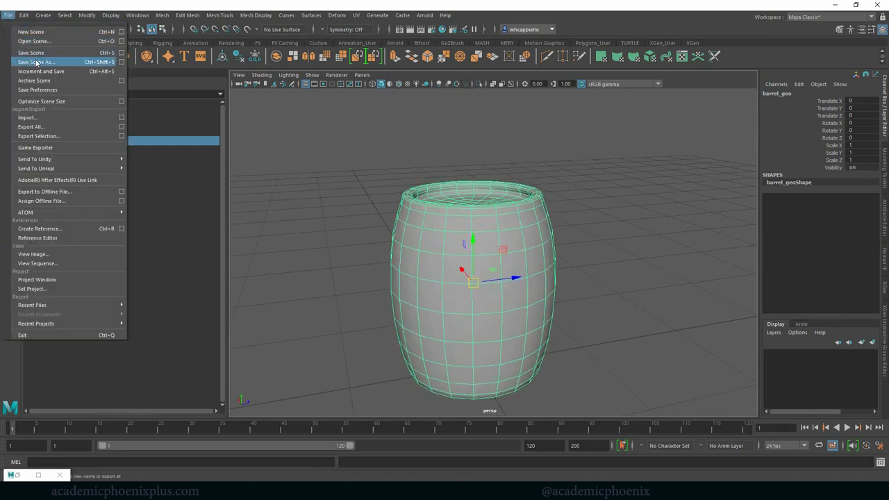
click(34, 61)
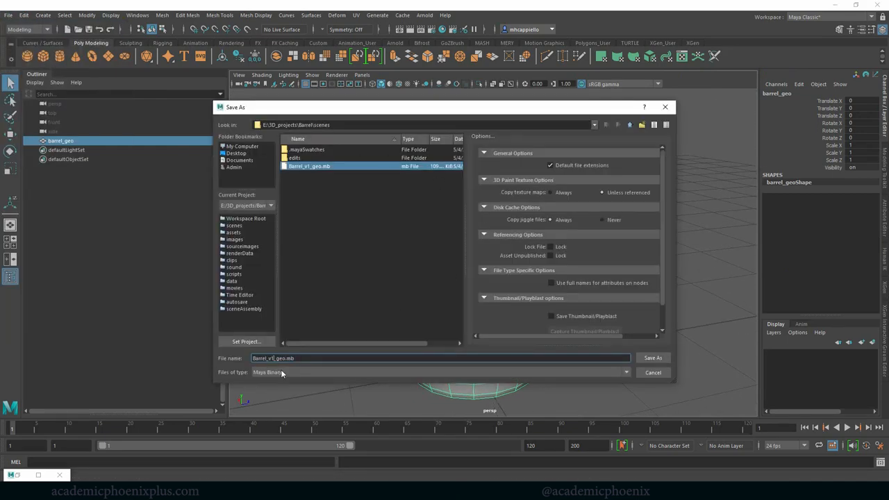
text(Barrel_v2_geo.mb)
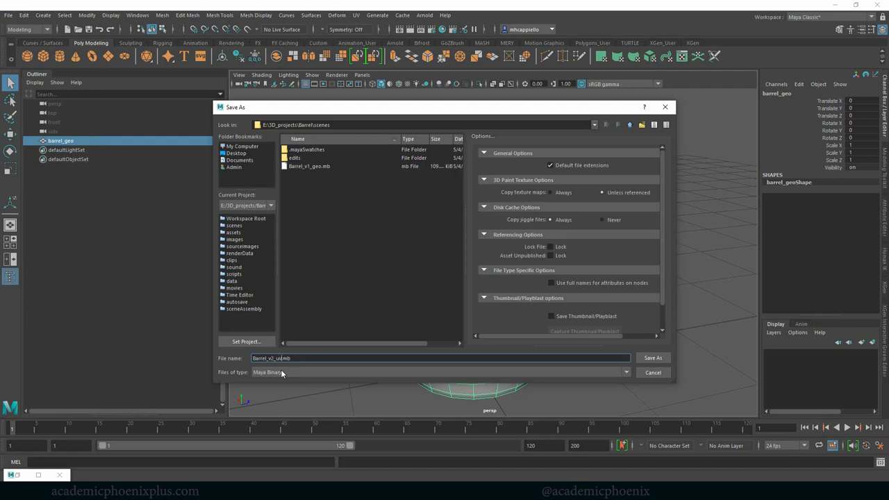
click(653, 358)
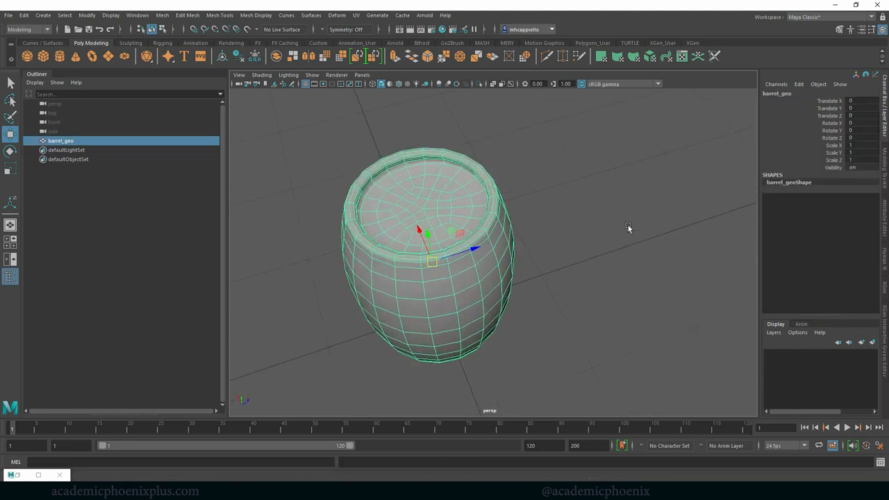
- Start a UV Snapshot export from the UV Editor's Image menu
drag(628, 228, 598, 204)
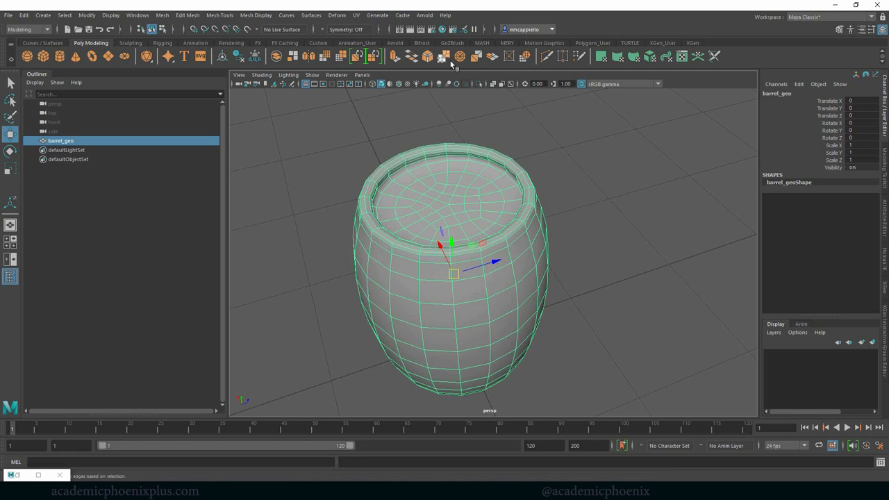
click(356, 14)
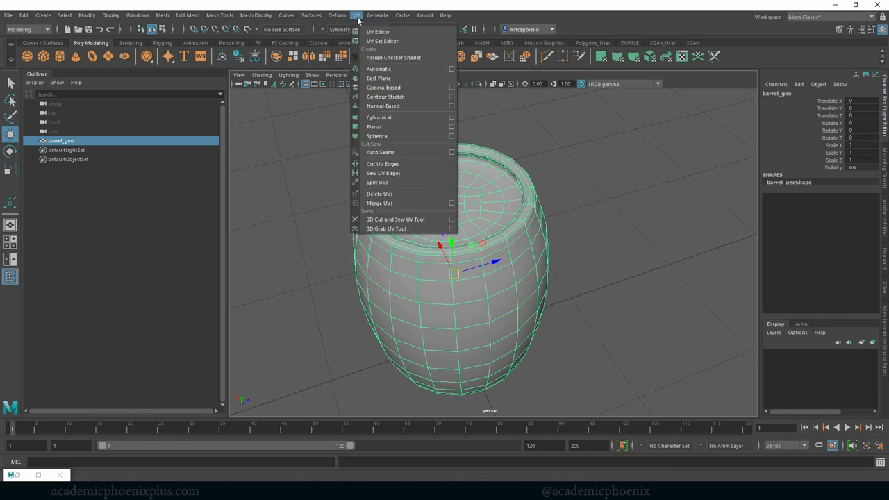
click(377, 30)
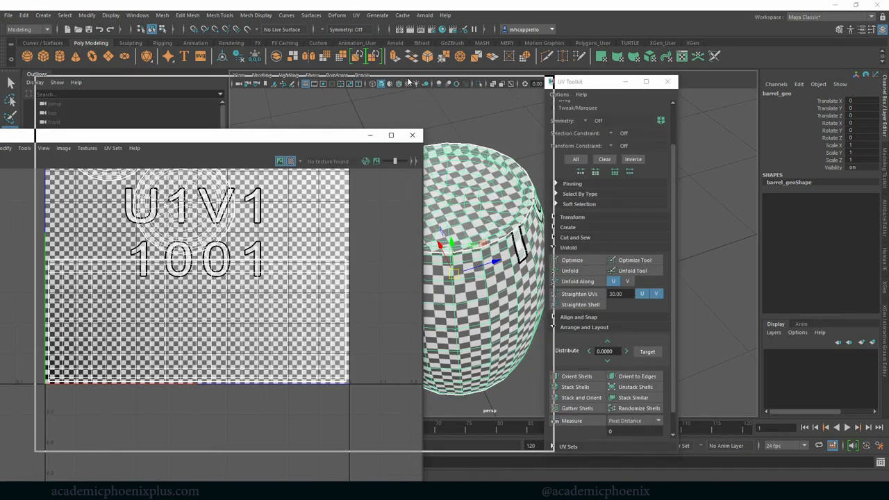
click(217, 90)
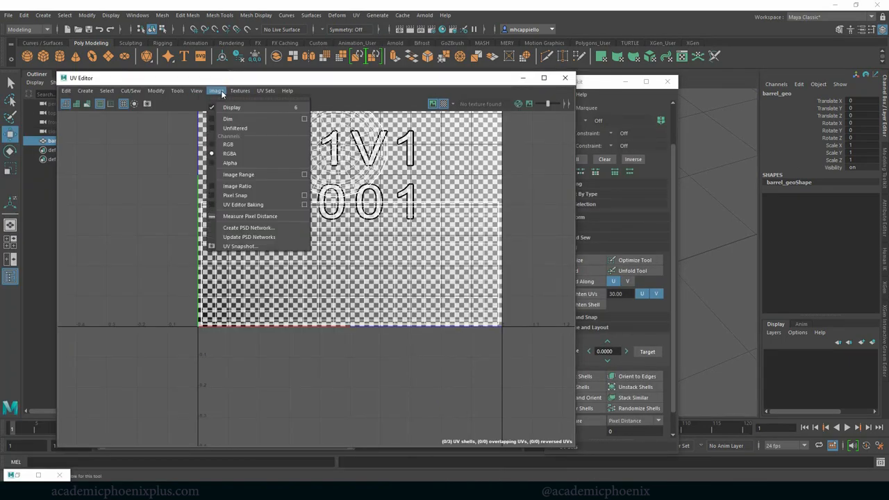
mouse_move(257, 257)
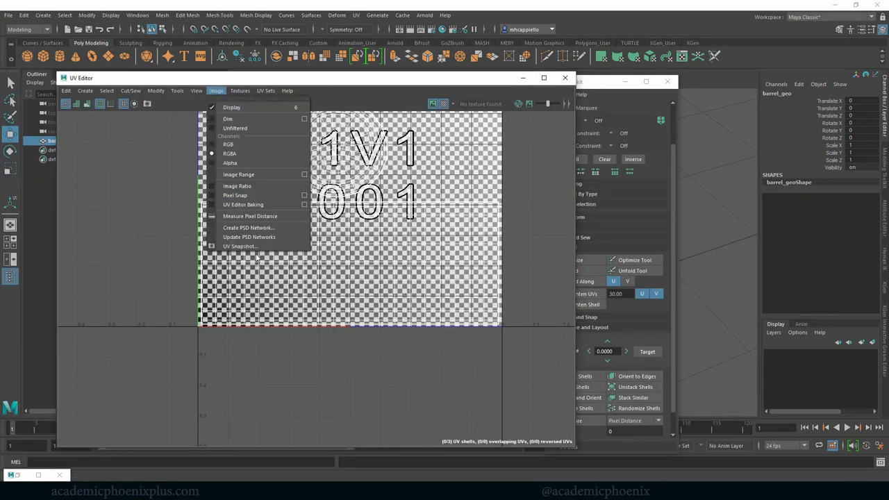
mouse_move(241, 246)
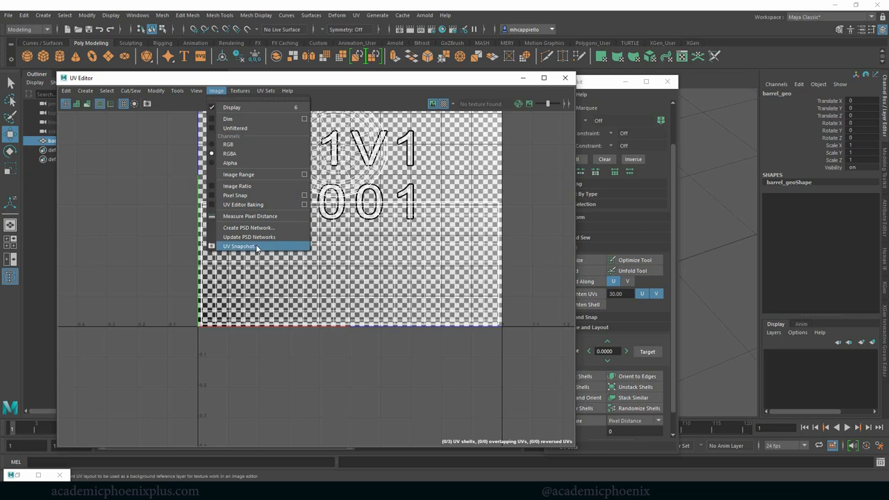
click(242, 246)
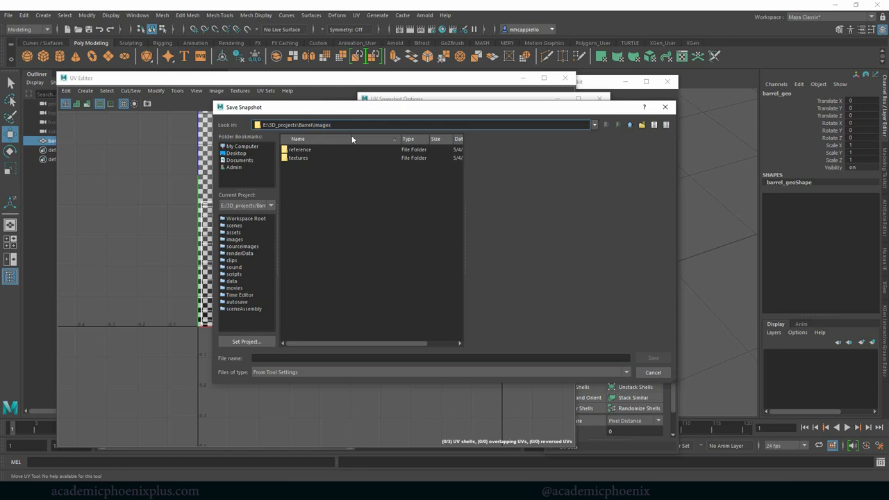
mouse_move(253, 369)
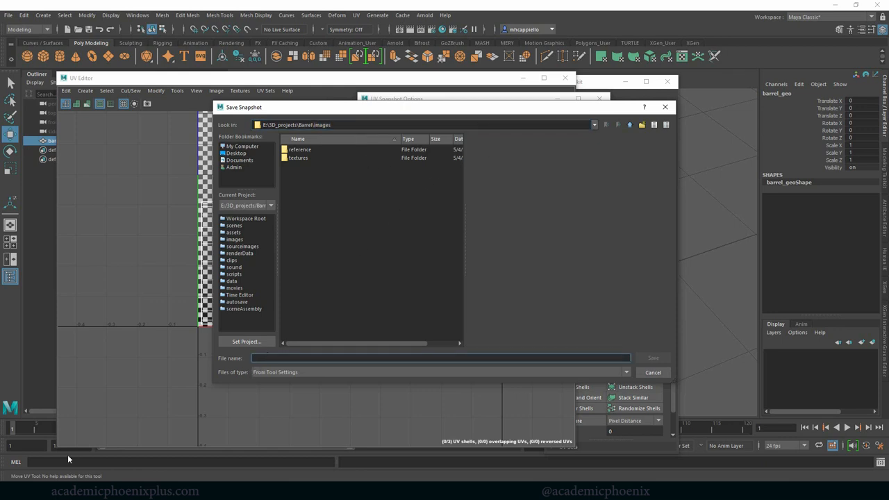
- Export the snapshot as barrel_uvsnap, TIFF format, 2048 pixels, into the images folder
text(barrel)
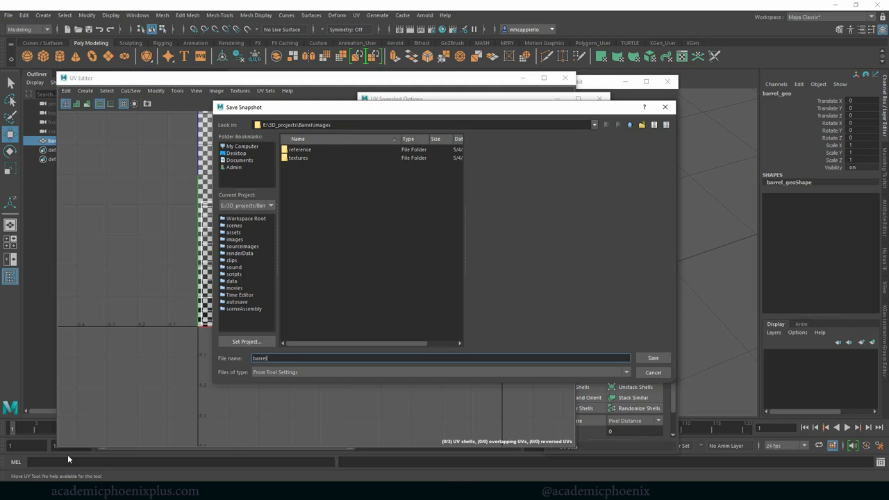
text(_uvsnap)
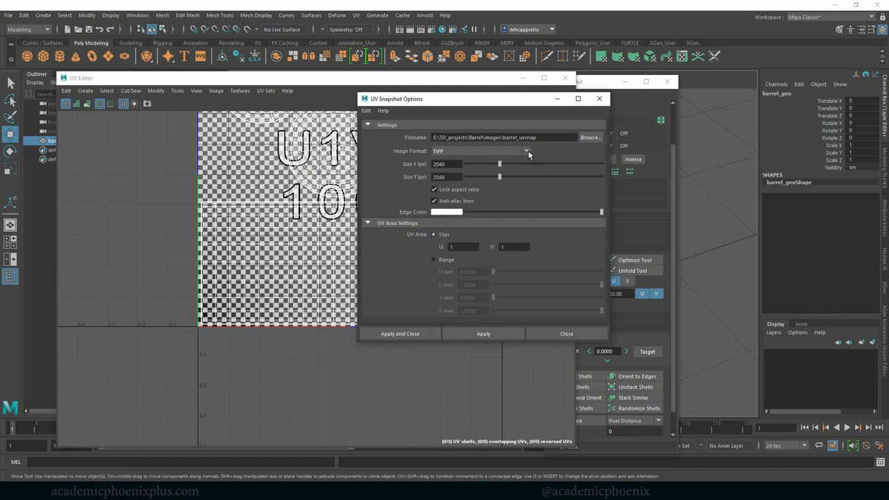
click(526, 150)
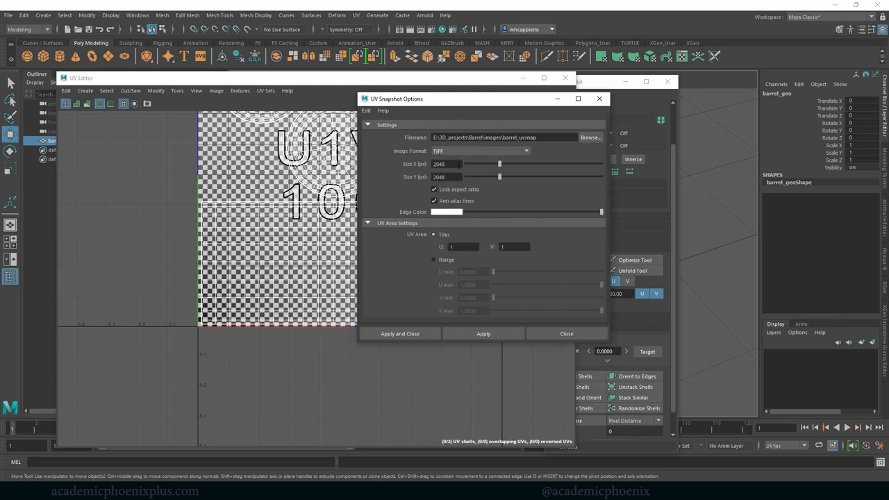
triple_click(445, 164)
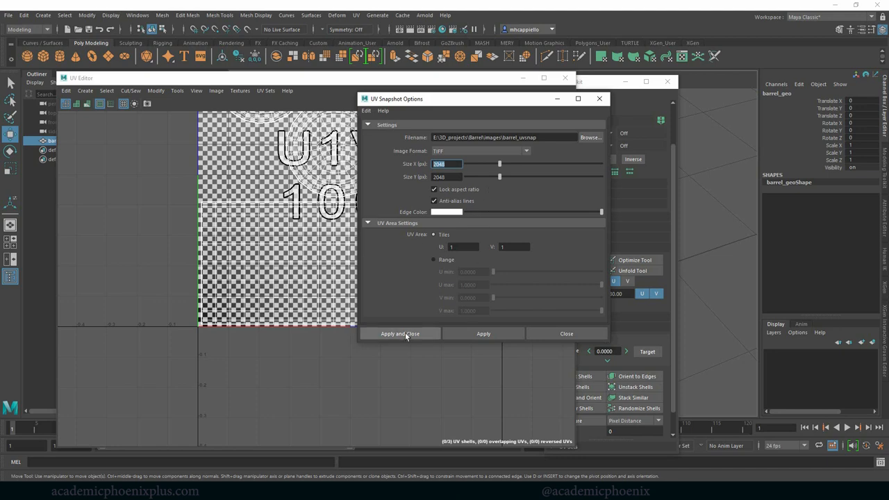
click(400, 334)
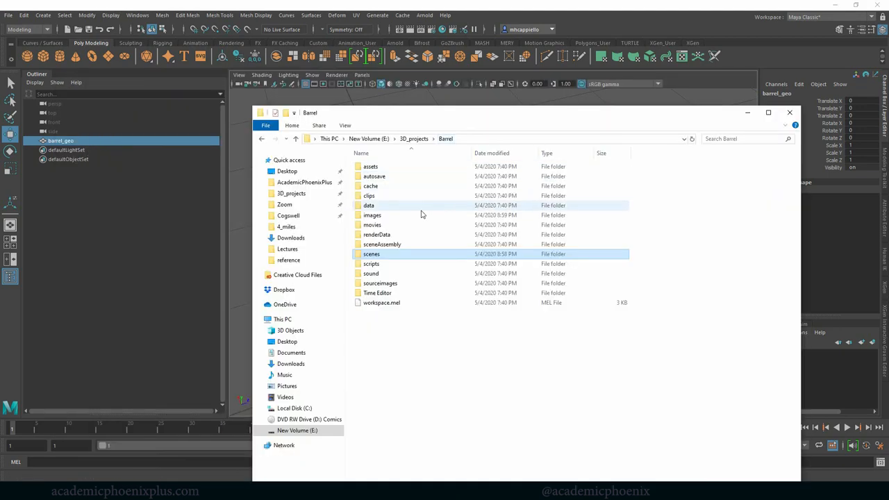
- Confirm barrel_uvsnap.tif is in the images folder, close the browser and view the barrel
double_click(373, 214)
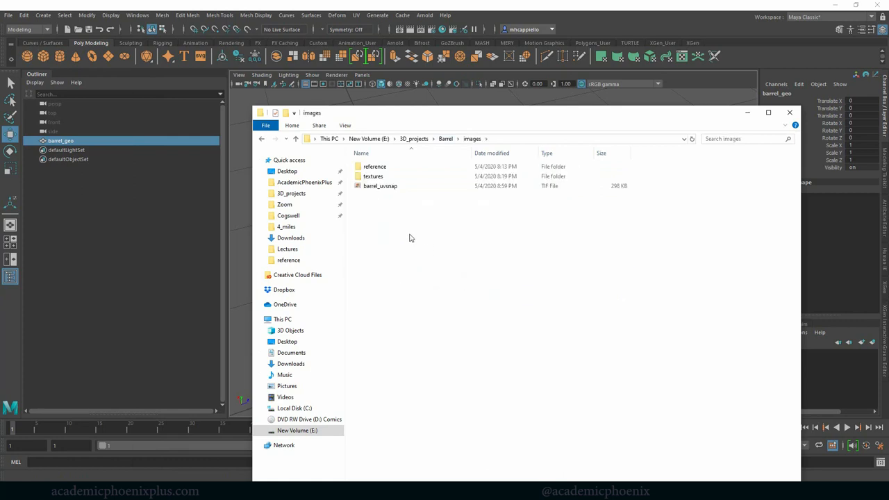
click(380, 186)
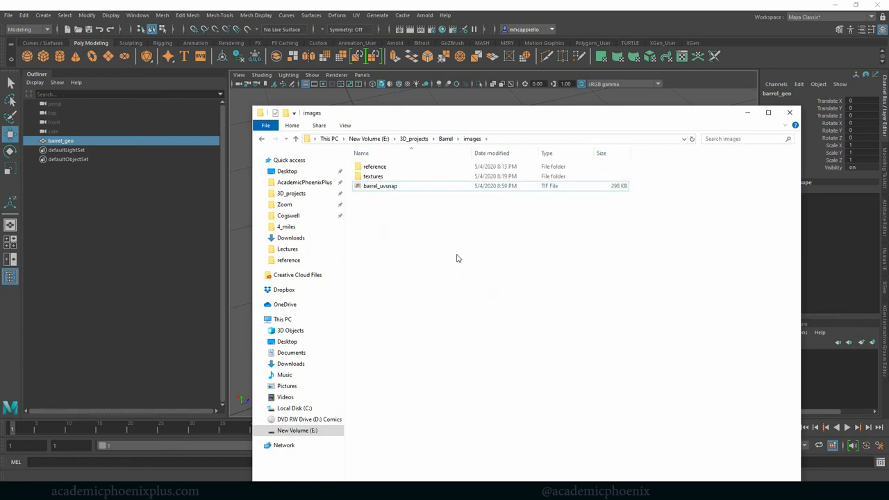
mouse_move(422, 208)
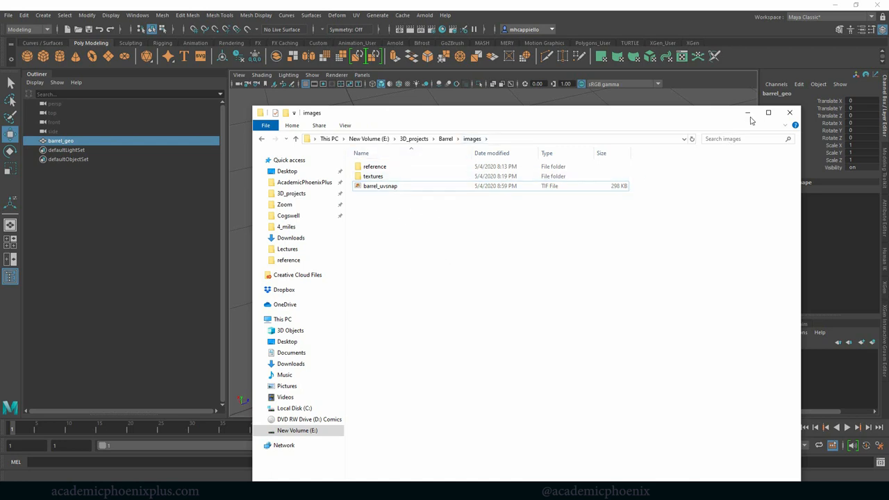
click(789, 111)
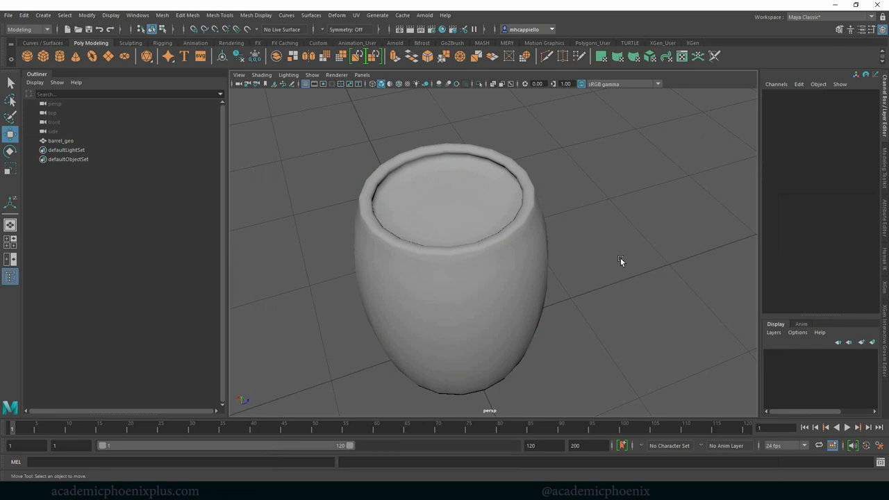
drag(619, 261, 611, 215)
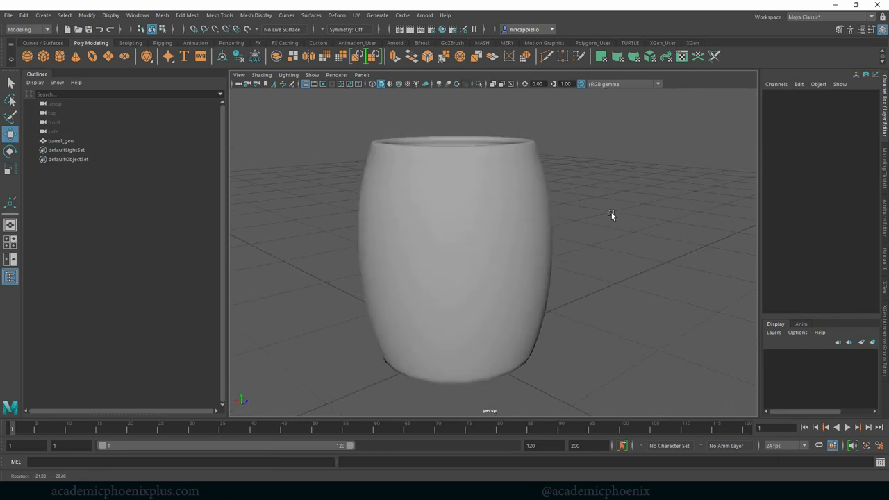